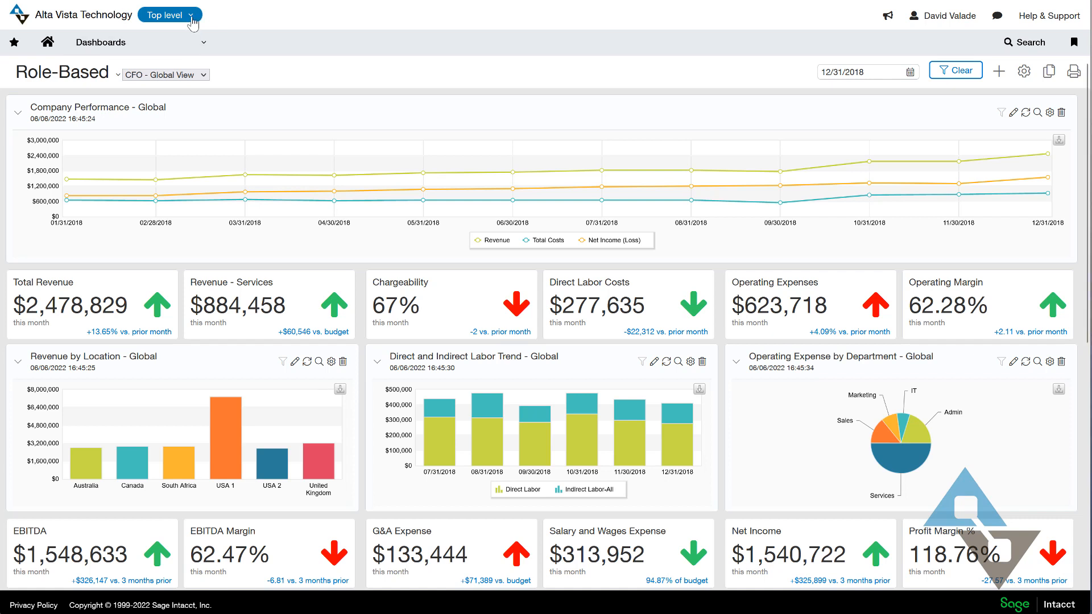
Start a new payables bill dated 05/01/2022 for vendor Global Properties Inc
left_click(167, 15)
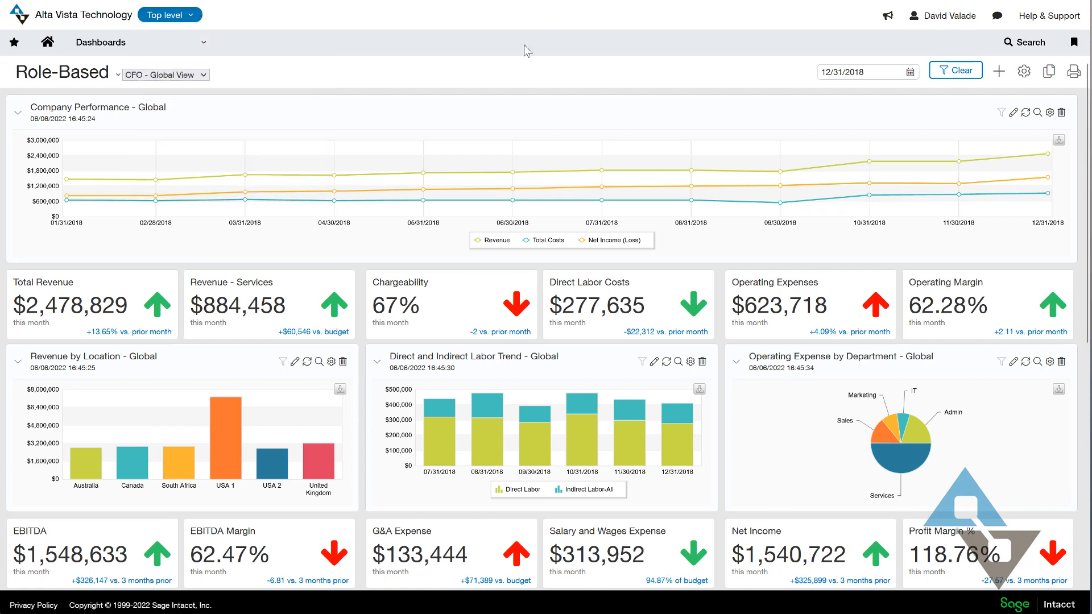
mouse_move(173, 89)
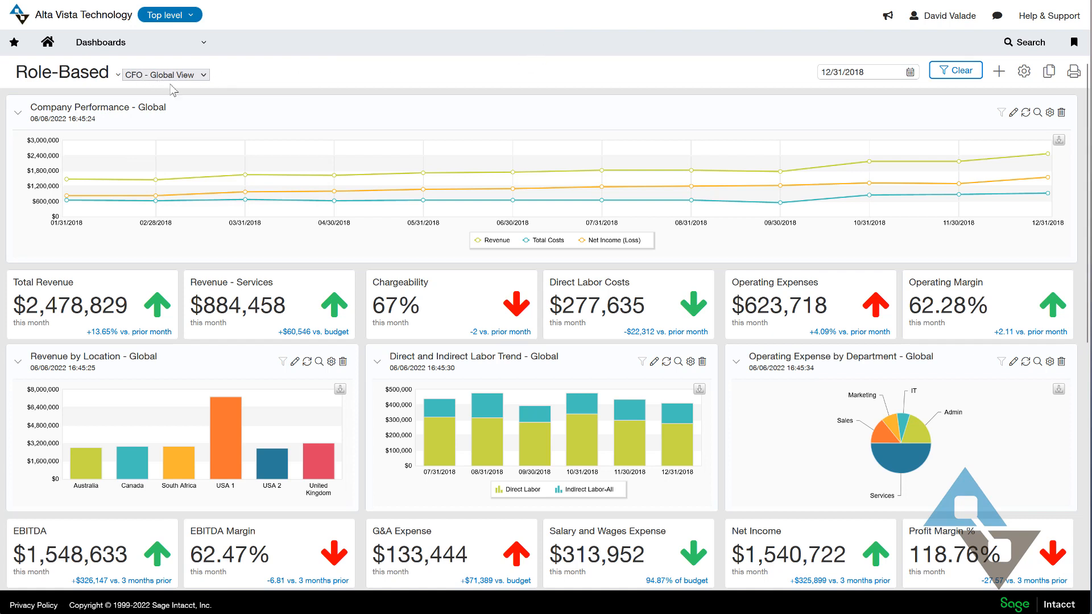
mouse_move(185, 86)
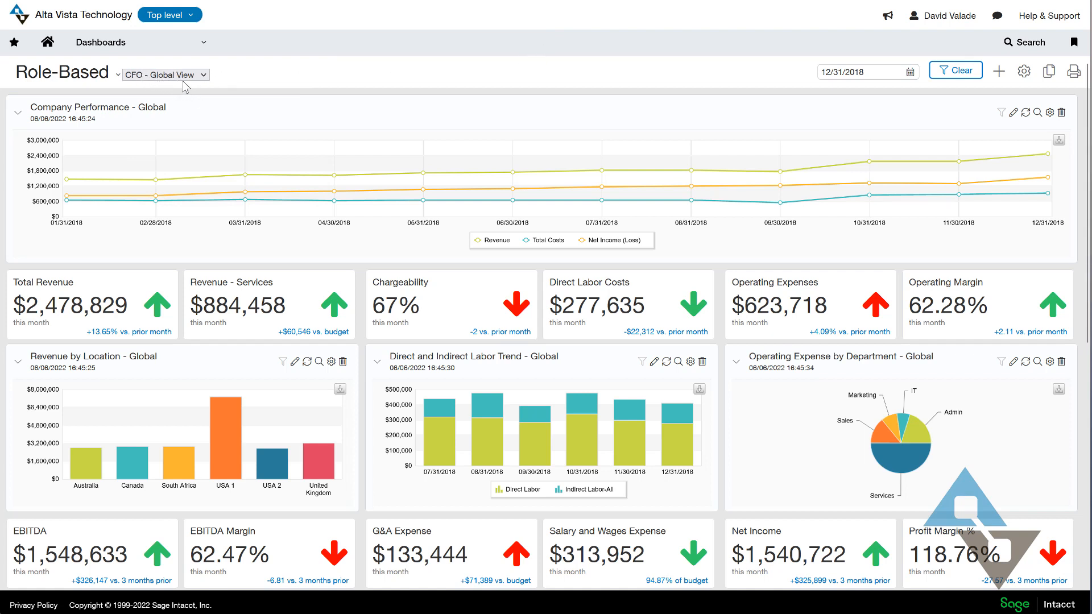
scroll("down", 3)
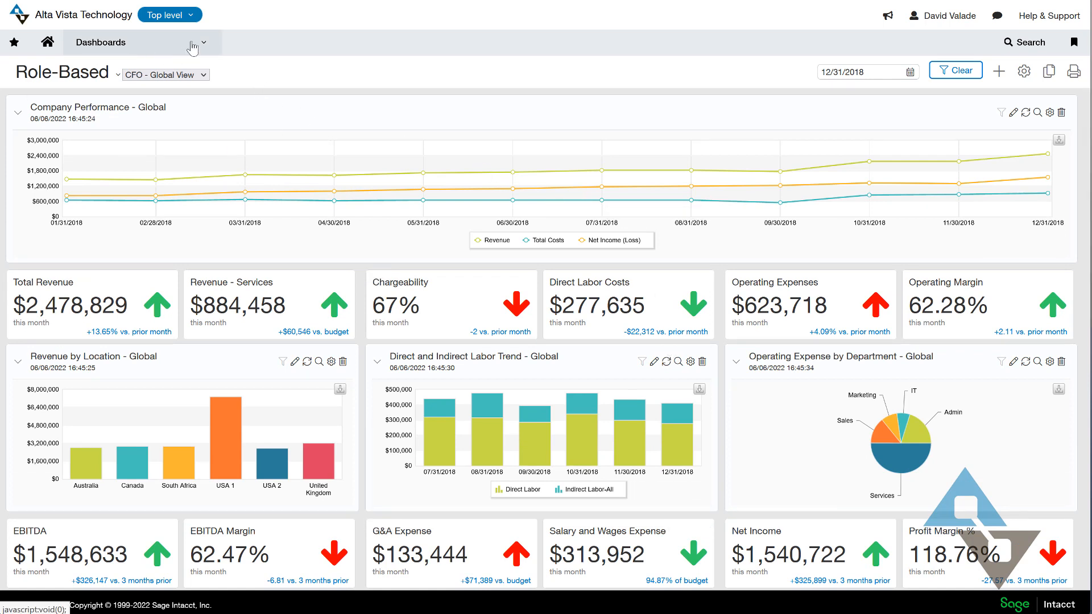
left_click(100, 42)
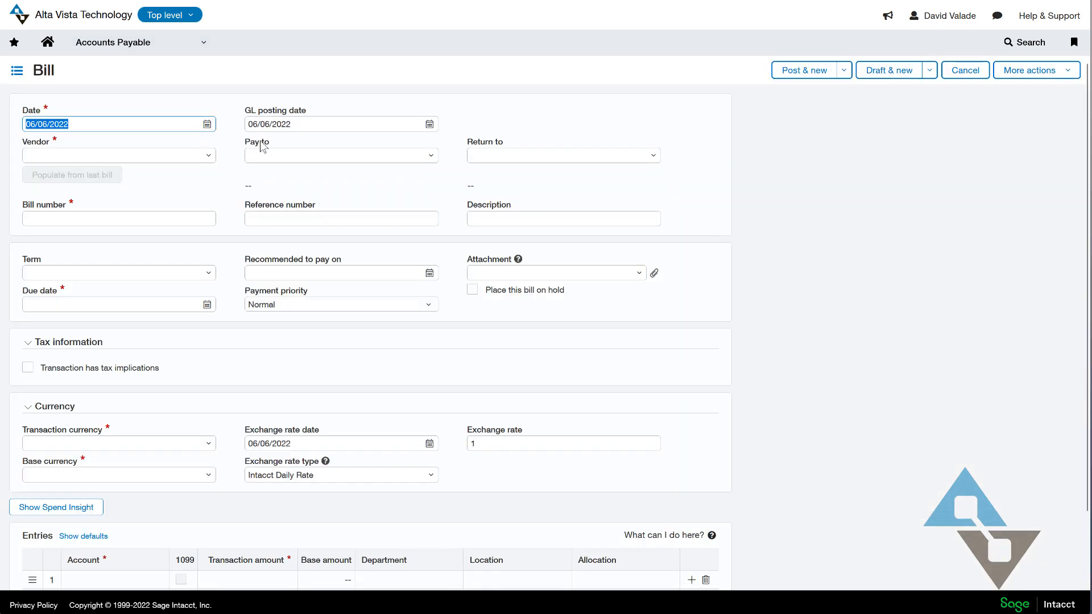
type("05/01/2022")
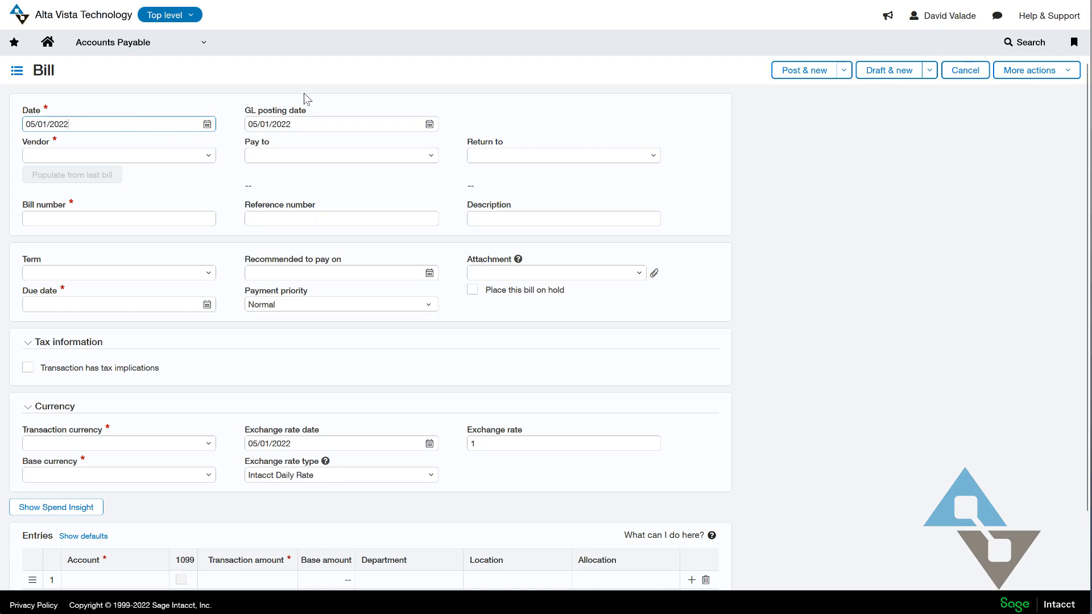
type("g")
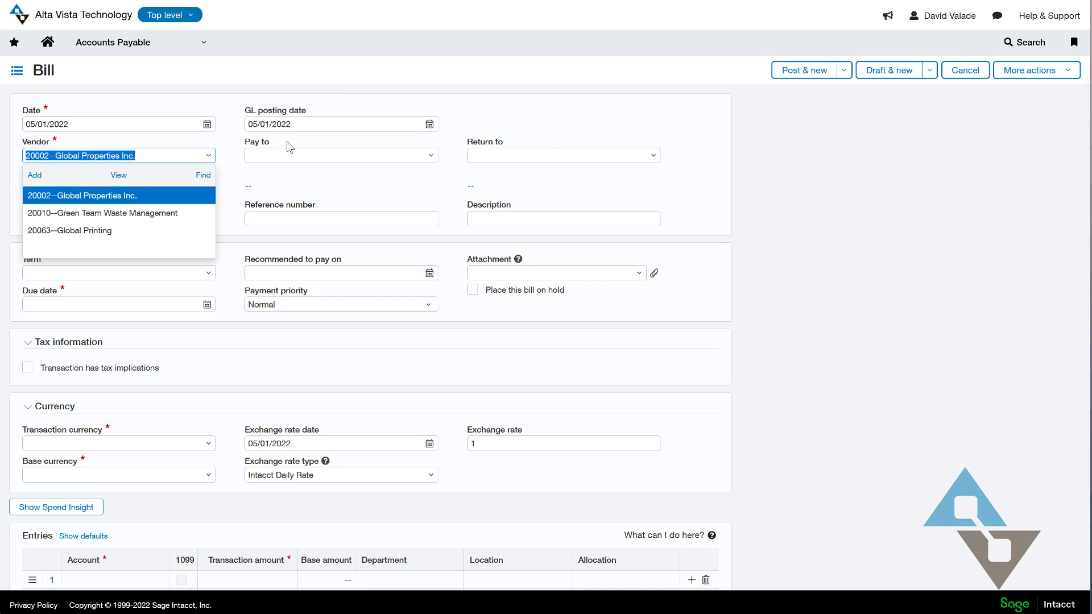
left_click(92, 194)
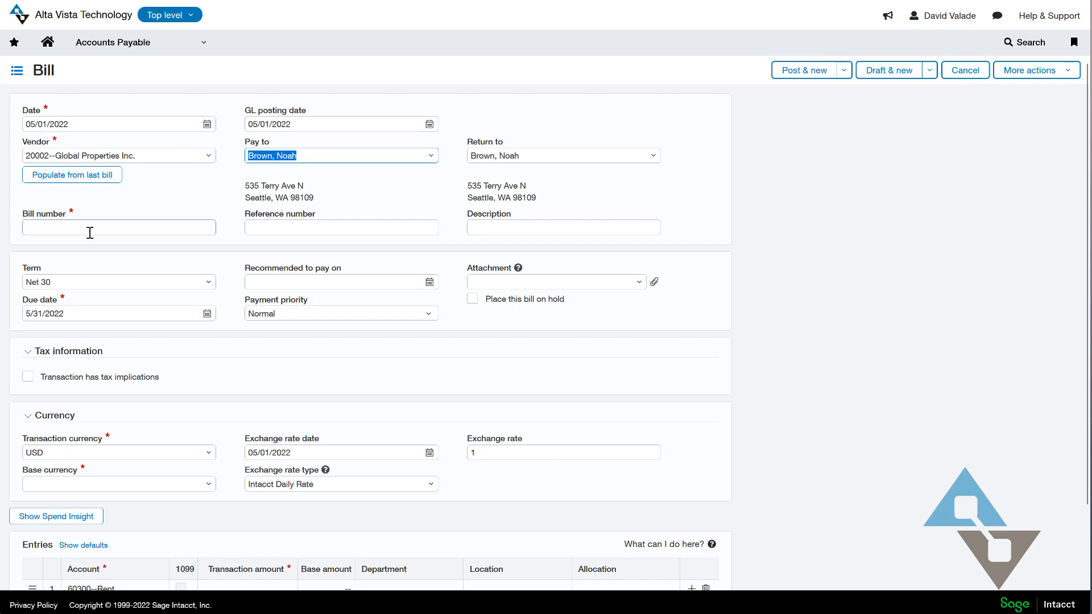
Number the bill BILL123123 and collapse the tax information section
left_click(118, 228)
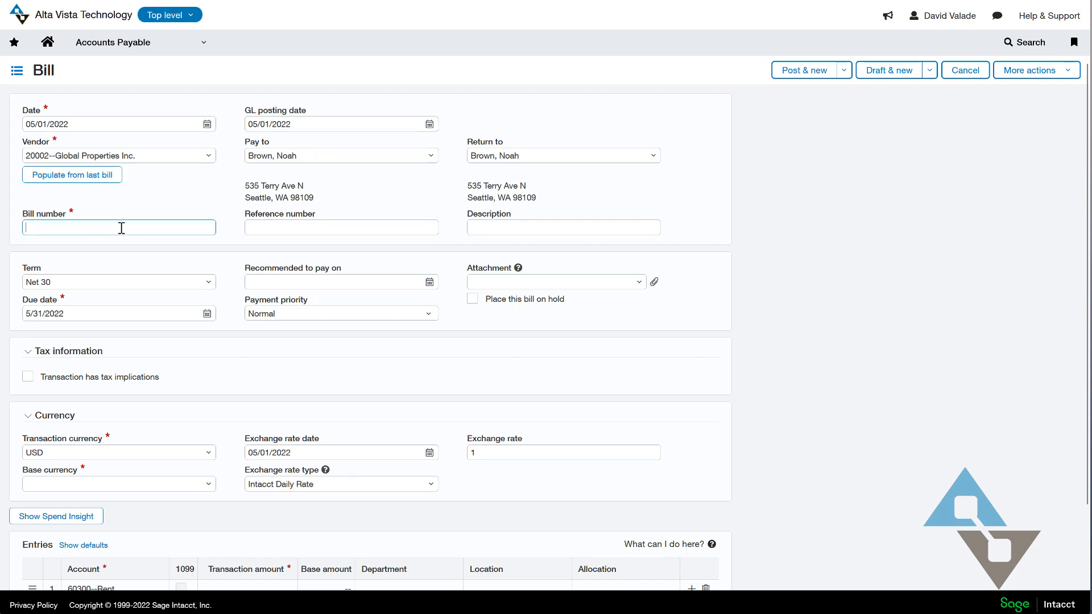
type("BILL")
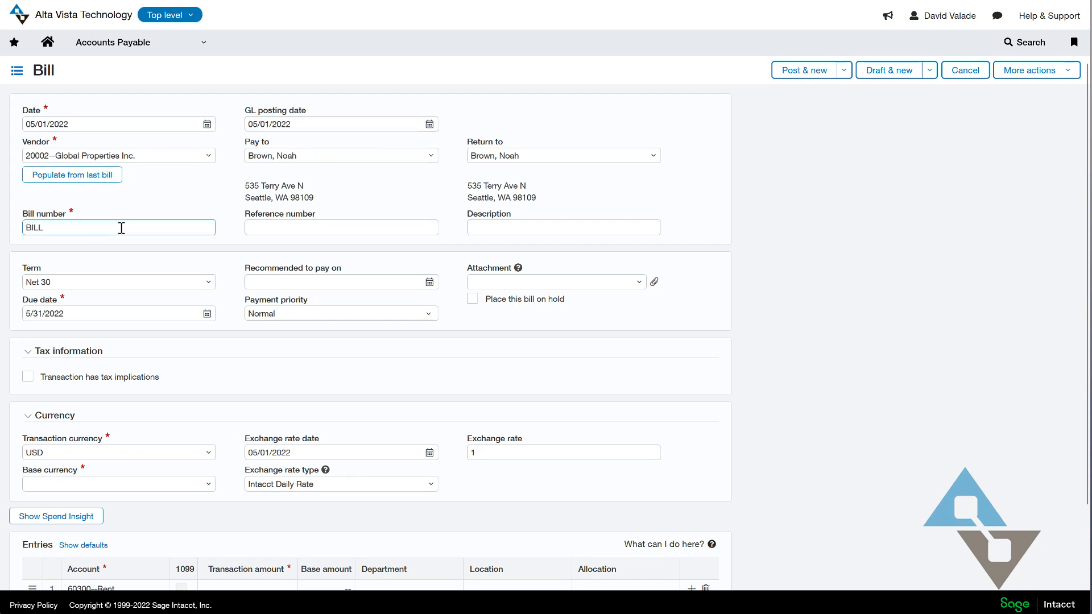
type("123123")
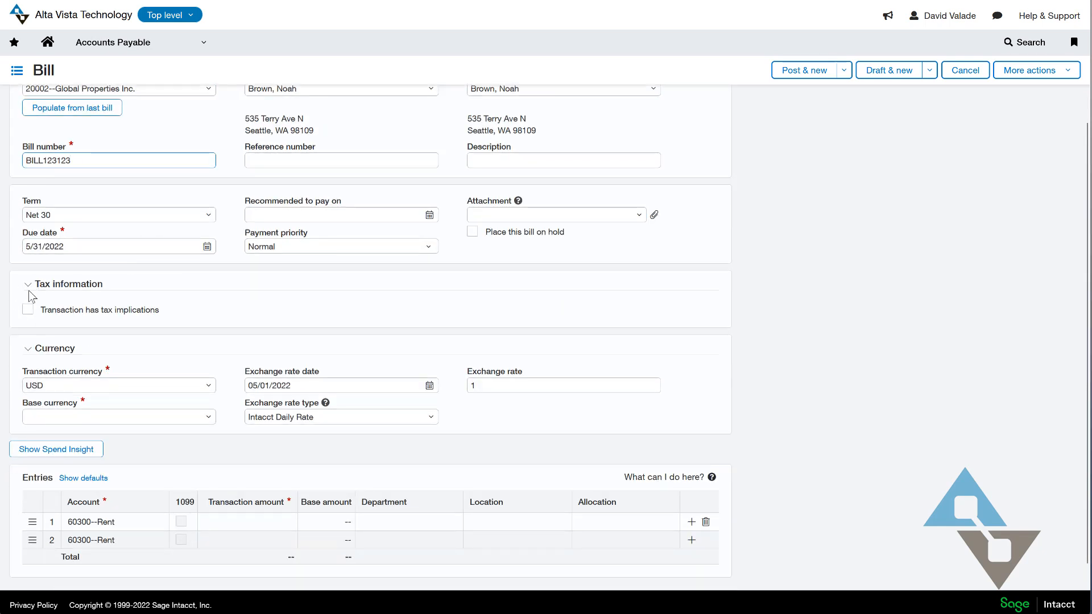
left_click(27, 284)
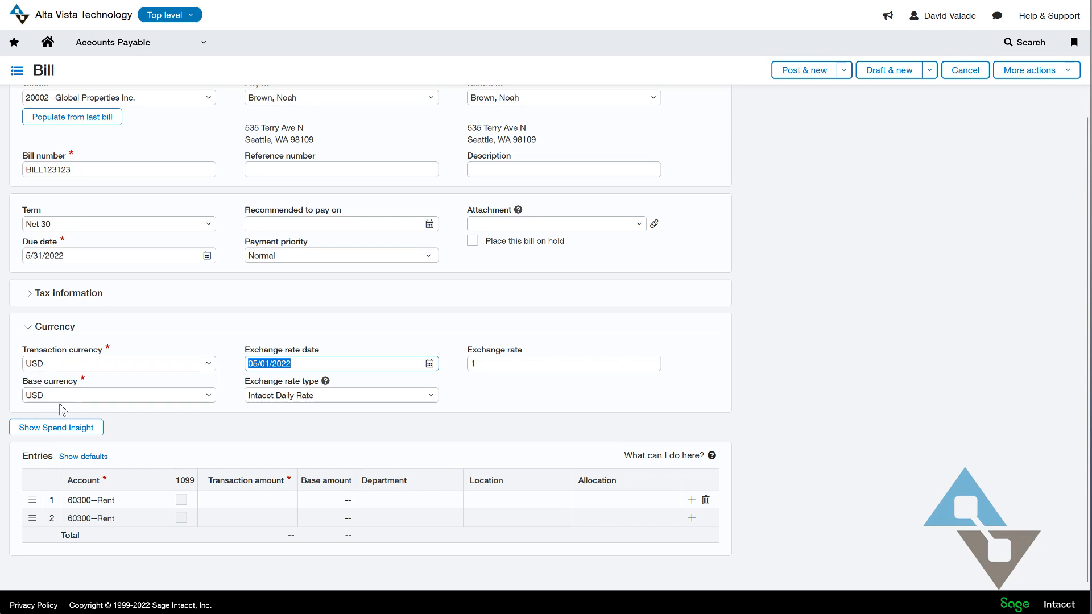
mouse_move(27, 382)
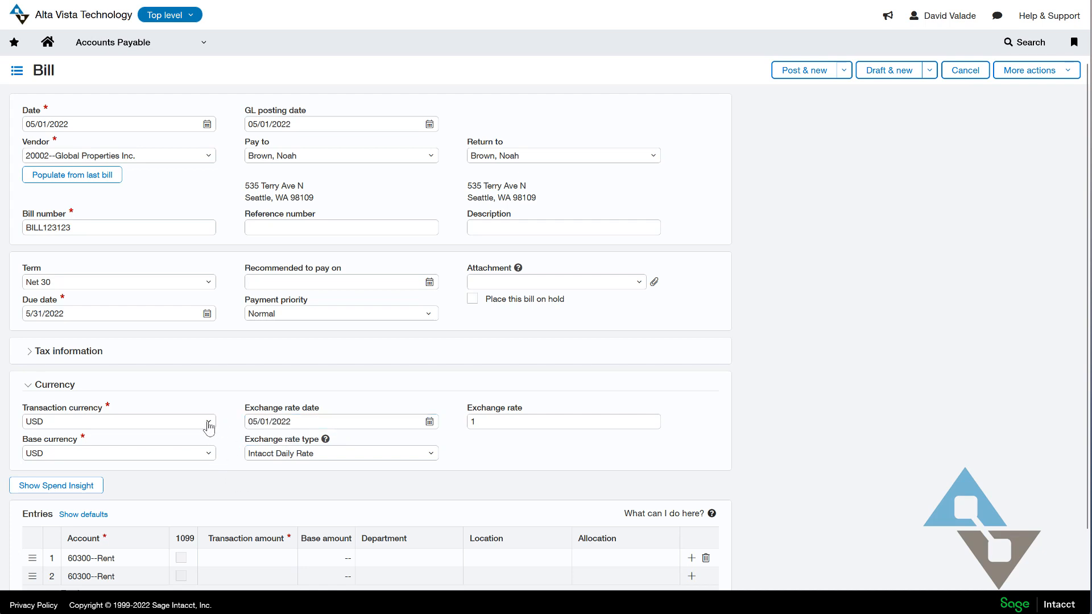
Set the bill's transaction currency to AUD, filling an exchange rate of .7065
left_click(206, 421)
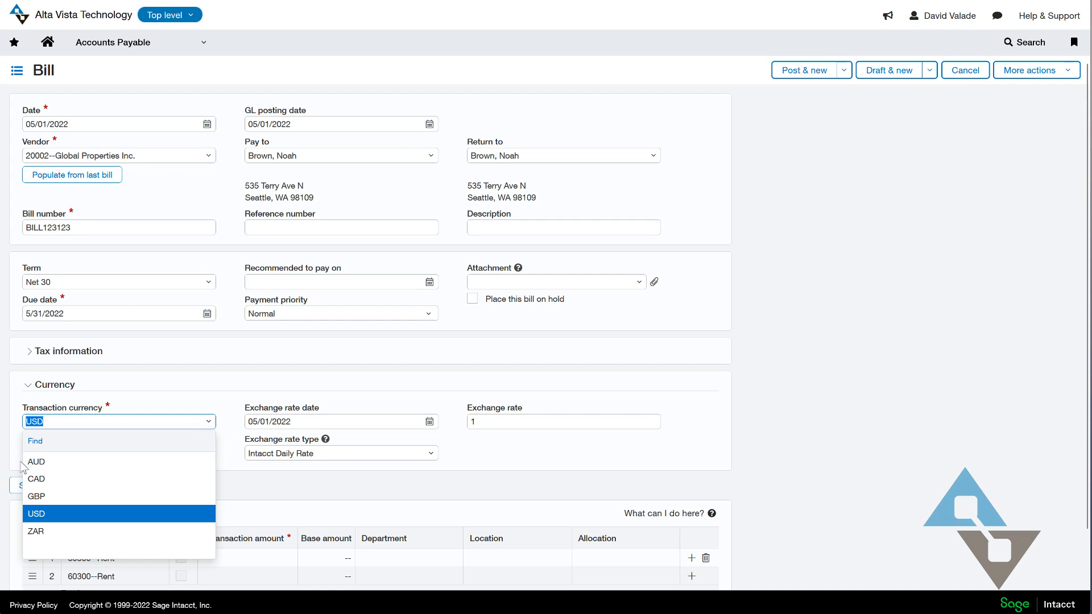
mouse_move(142, 461)
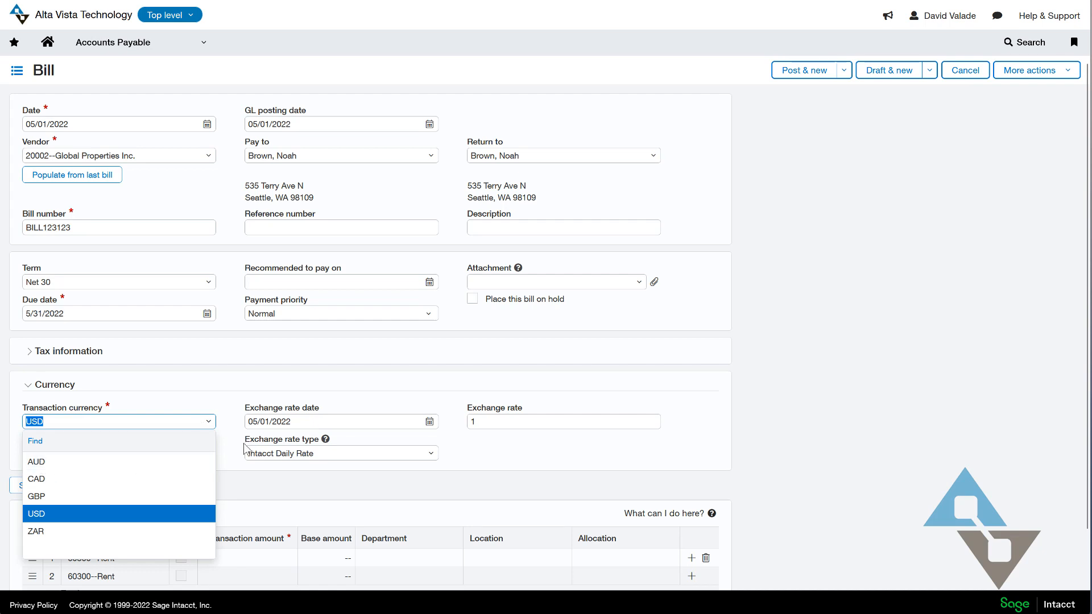
mouse_move(252, 483)
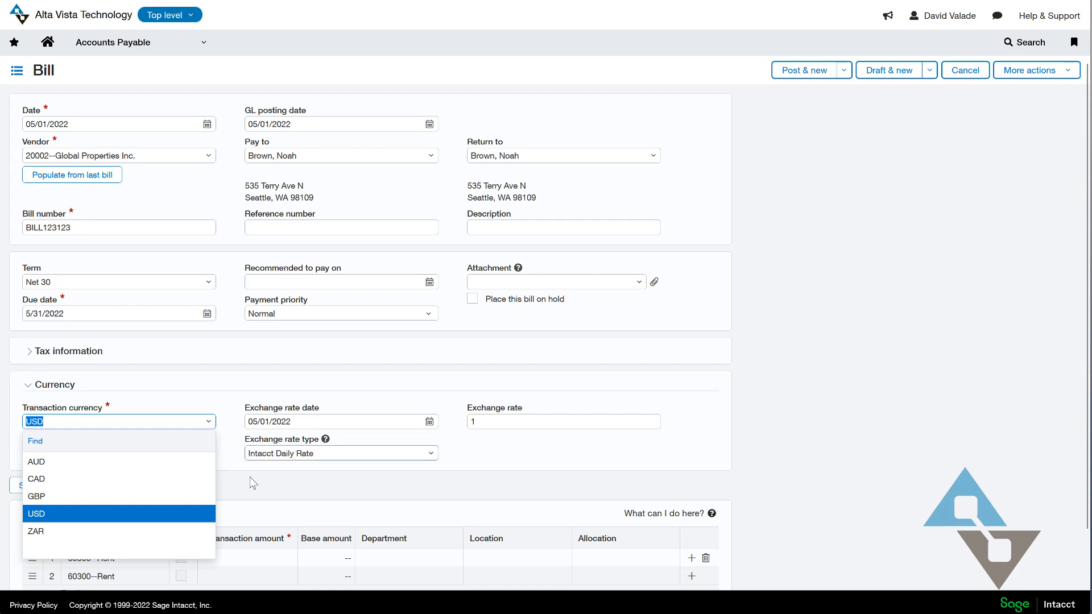
mouse_move(250, 485)
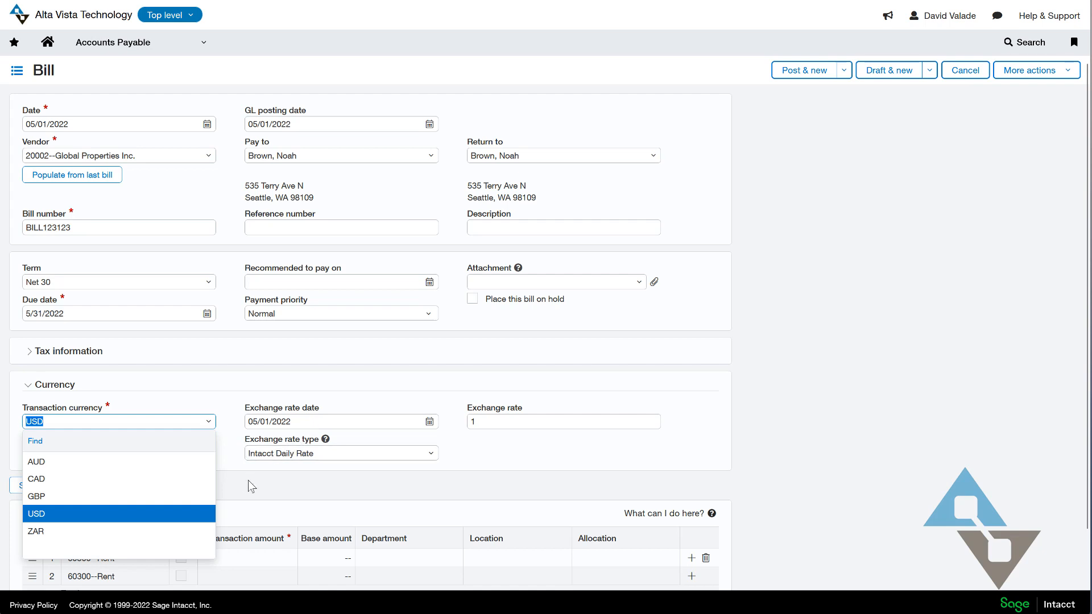
mouse_move(253, 494)
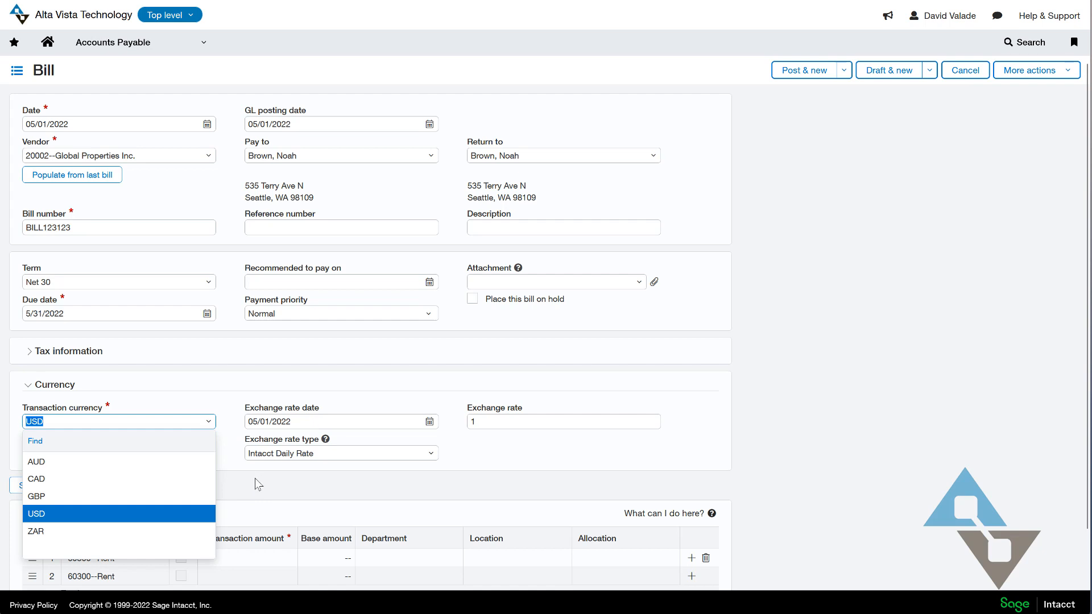
mouse_move(309, 507)
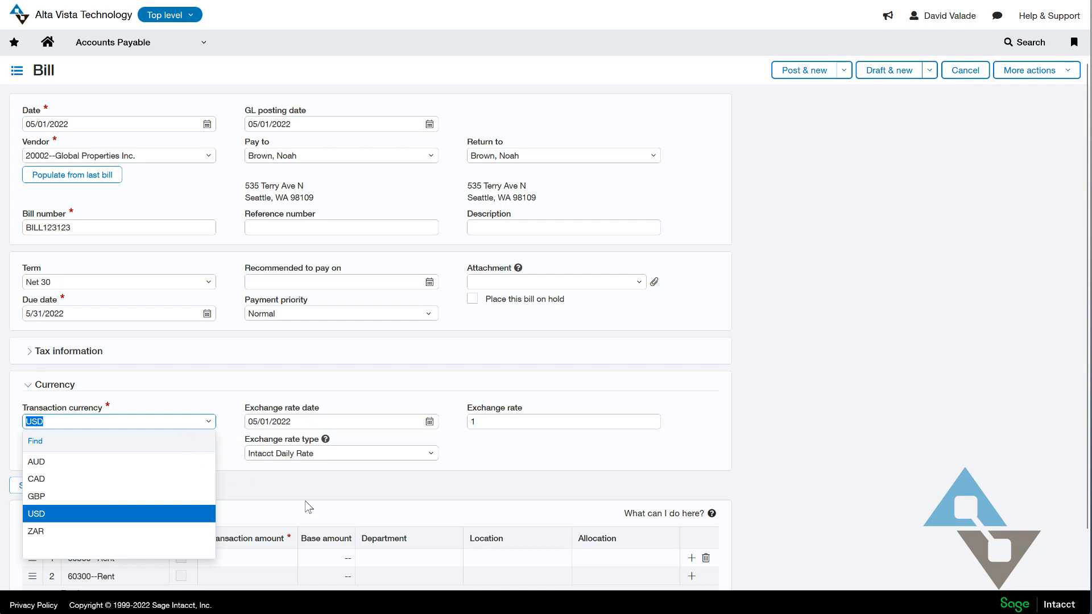
left_click(36, 462)
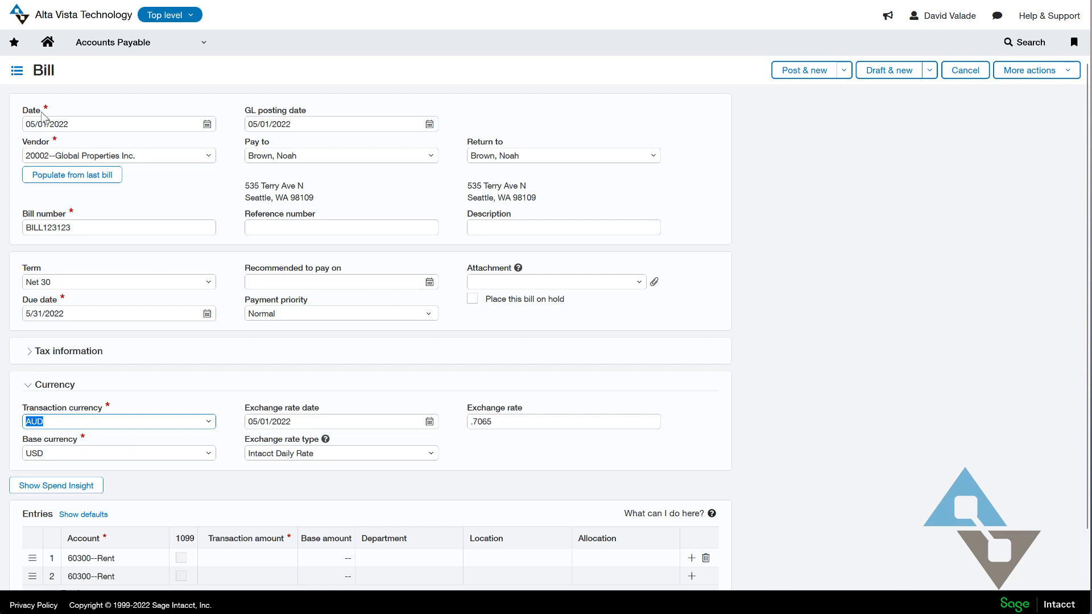
mouse_move(244, 426)
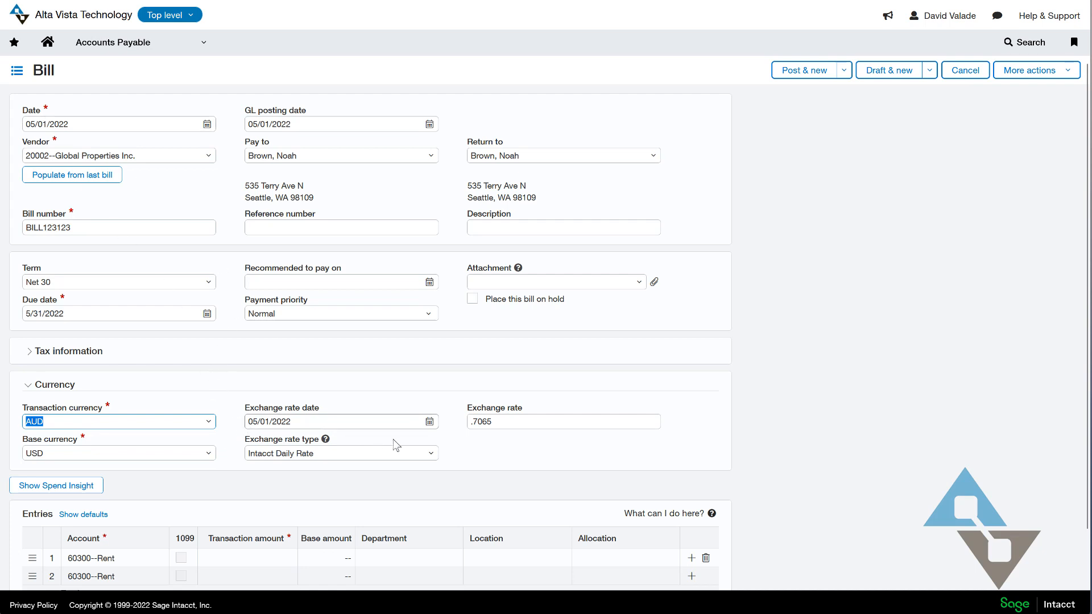
mouse_move(518, 479)
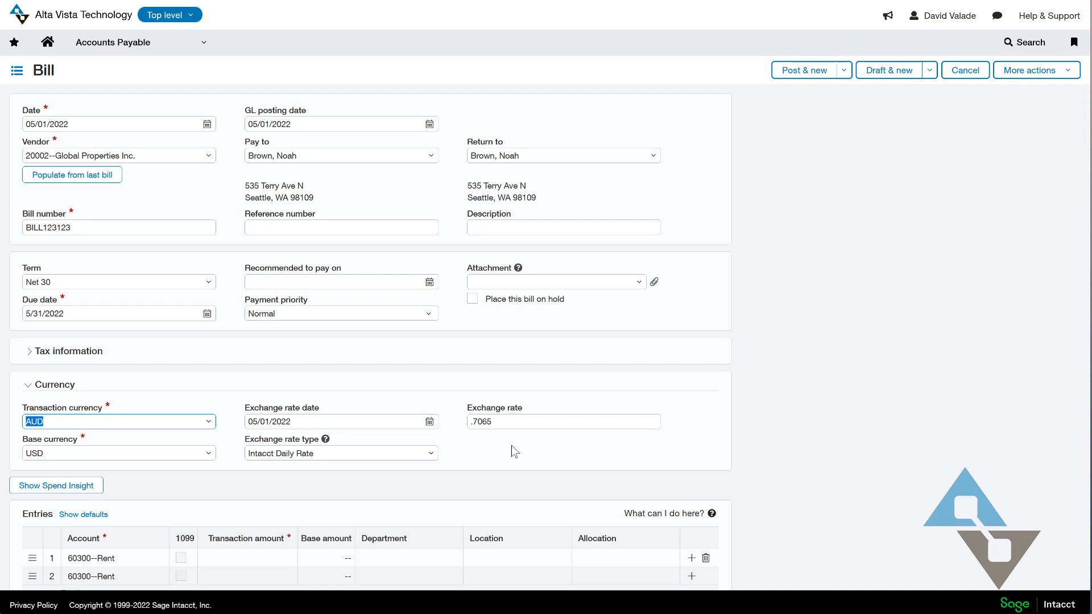
mouse_move(495, 437)
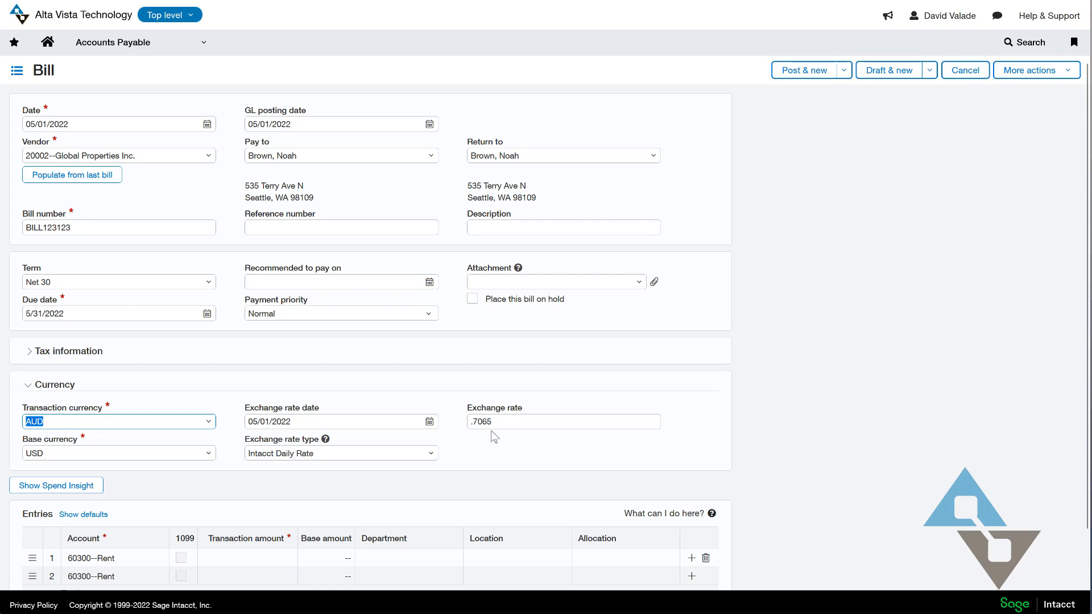
mouse_move(525, 446)
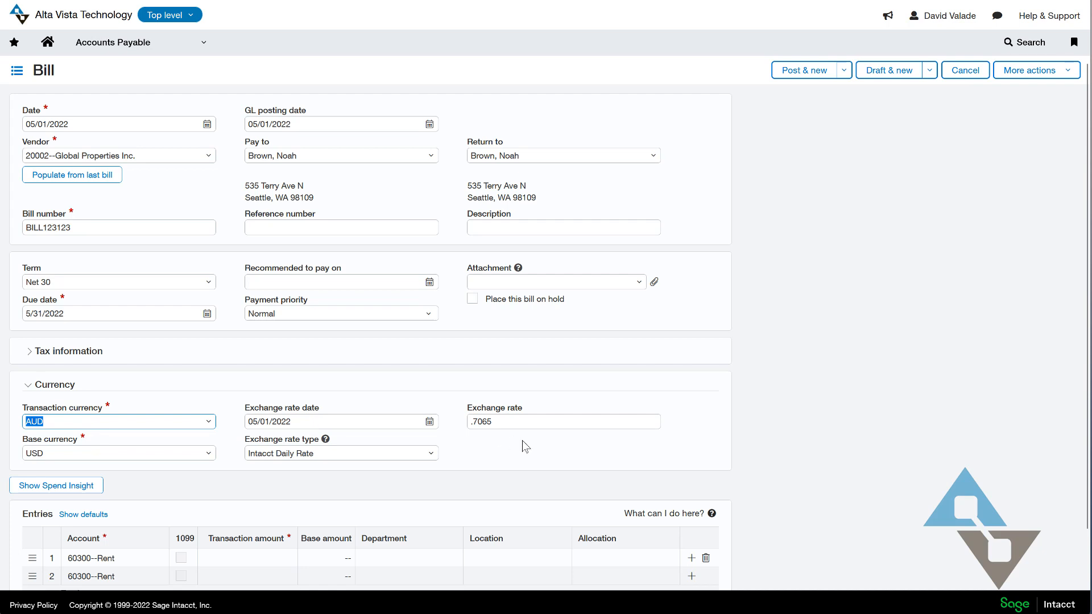
mouse_move(485, 400)
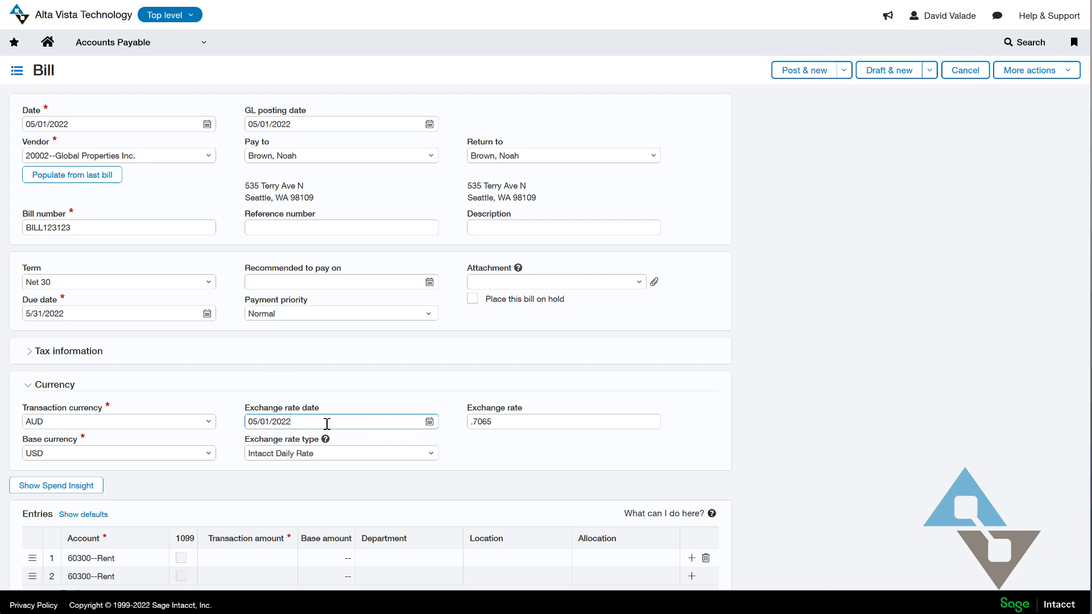
type("05/03/2022")
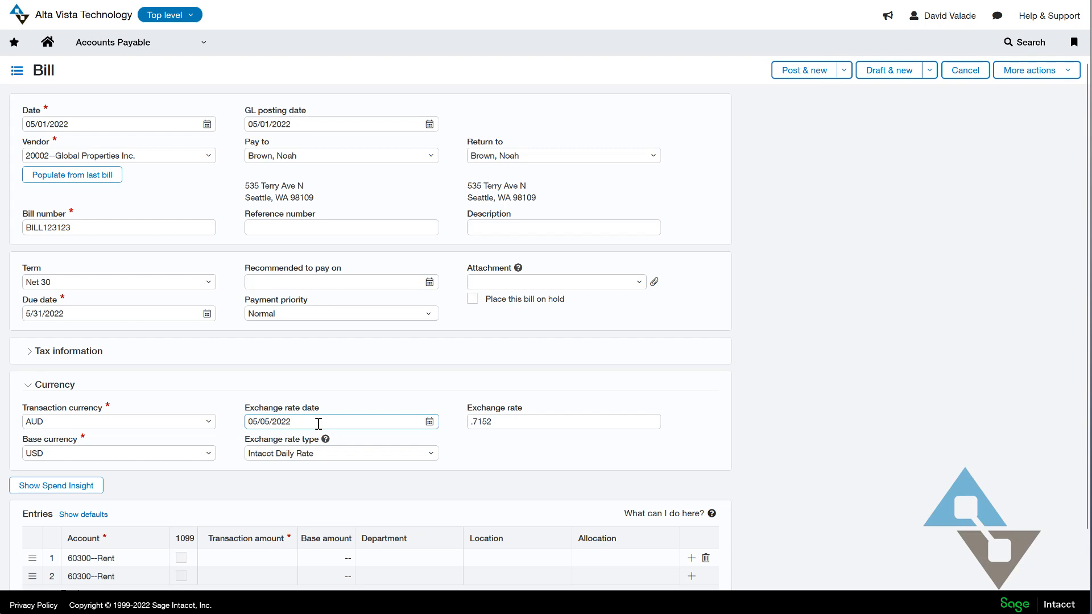
type("05/06/2022")
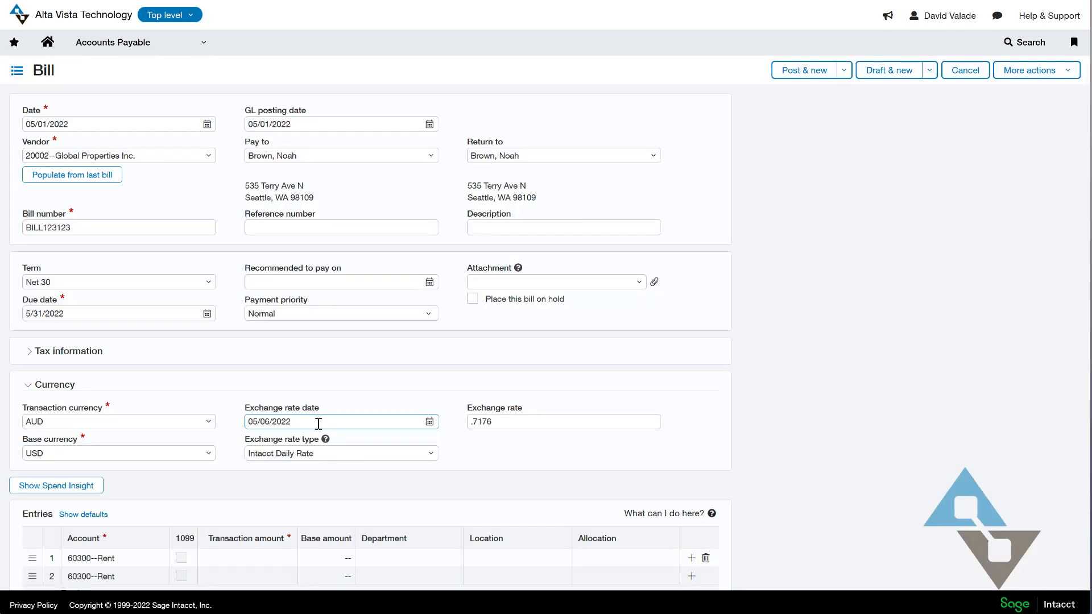
type("05/08/2022")
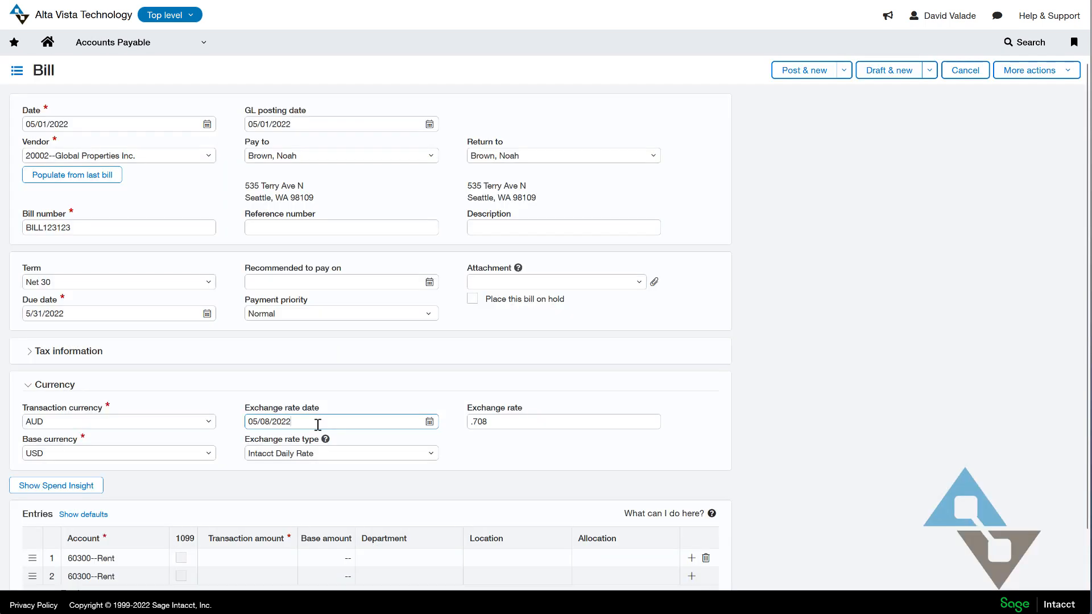
type("05/09/2022")
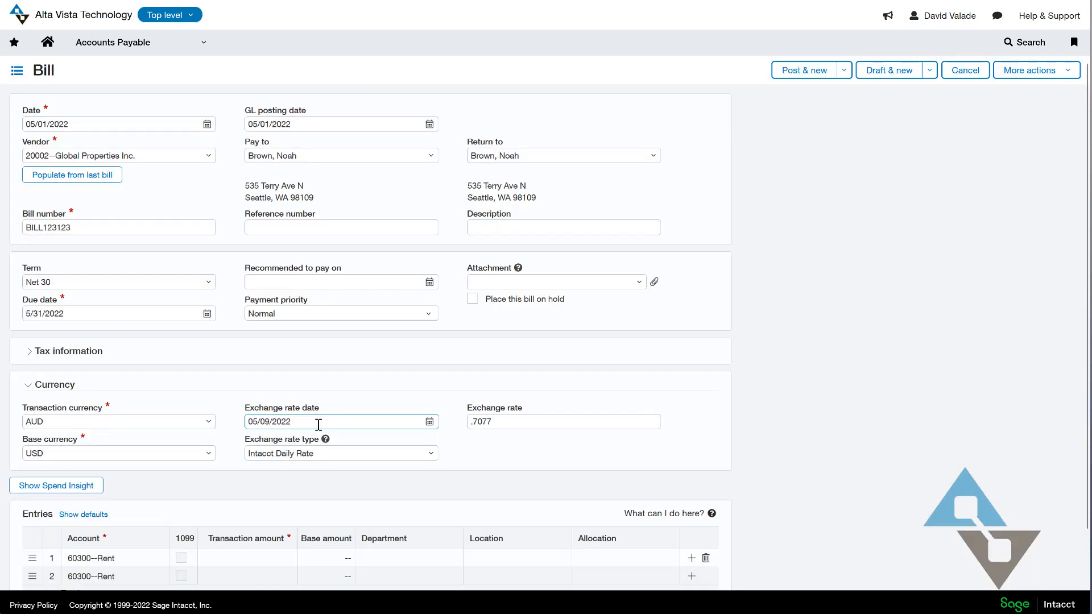
mouse_move(315, 421)
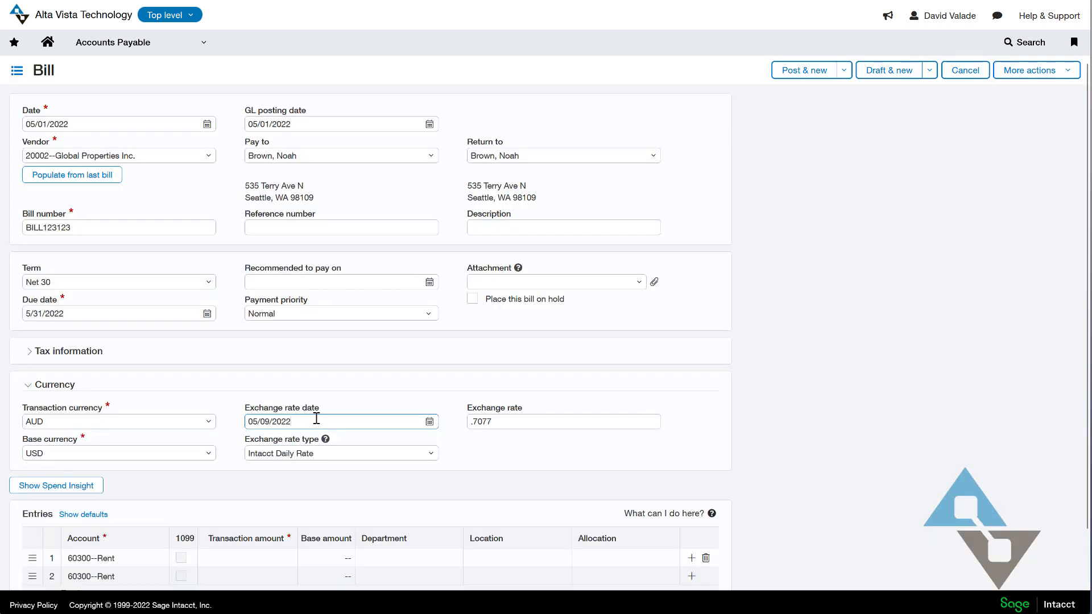
mouse_move(293, 504)
type("1")
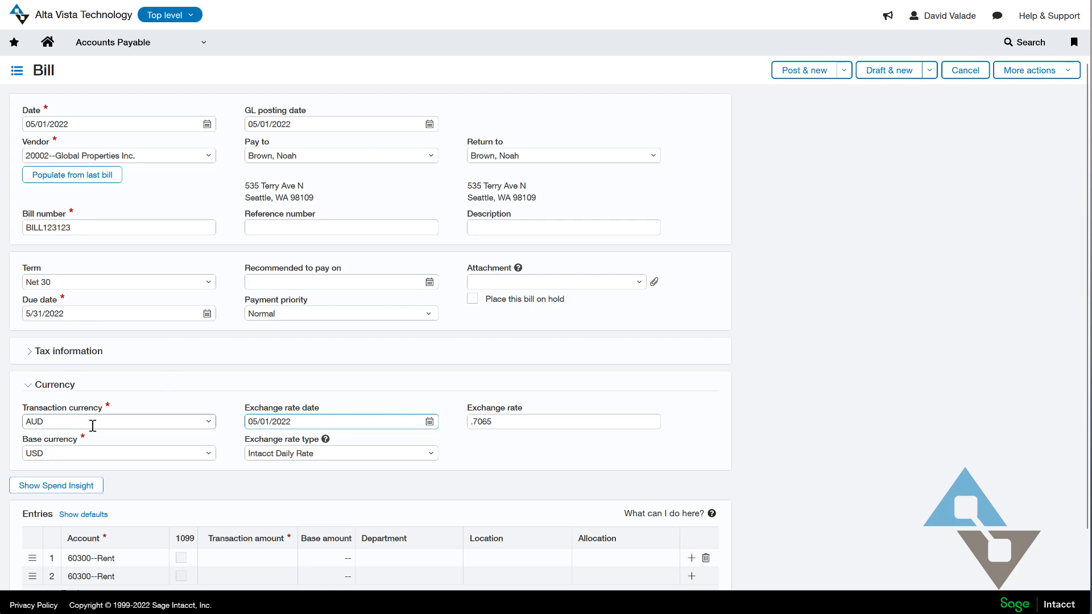
mouse_move(292, 482)
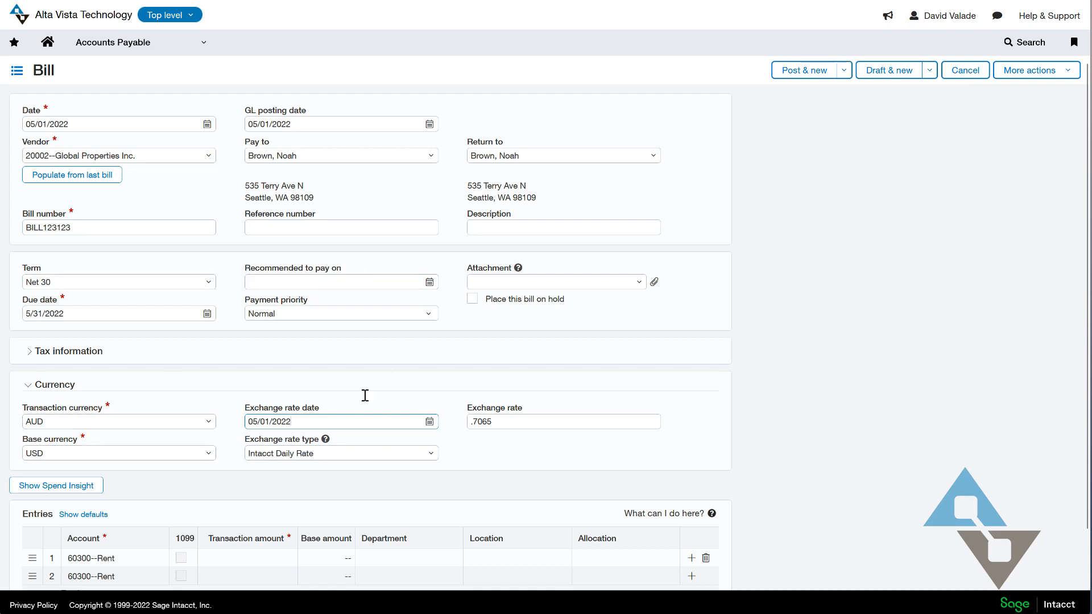
Give line 1 a 1000 amount, department 300--Admin and location 100--USA 1
scroll("down", 3)
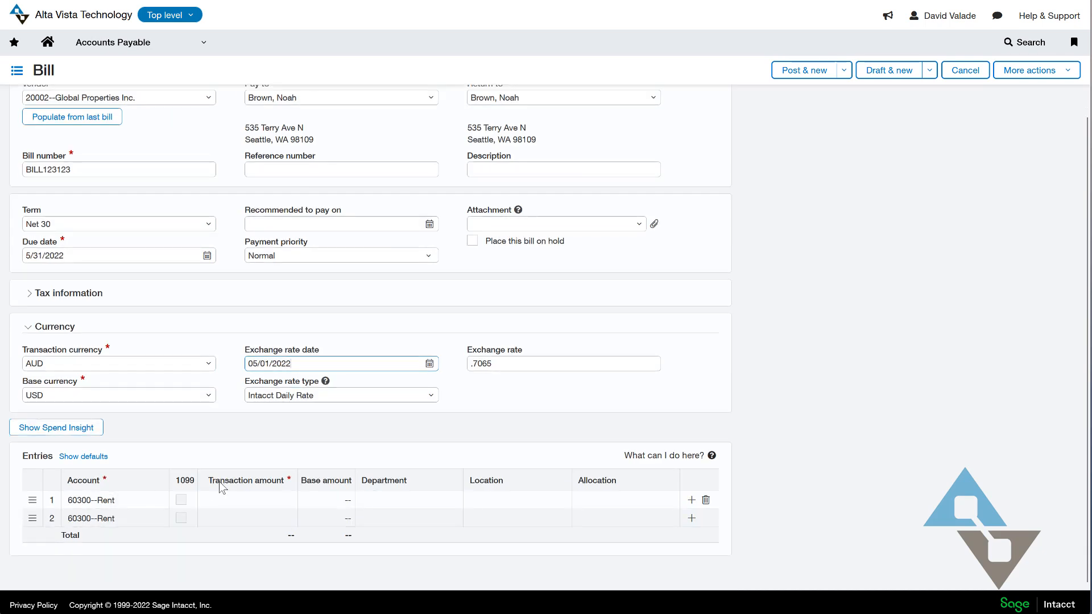
left_click(112, 501)
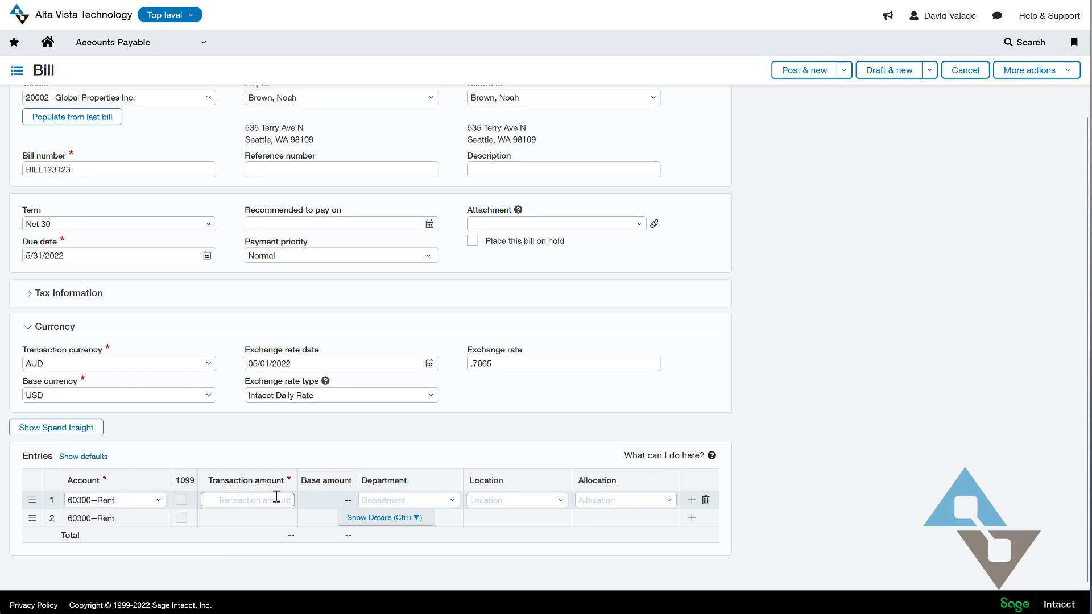
type("1000")
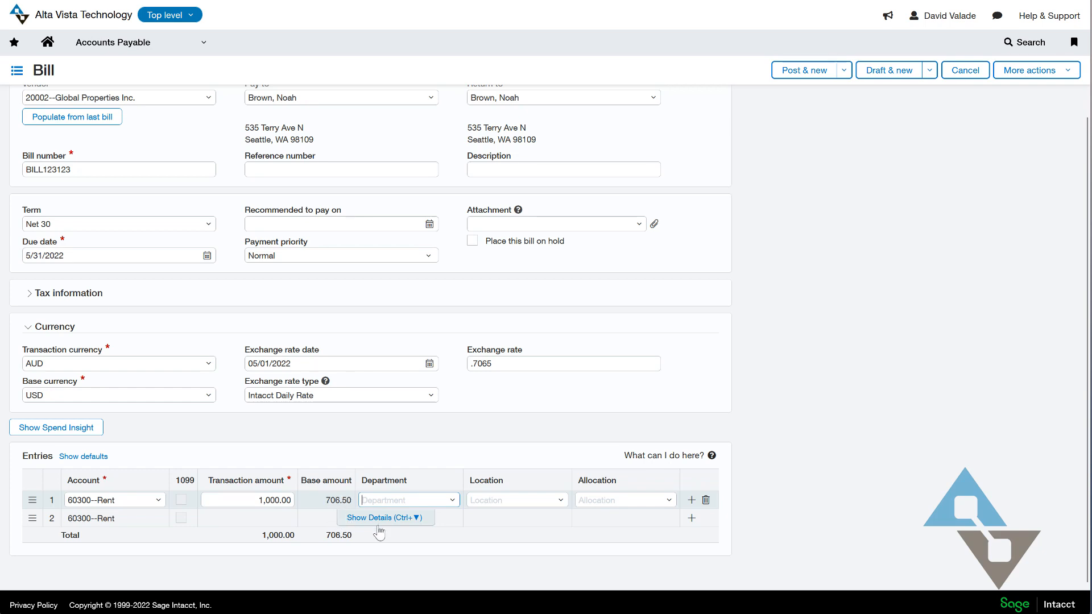
mouse_move(319, 499)
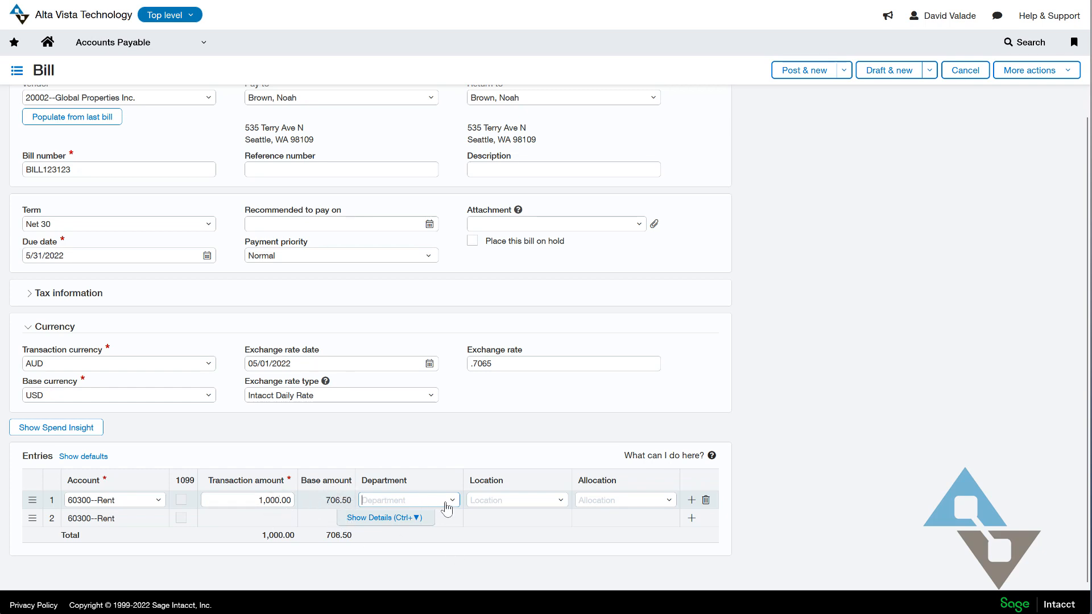
left_click(407, 499)
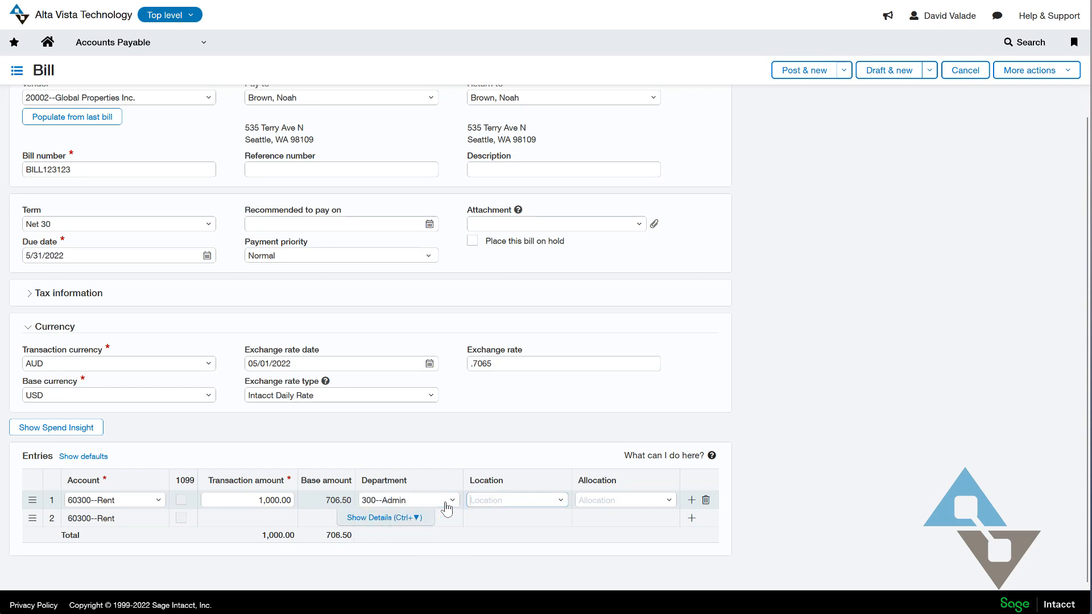
type("10")
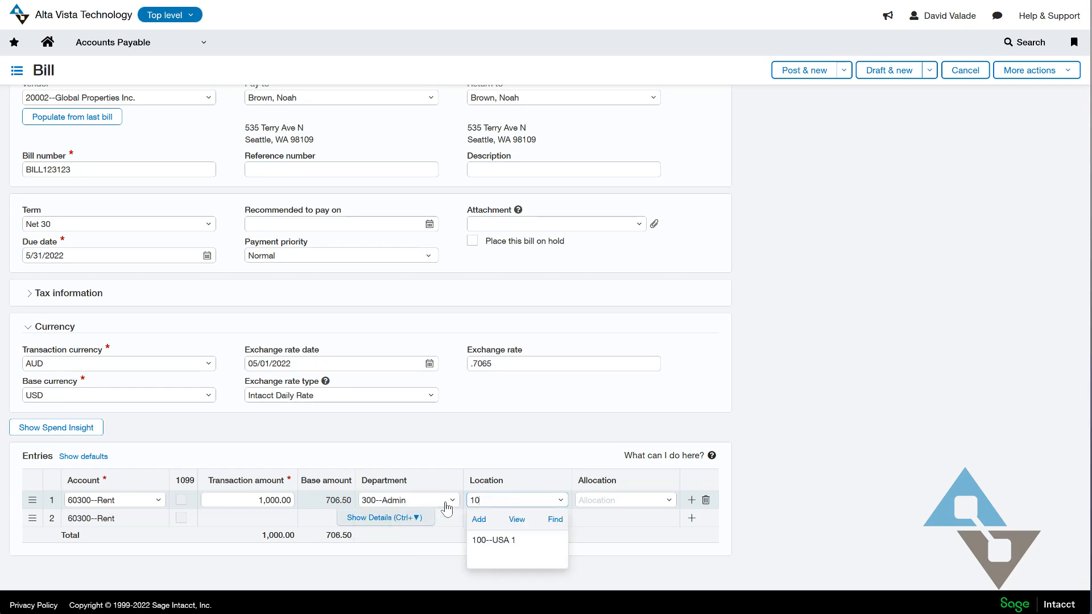
left_click(493, 540)
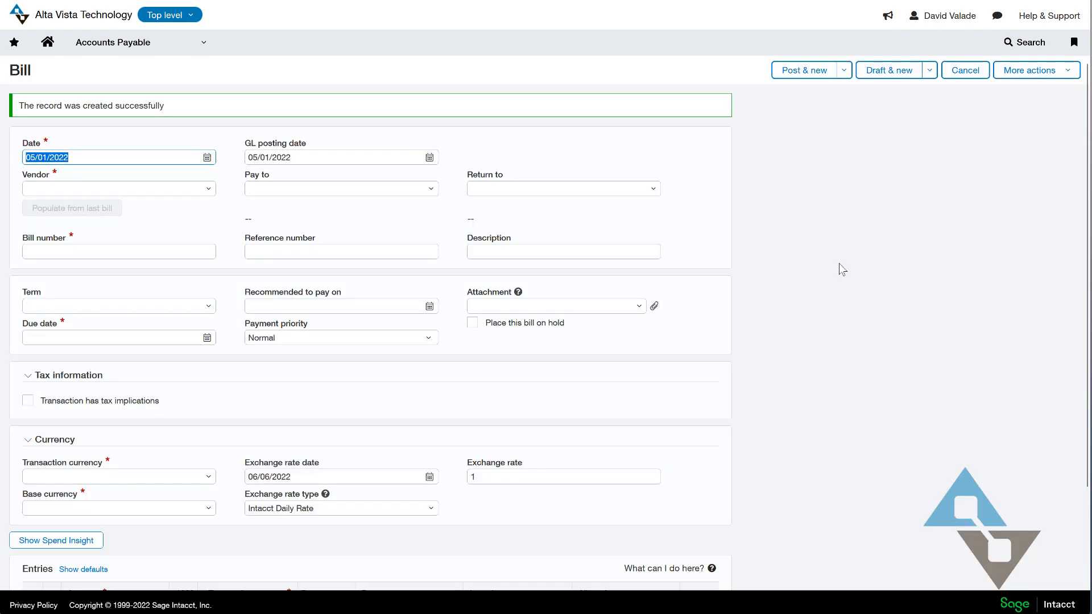
mouse_move(867, 319)
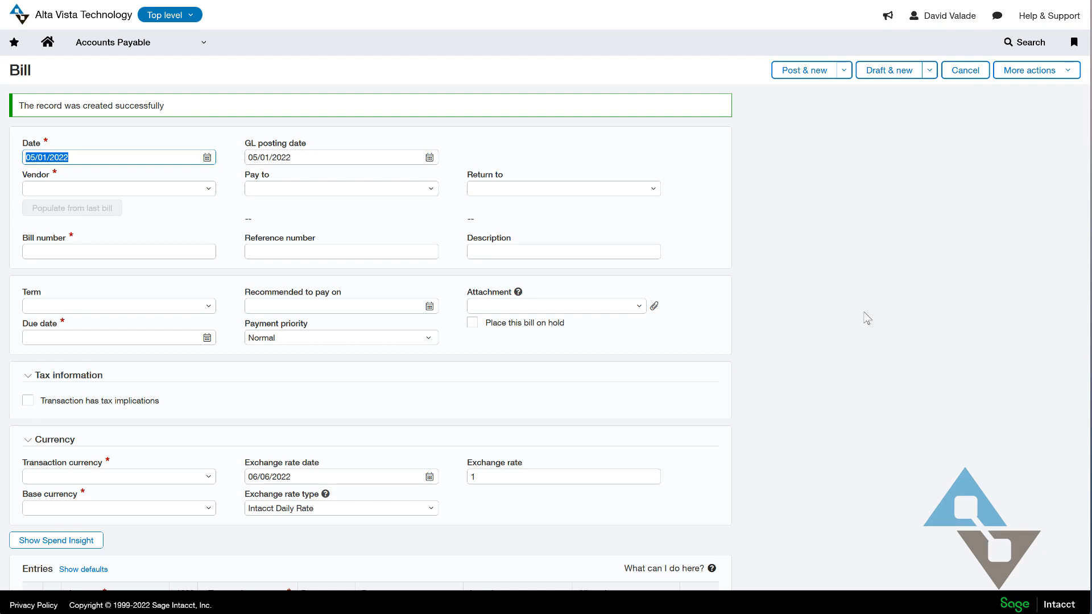
mouse_move(345, 85)
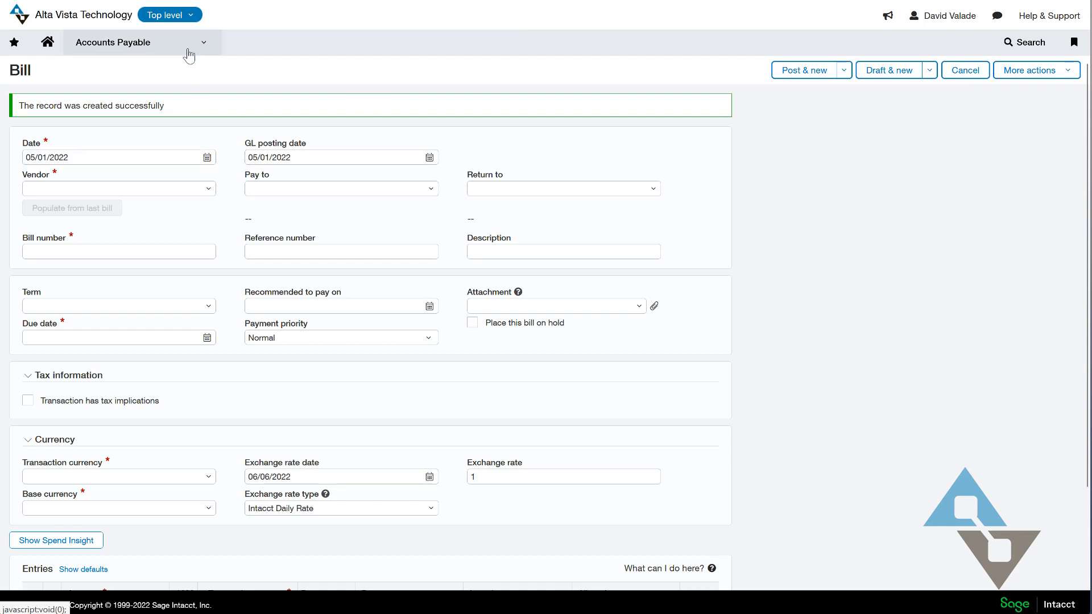
Set the AP Open Items Revaluation Report's as-of date and location 100--USA 1
left_click(139, 42)
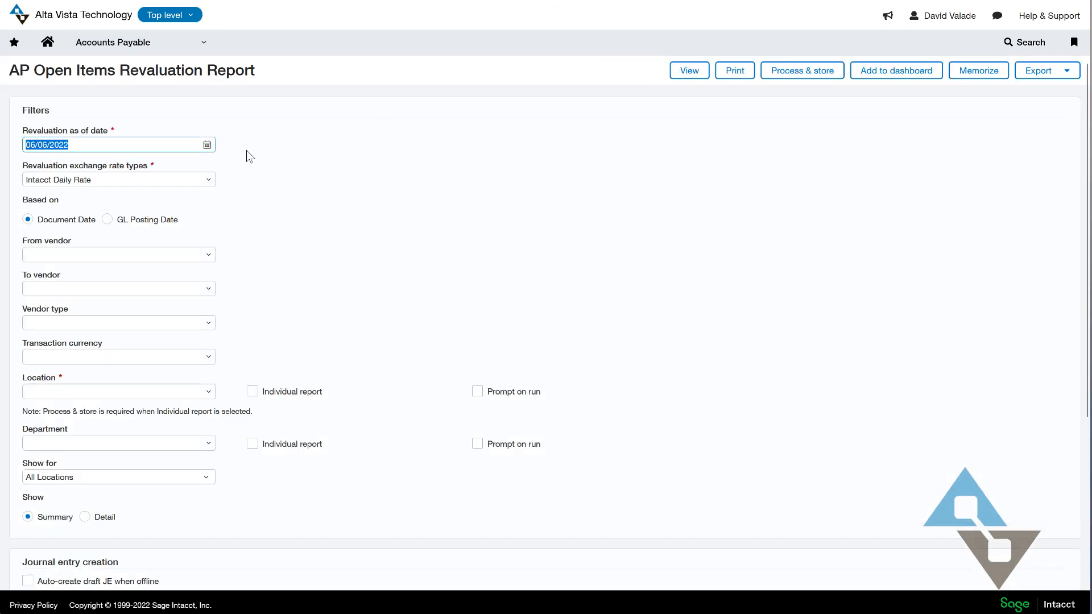
type("06/30/2022")
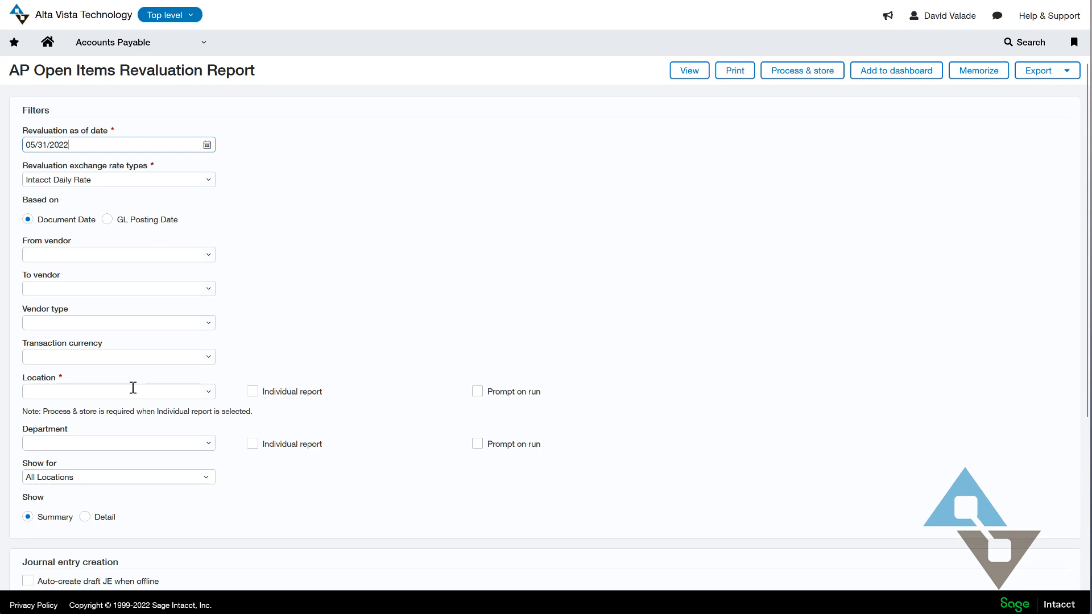
type("10")
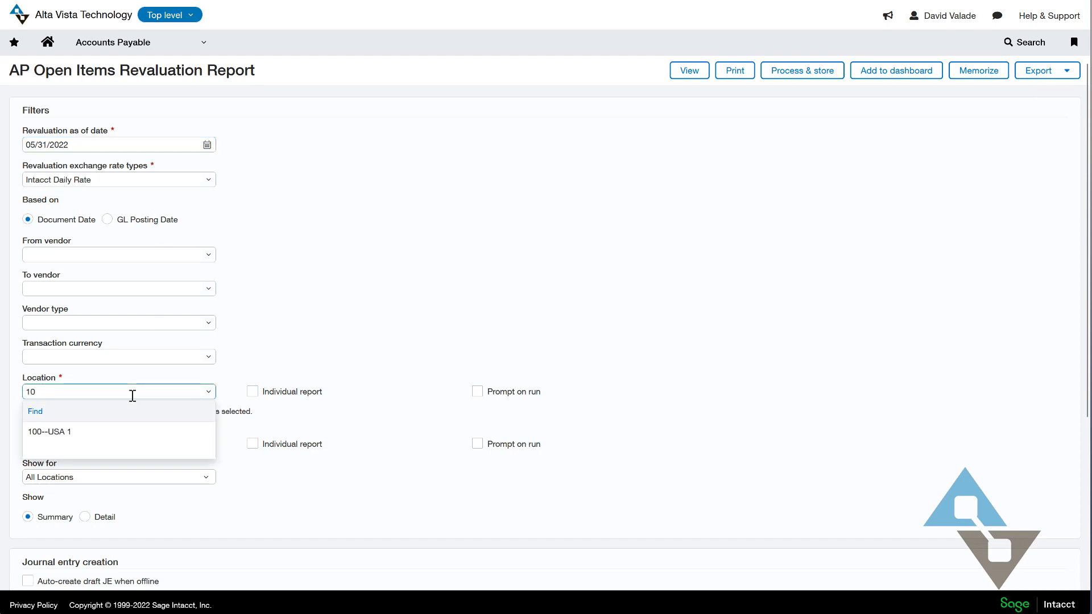
left_click(49, 431)
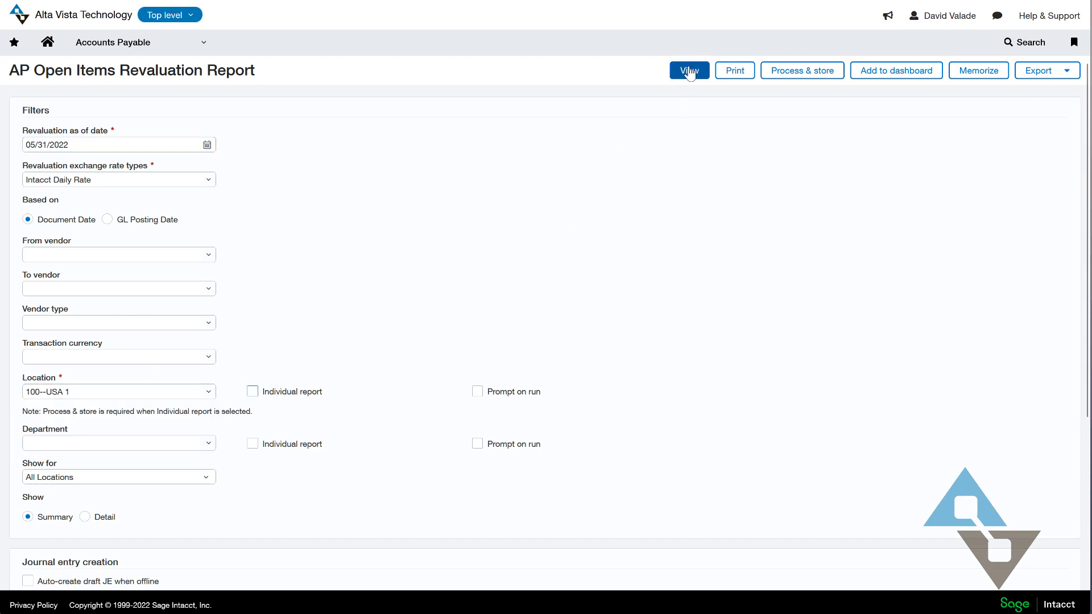
View the revaluation report listing each vendor's gain or loss, net (566.65)
left_click(688, 71)
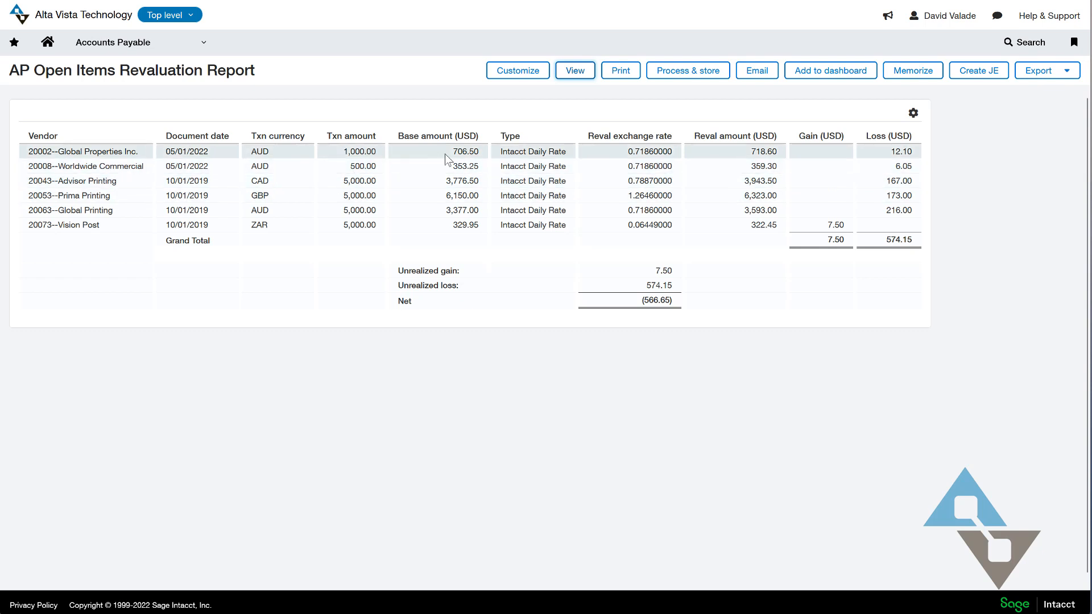
mouse_move(885, 155)
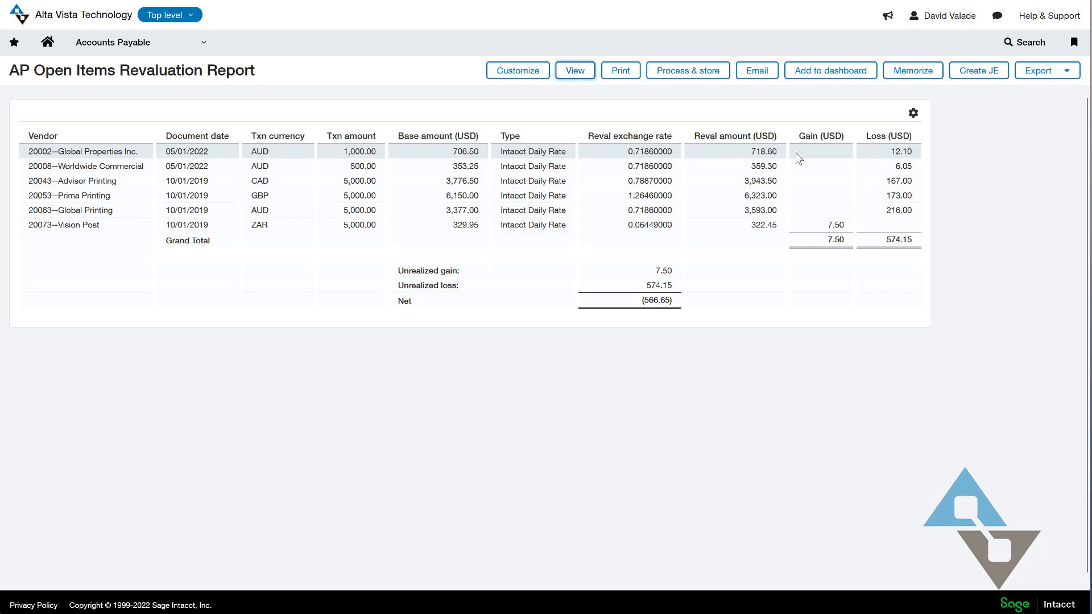
mouse_move(265, 153)
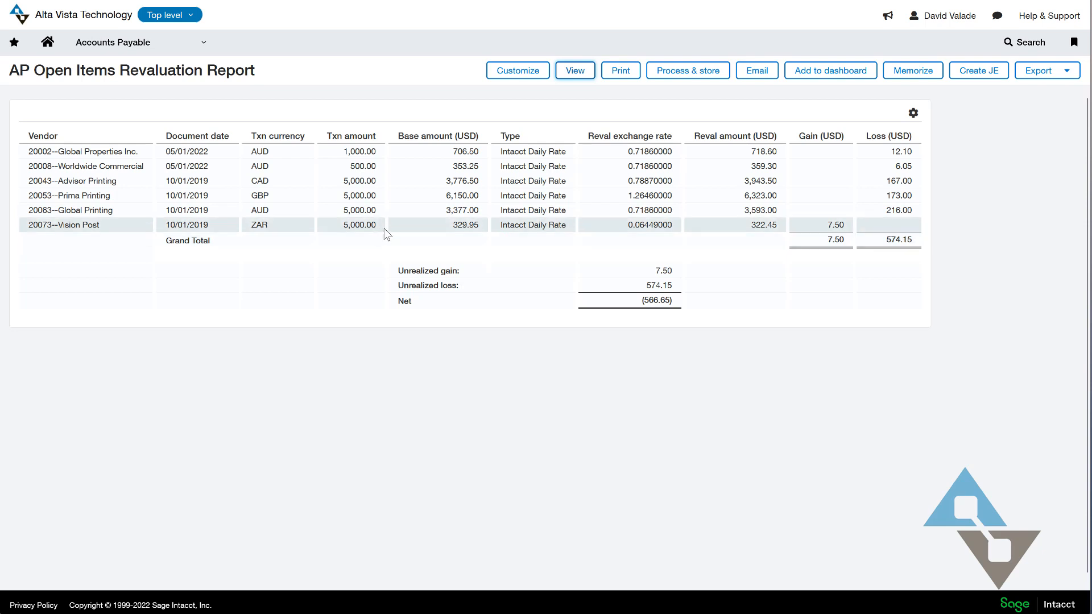
mouse_move(690, 278)
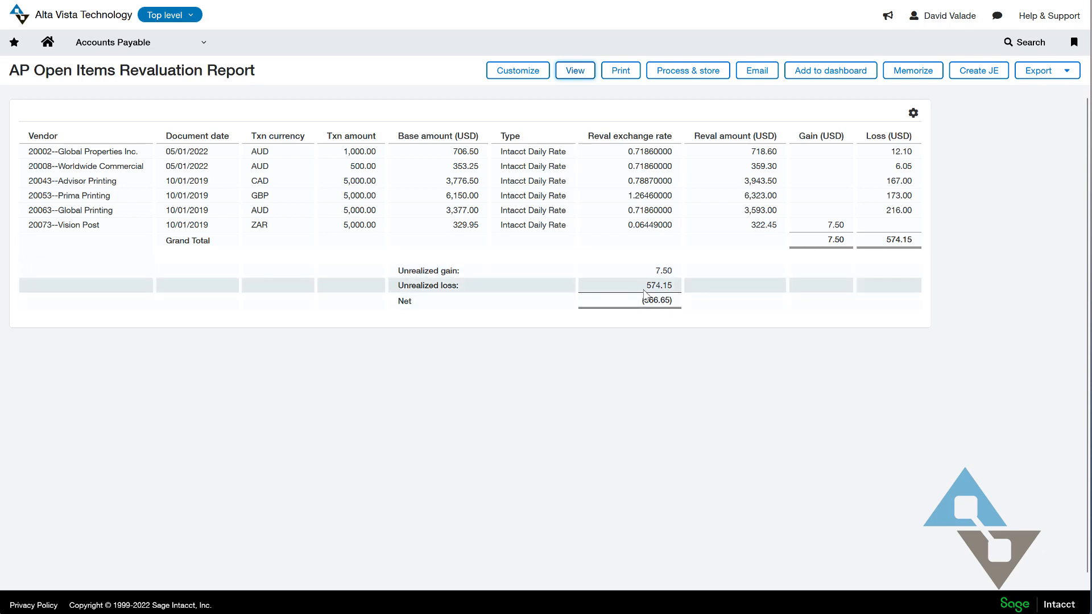
mouse_move(1051, 470)
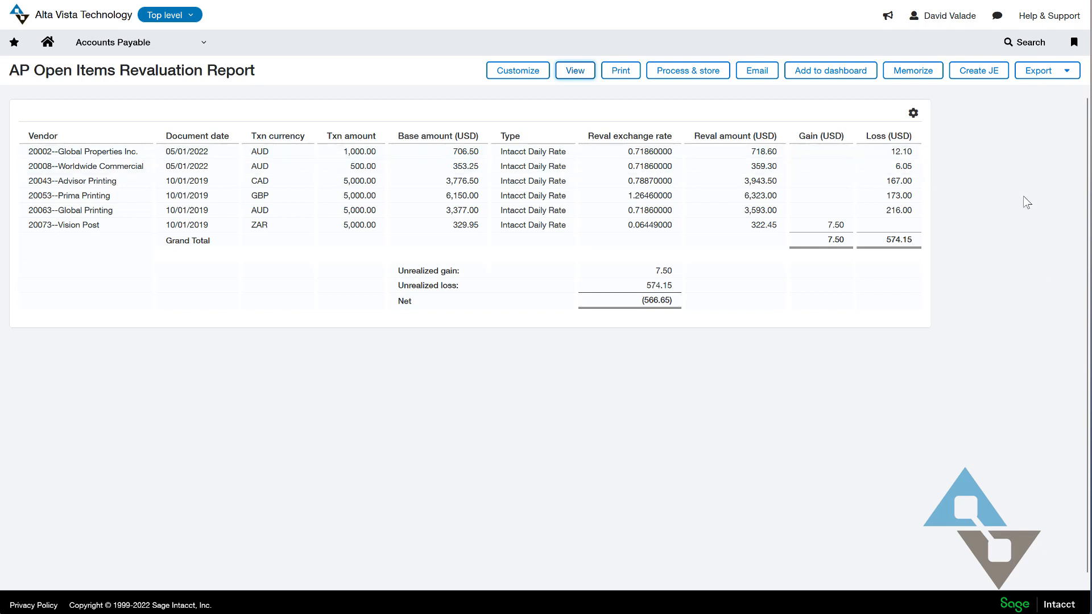
mouse_move(687, 383)
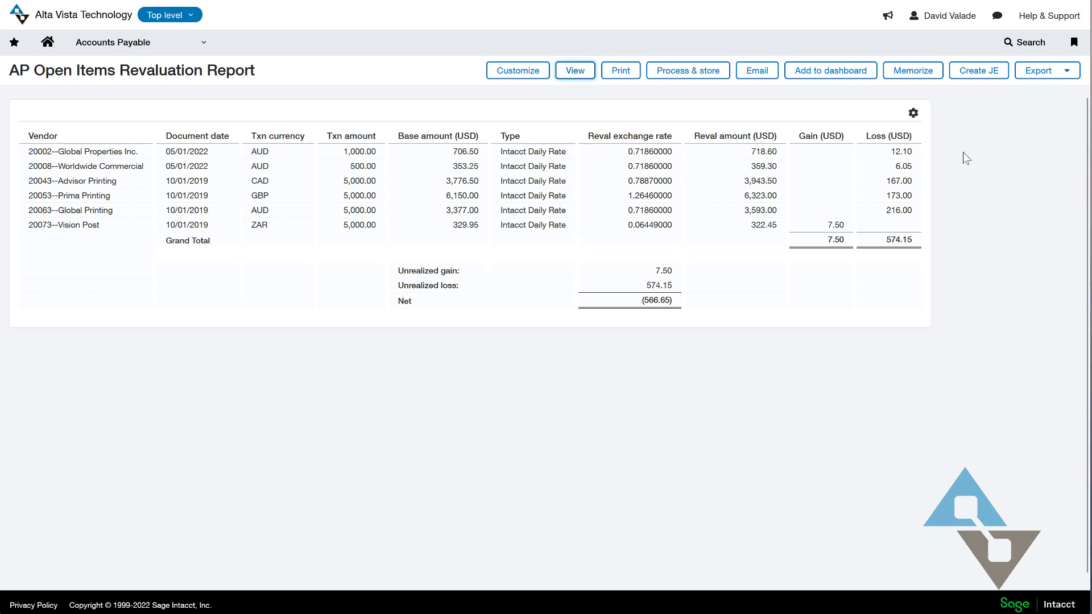
mouse_move(257, 402)
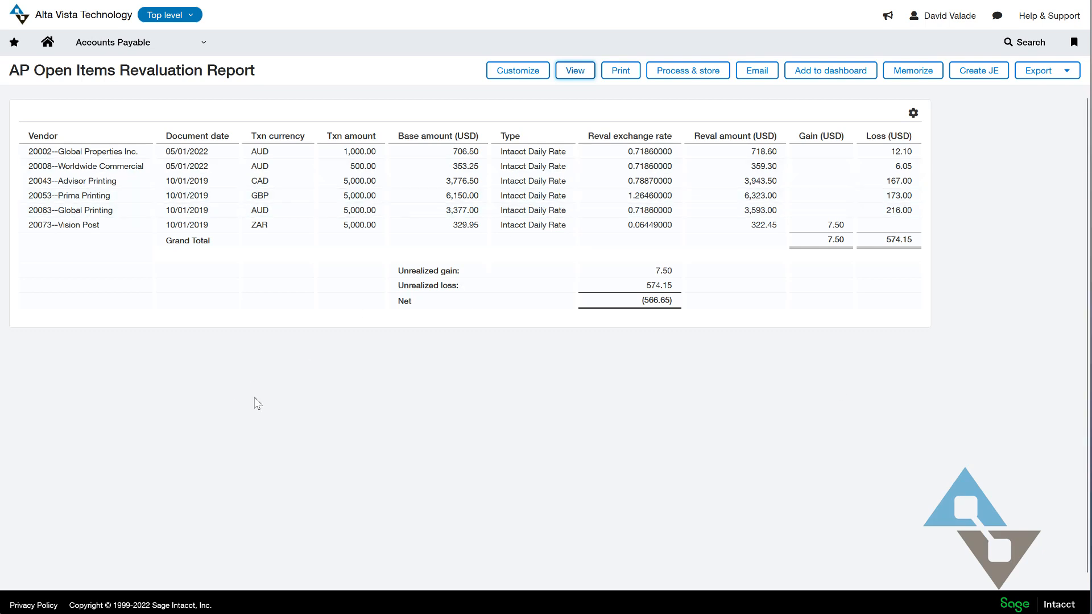
mouse_move(216, 377)
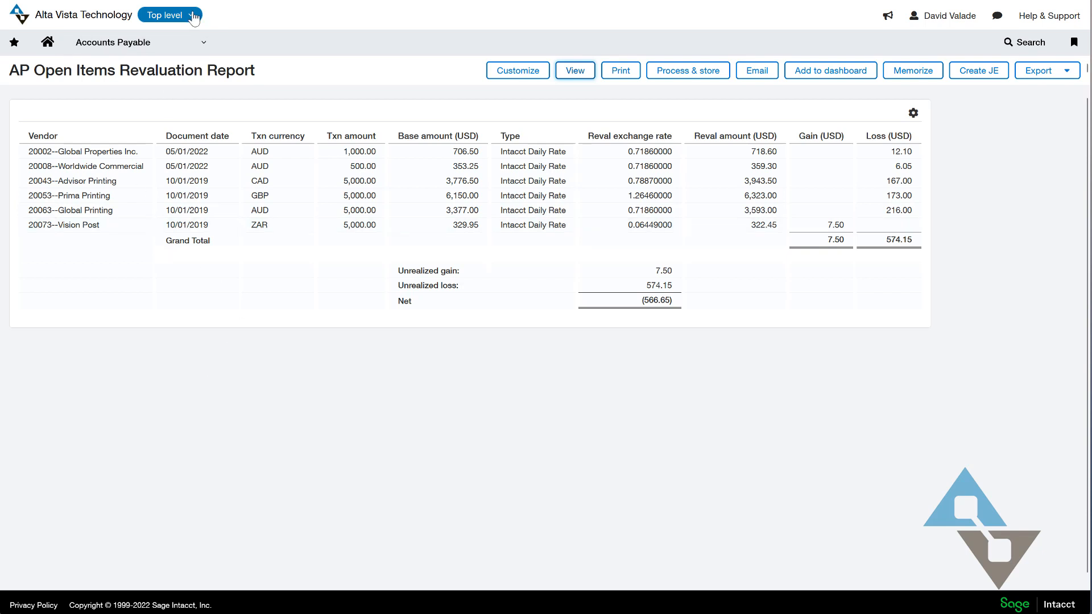
Bring up the entity list showing USA, Canada, Australia and South Africa
left_click(169, 15)
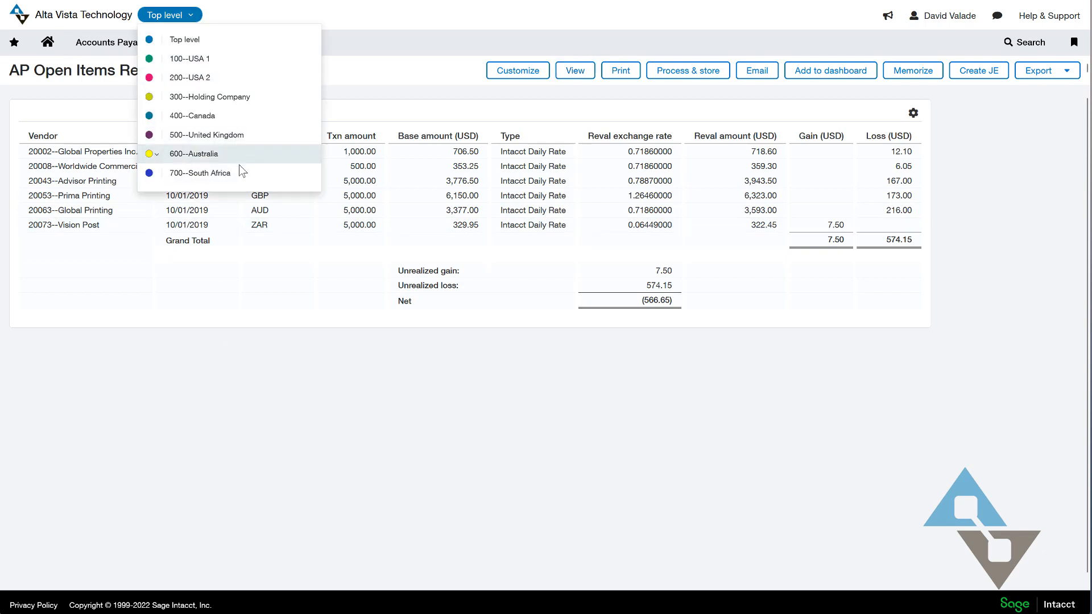
mouse_move(207, 134)
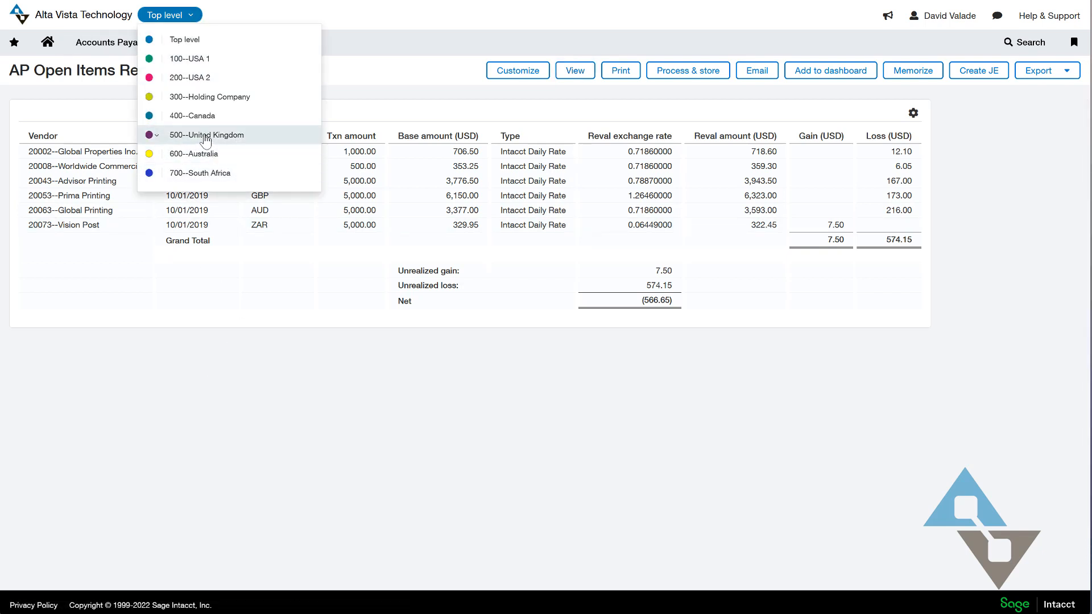
mouse_move(199, 116)
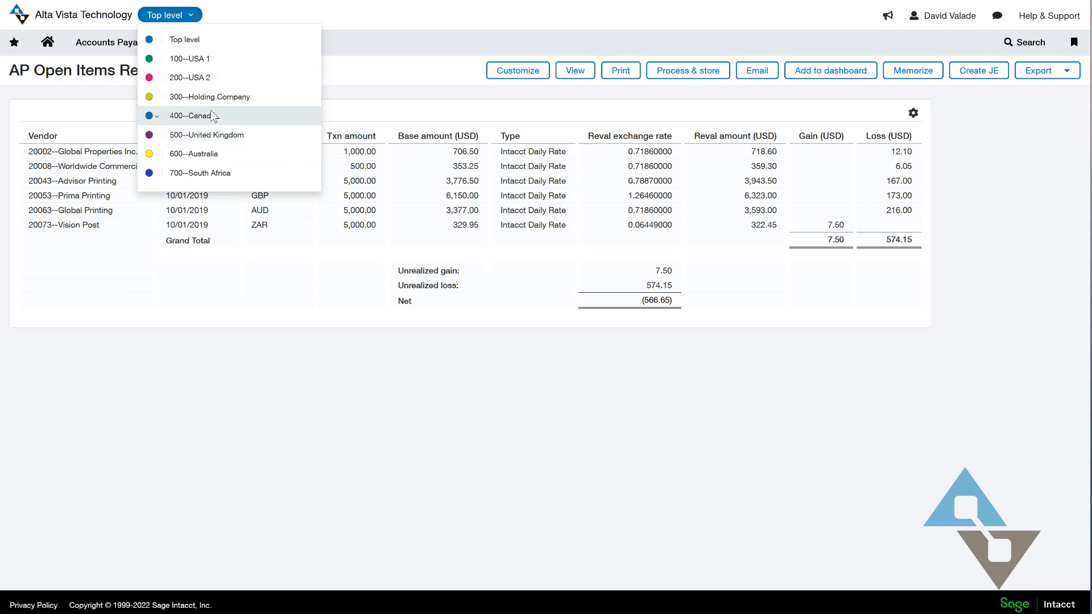
mouse_move(266, 387)
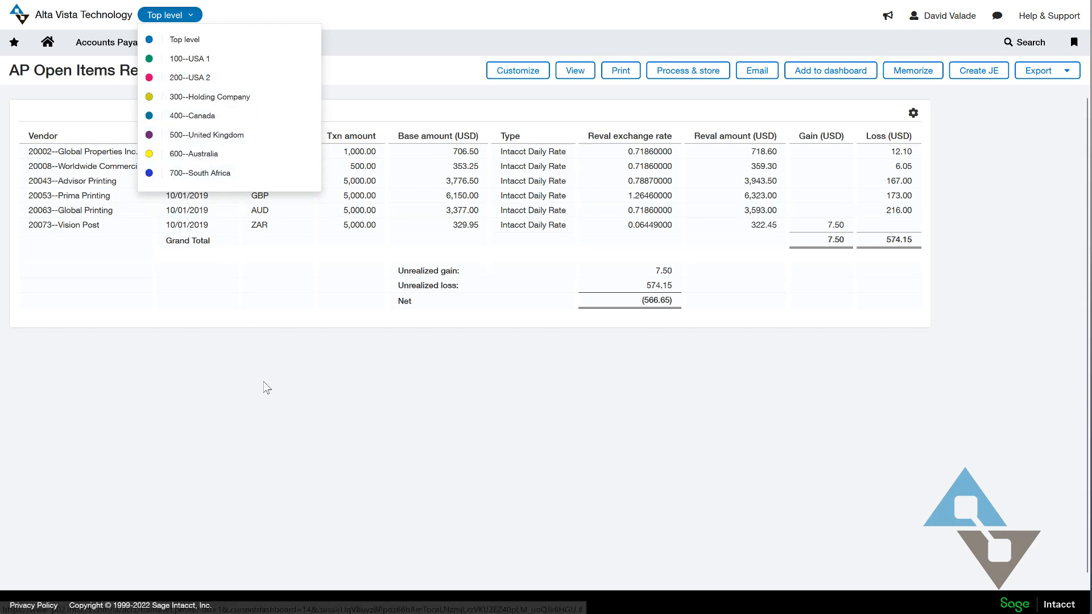
mouse_move(258, 397)
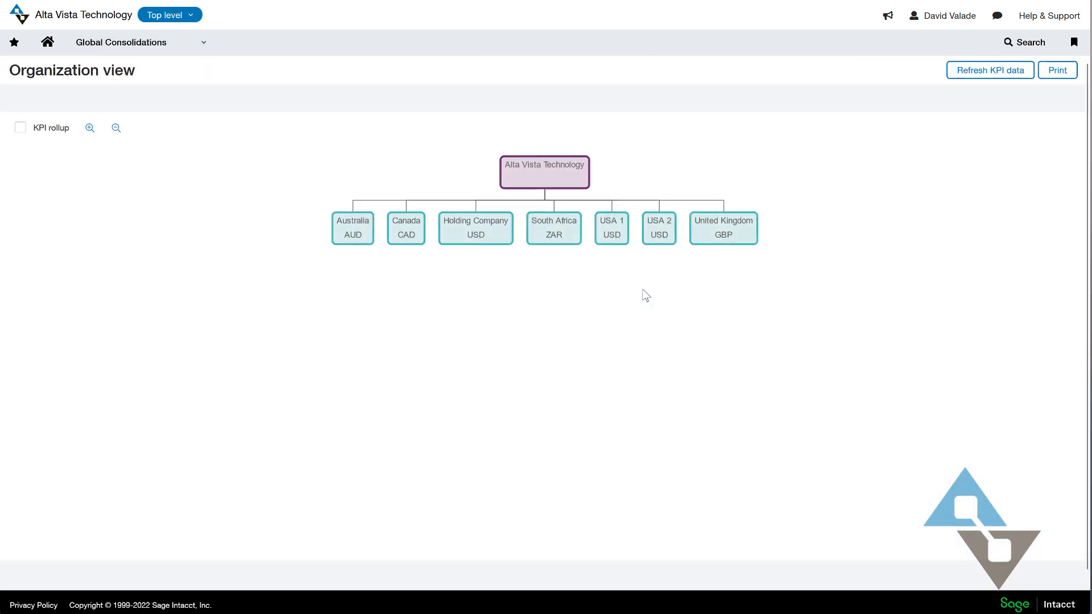
Show the Global Consolidations tasks such as Run consolidation and Consolidation history
left_click(168, 13)
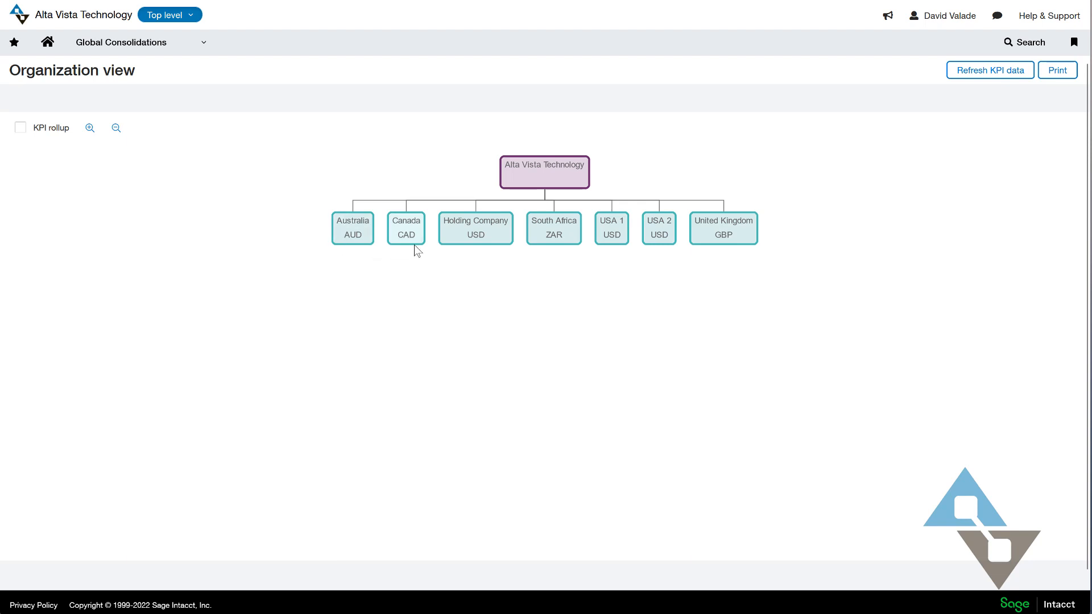
mouse_move(569, 259)
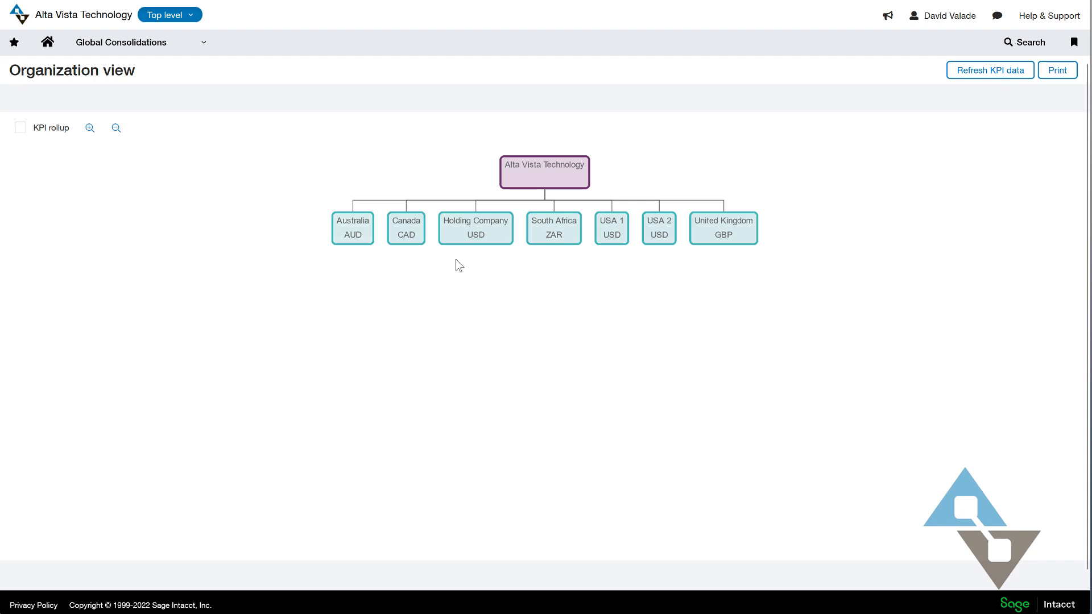
mouse_move(467, 267)
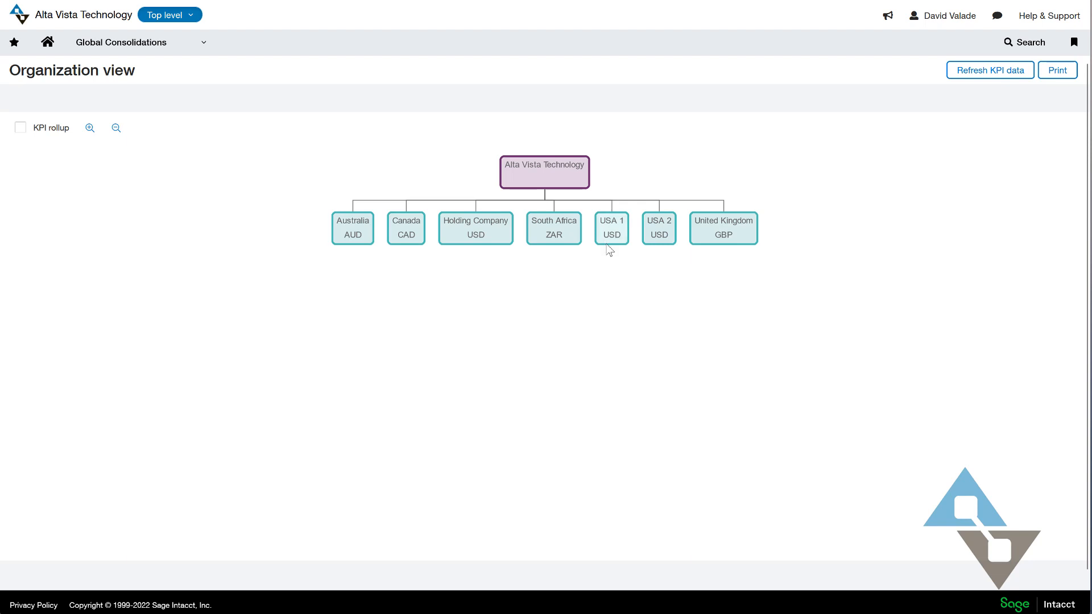
mouse_move(411, 271)
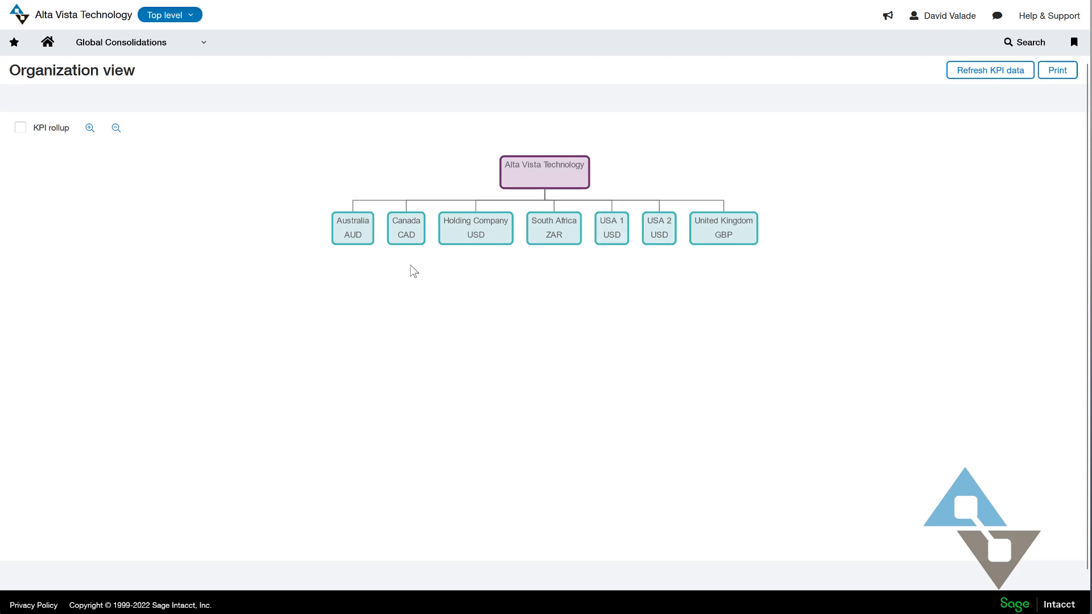
mouse_move(600, 390)
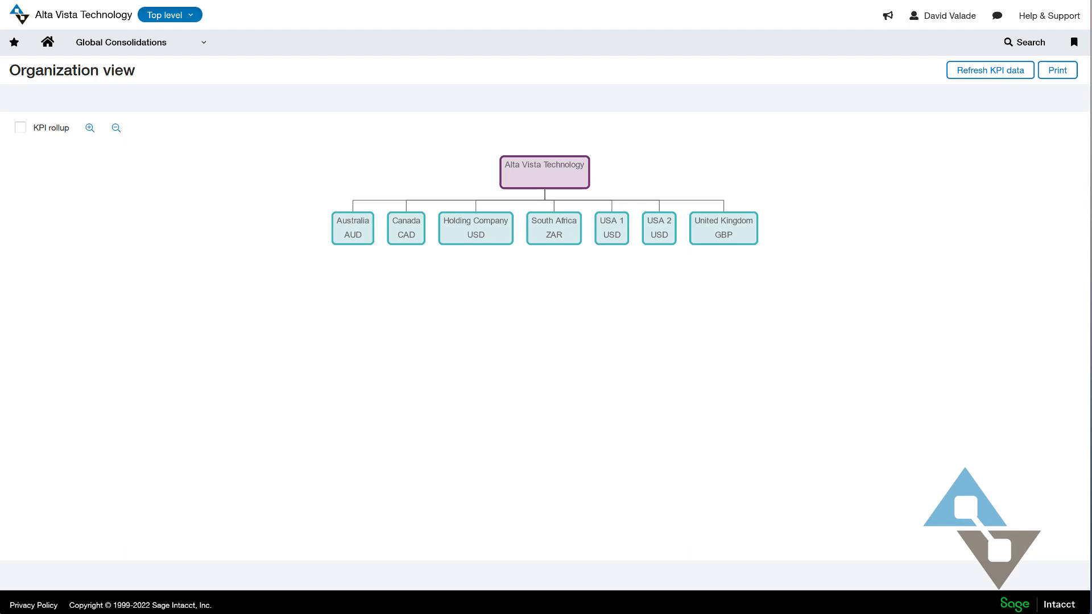
mouse_move(292, 29)
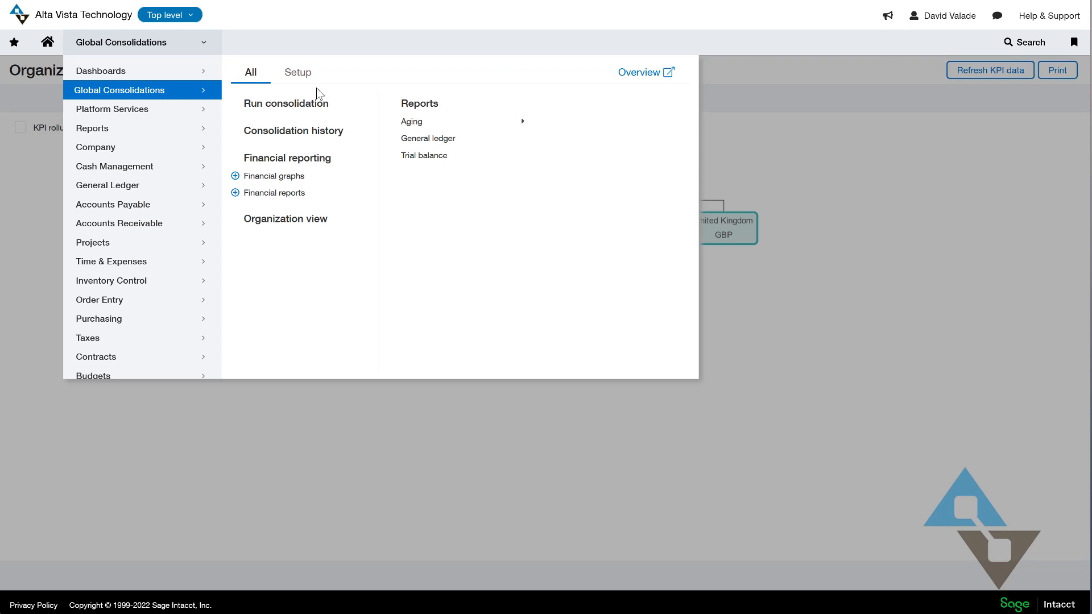
mouse_move(310, 79)
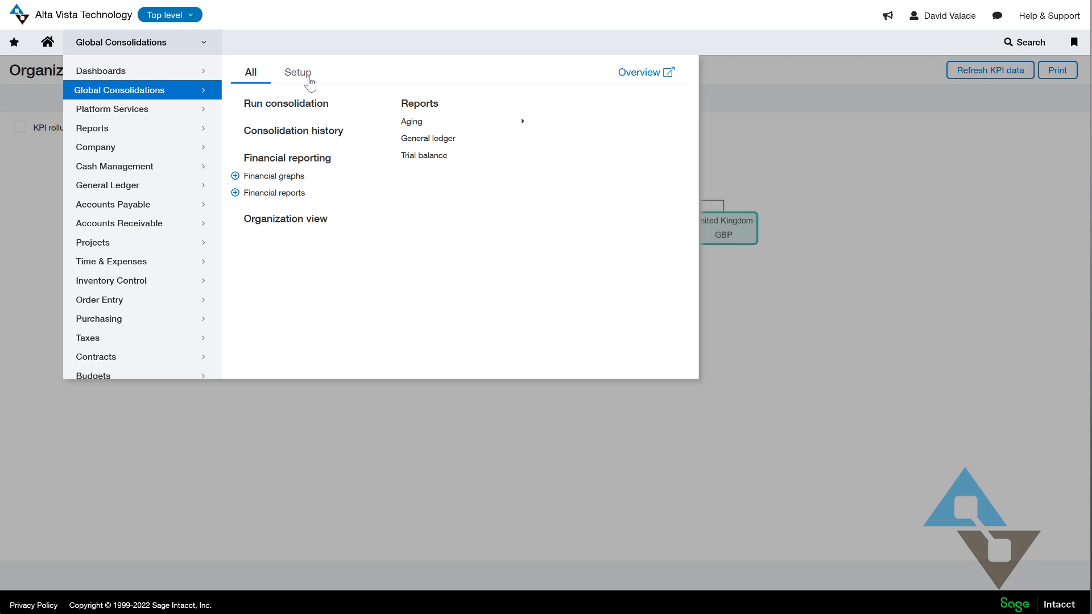
Create a consolidation book named US All described as US All Companies
left_click(297, 73)
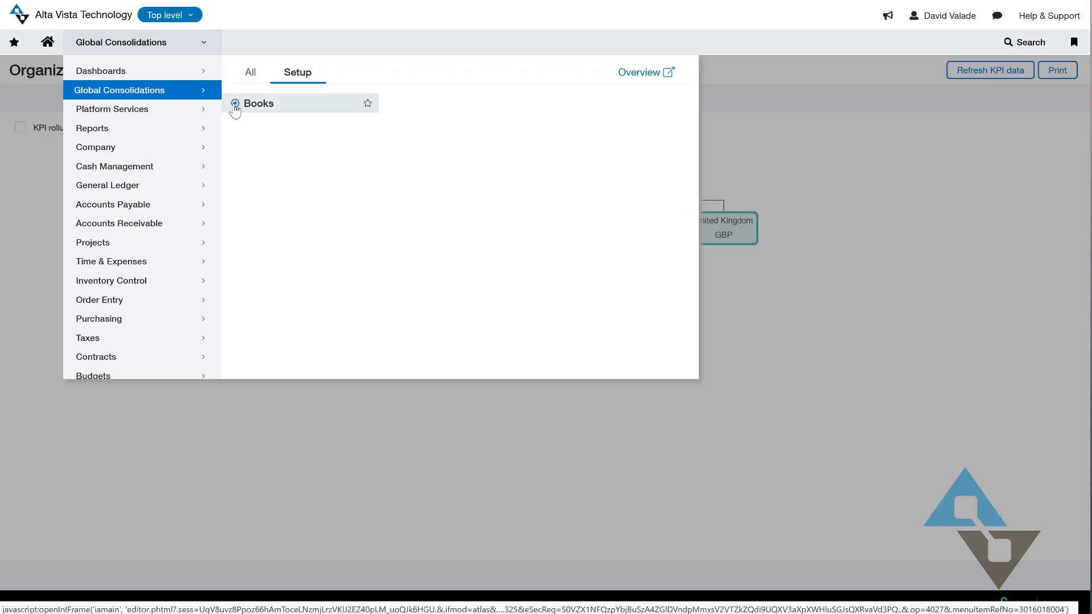
mouse_move(466, 96)
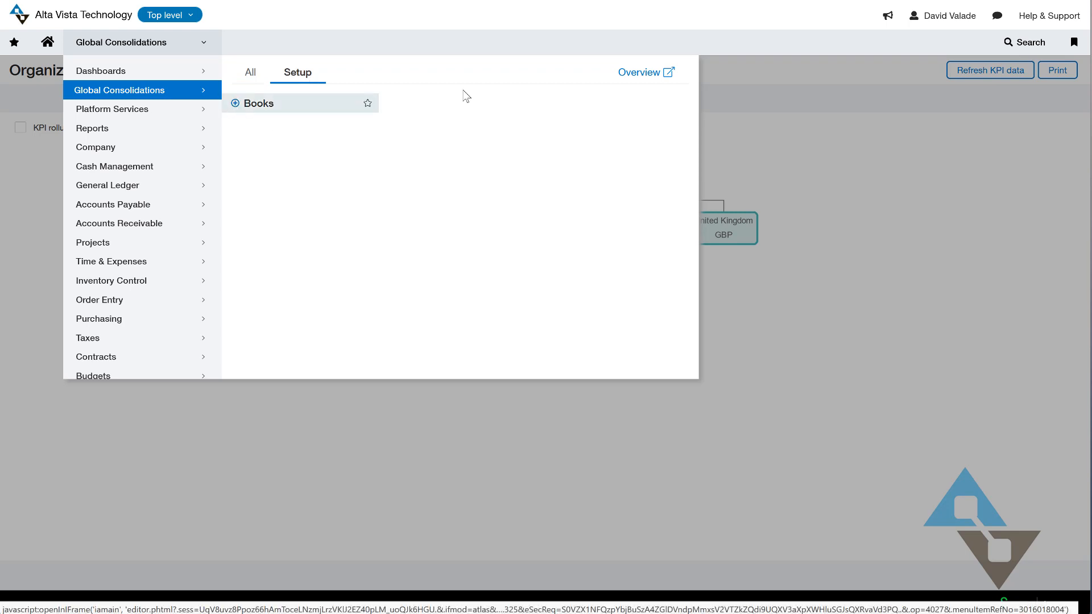
left_click(234, 103)
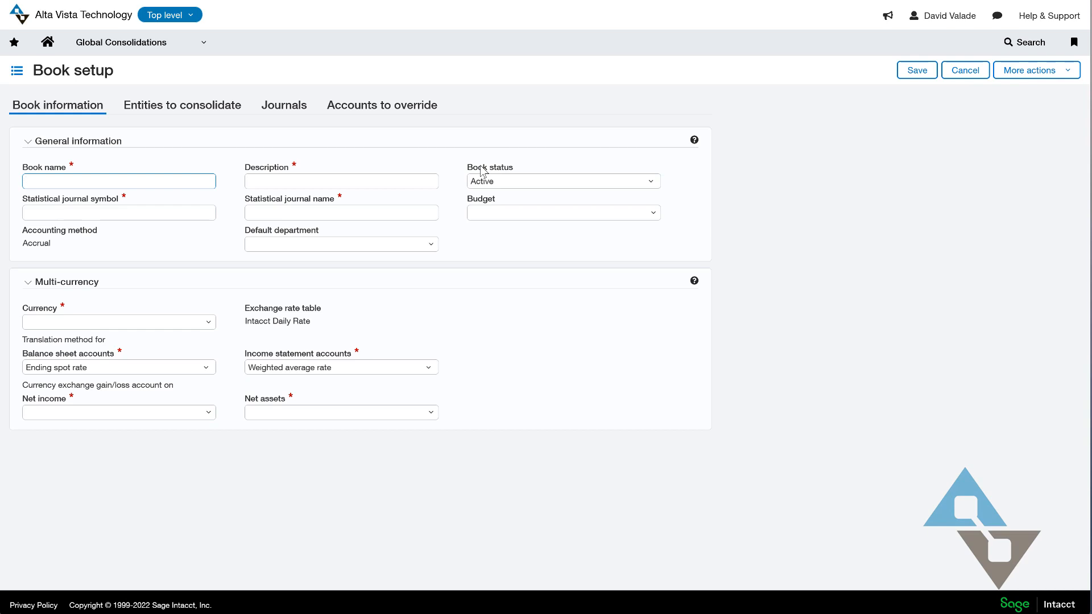
type("US All")
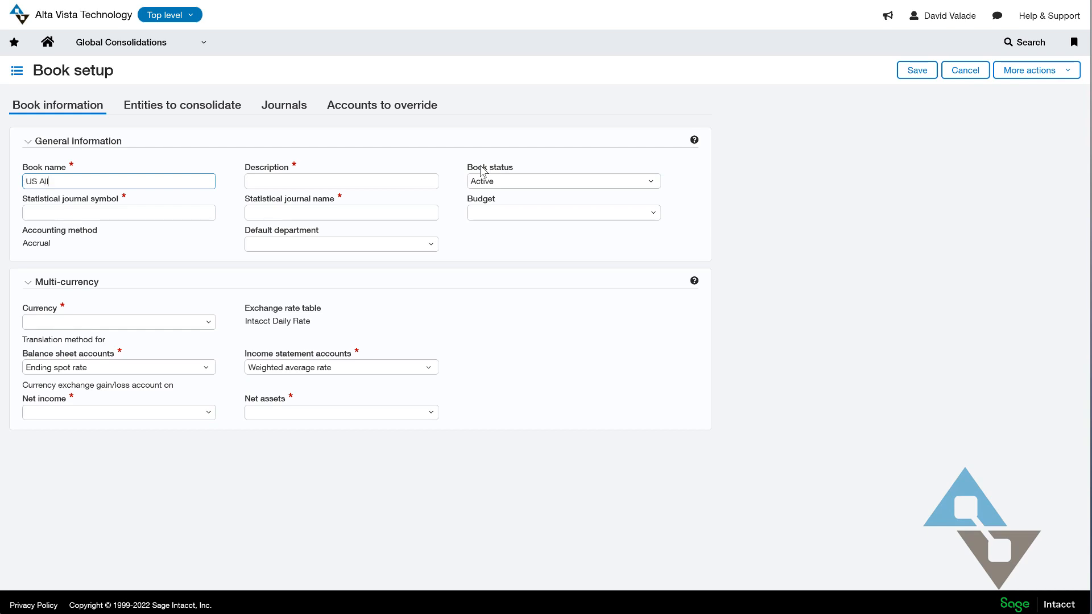
type("US All Com")
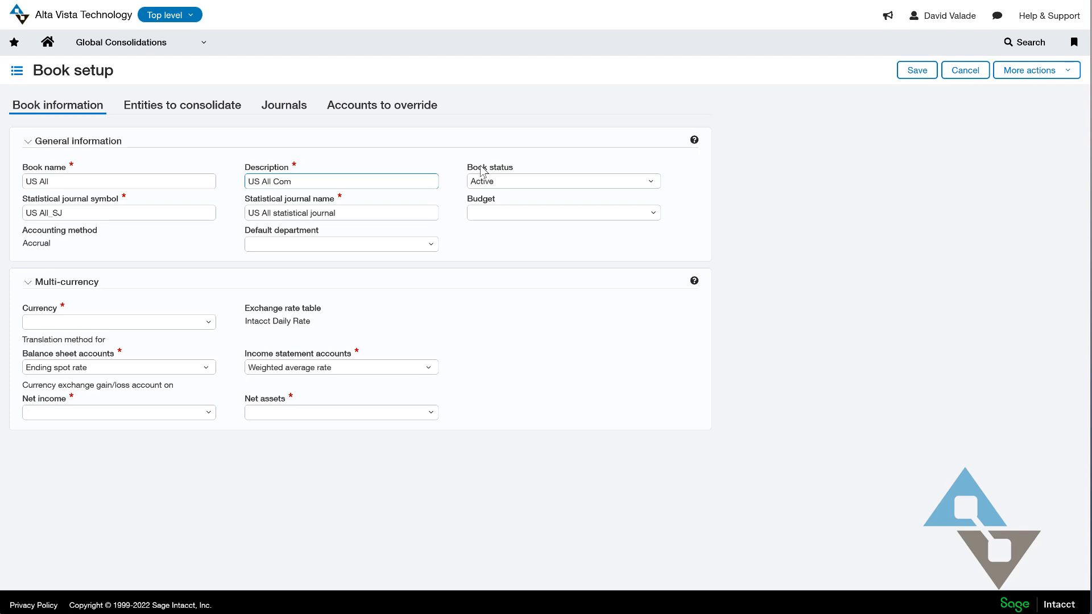
type("pan")
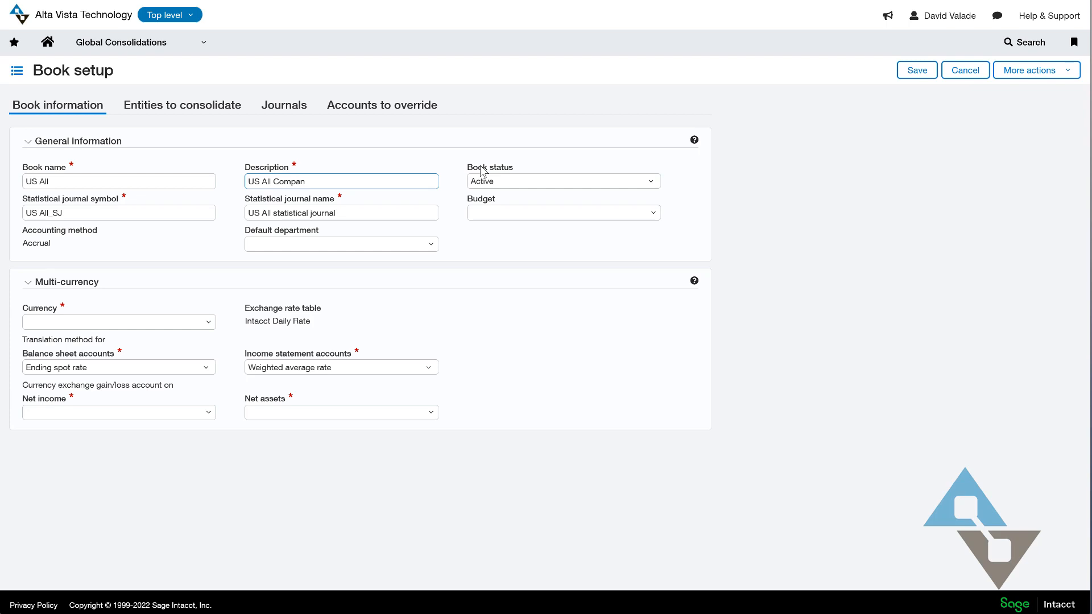
type("ies")
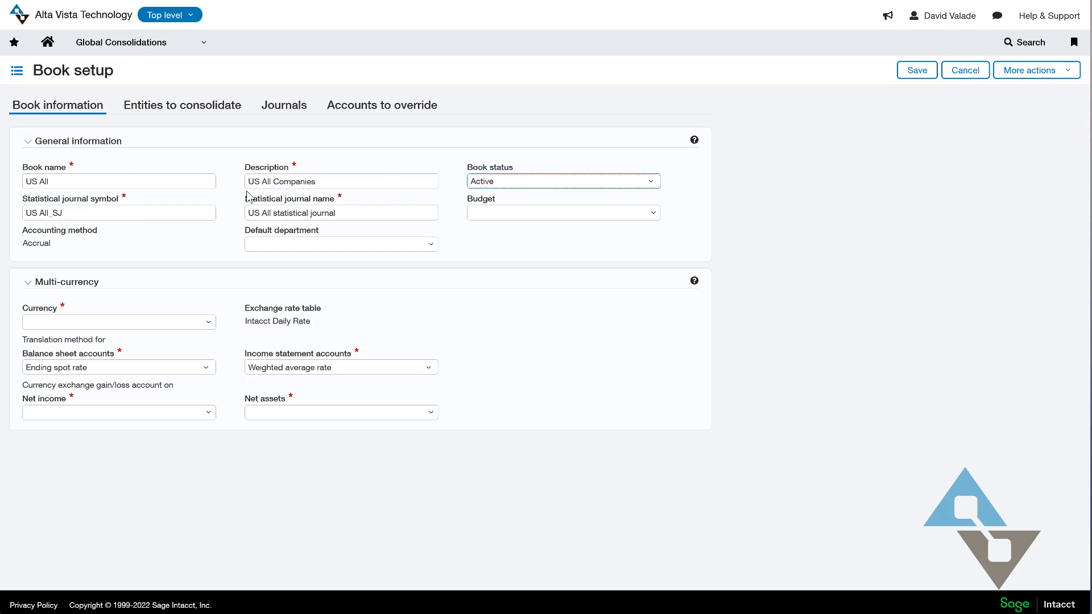
mouse_move(78, 254)
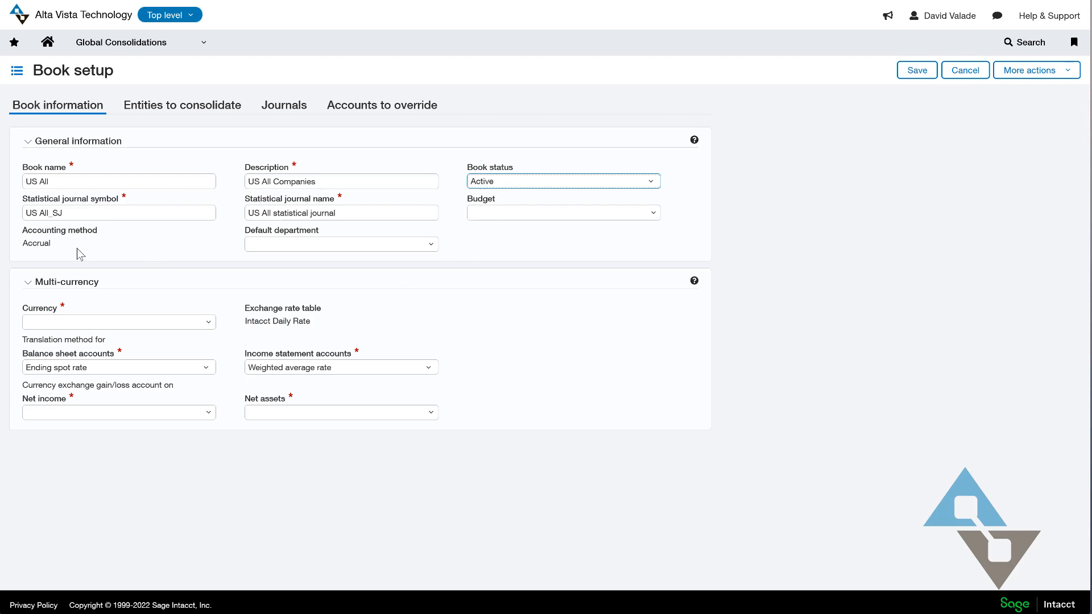
mouse_move(246, 246)
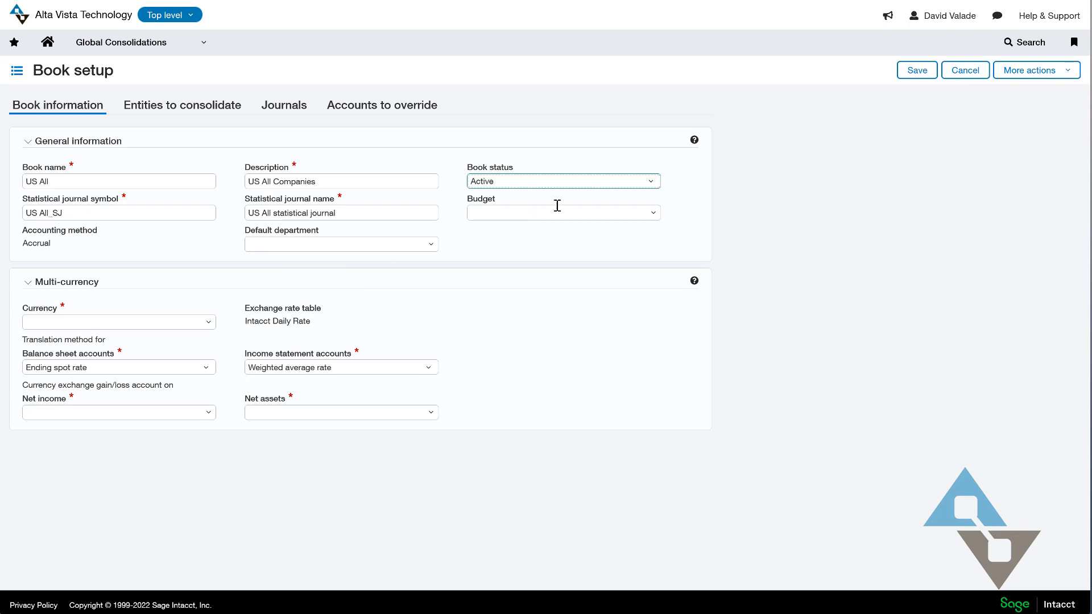
mouse_move(660, 226)
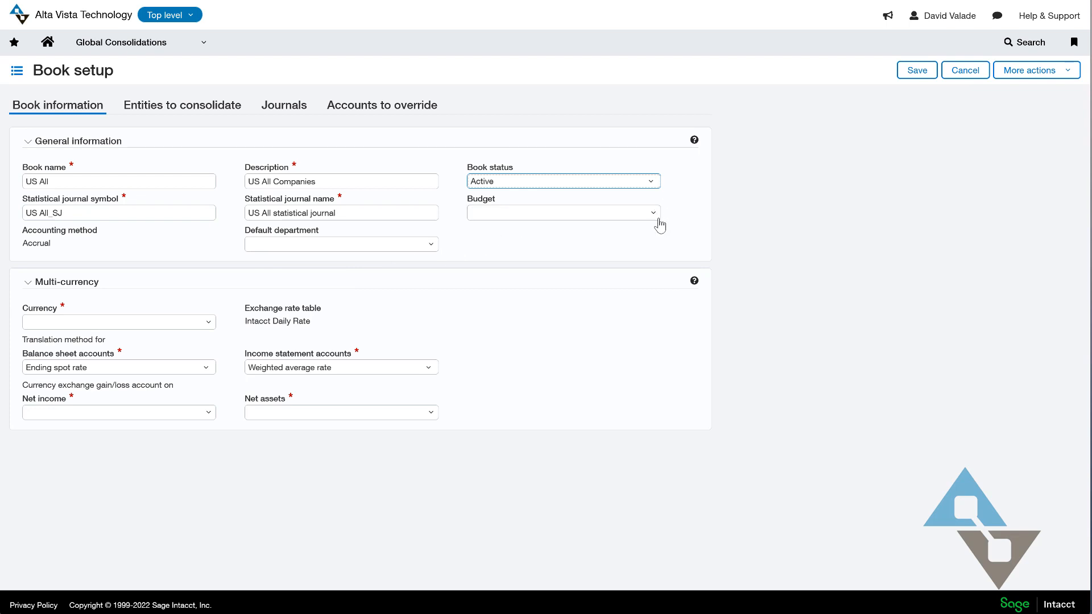
mouse_move(640, 233)
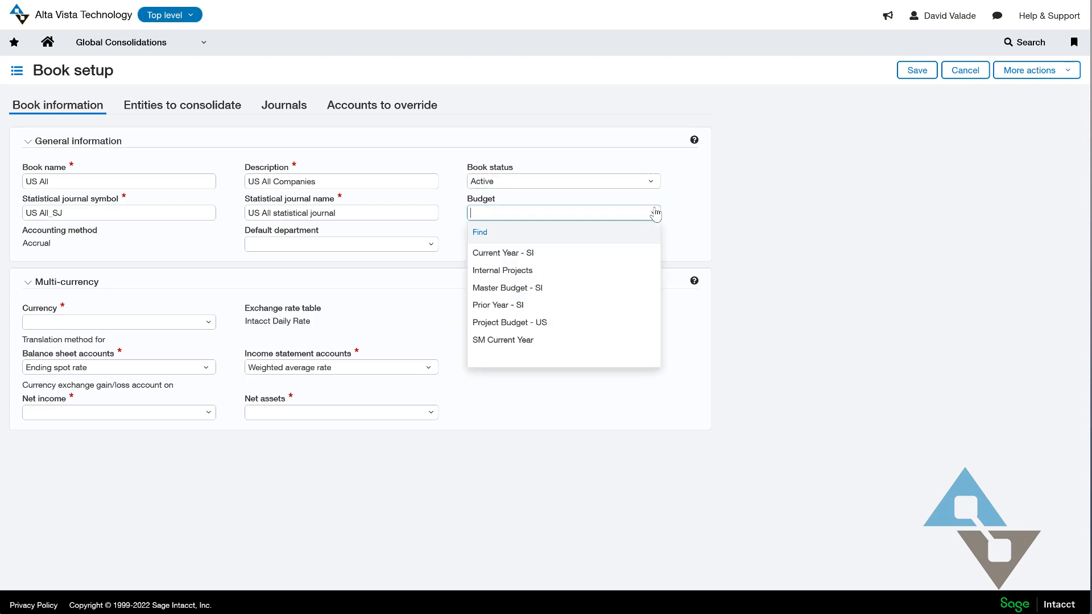
mouse_move(489, 253)
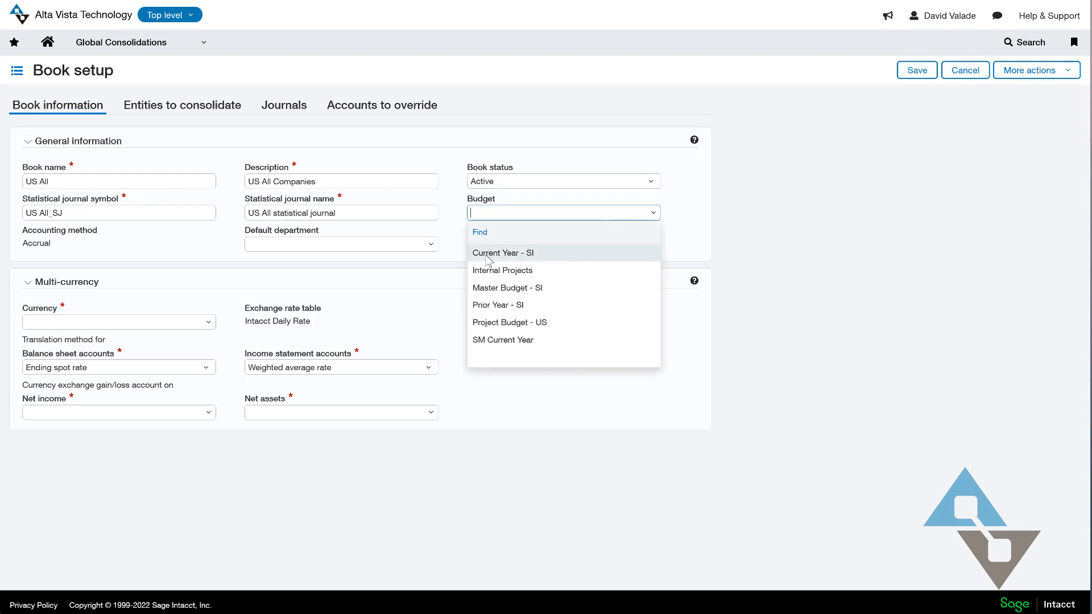
mouse_move(460, 262)
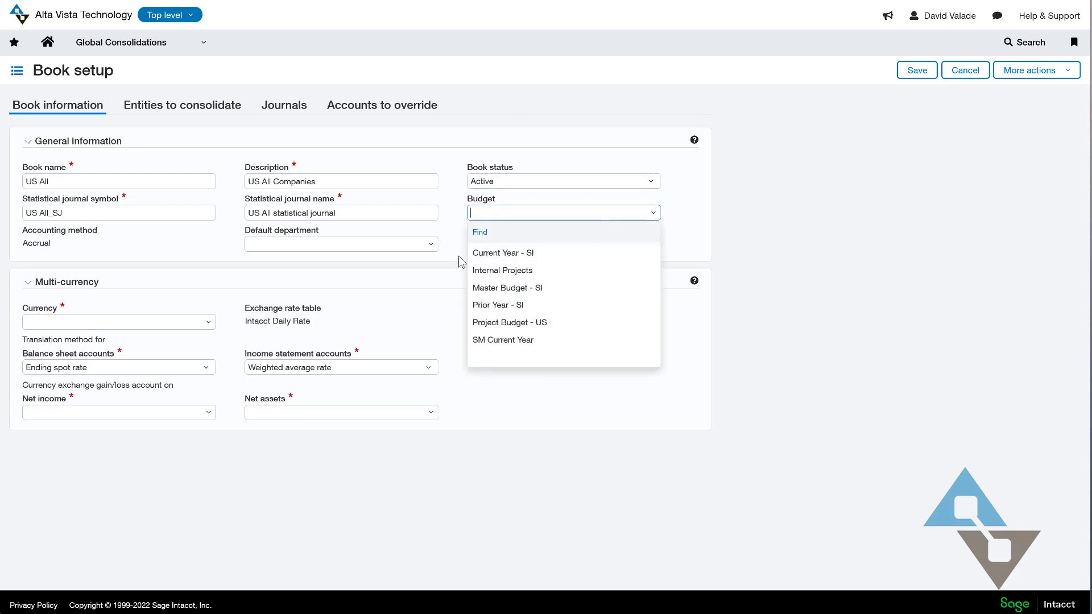
mouse_move(507, 288)
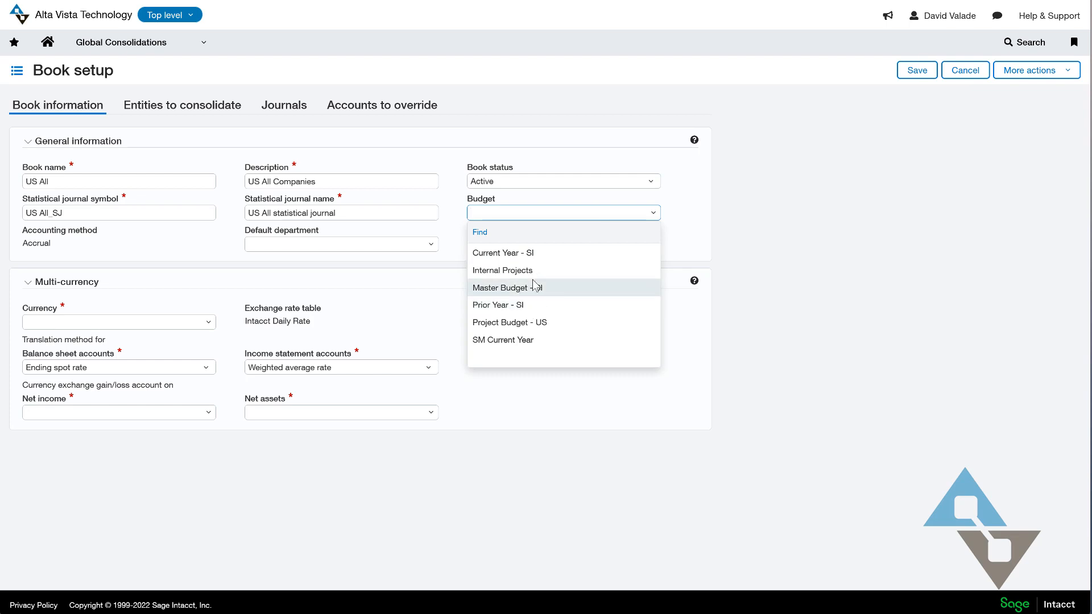
Give the book budget Master Budget - SI, currency USD and the net income gain/loss account
left_click(507, 288)
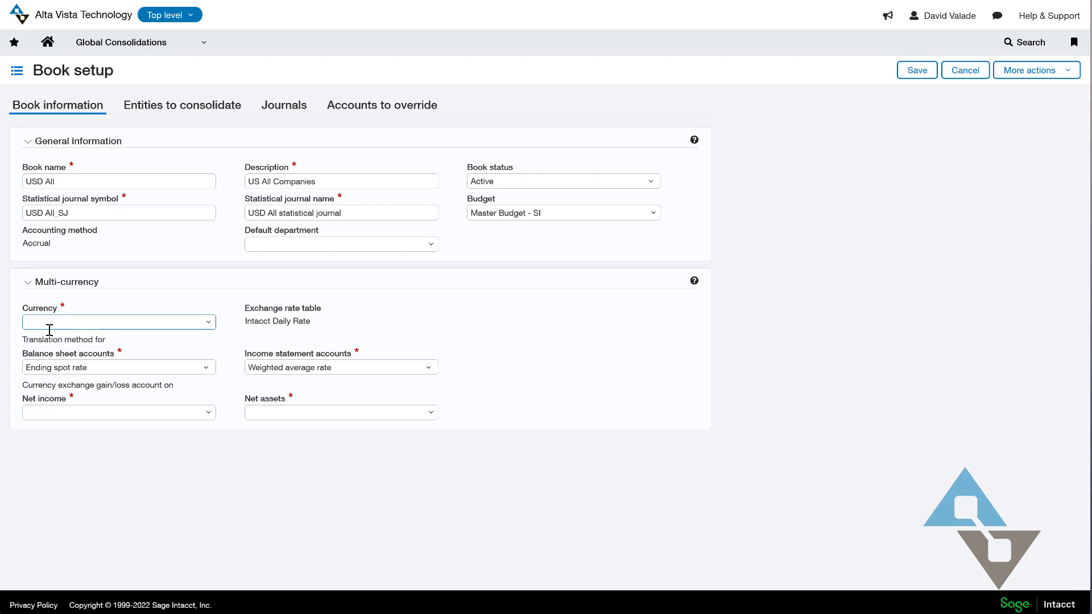
mouse_move(116, 409)
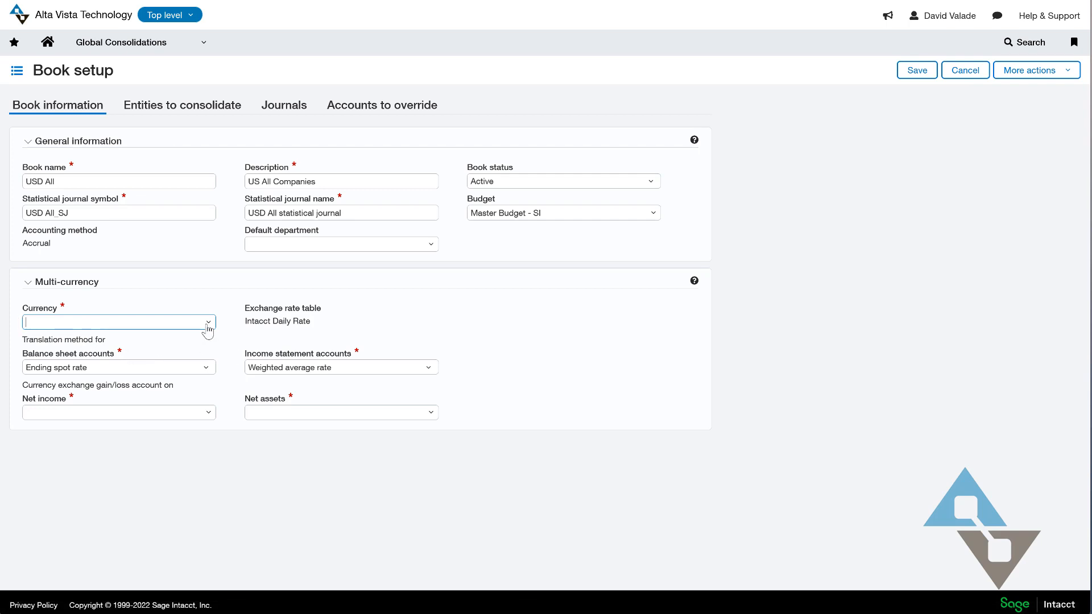
left_click(119, 321)
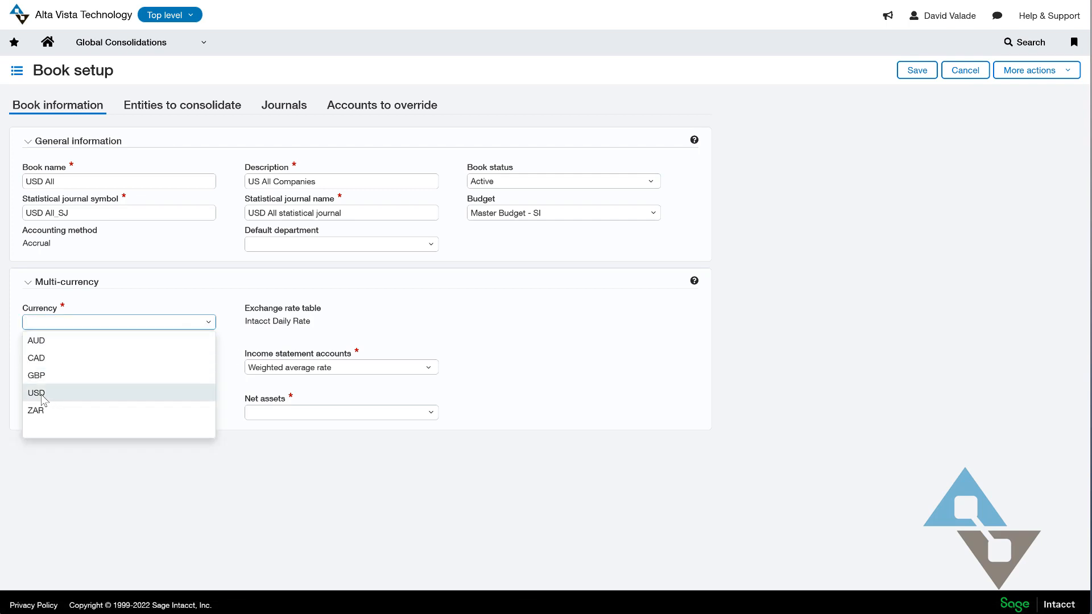
left_click(36, 392)
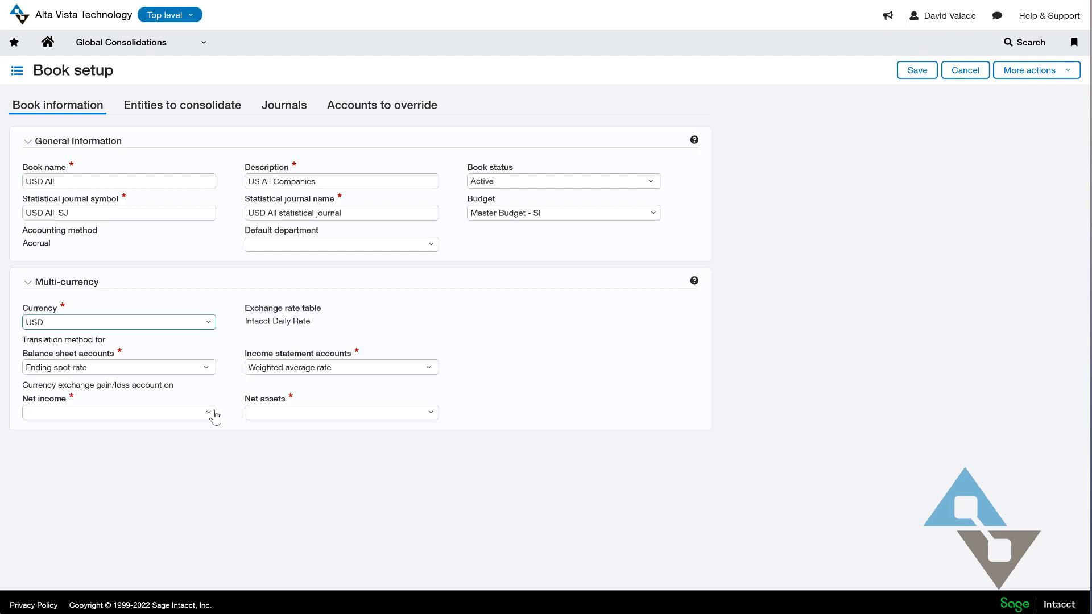
mouse_move(366, 382)
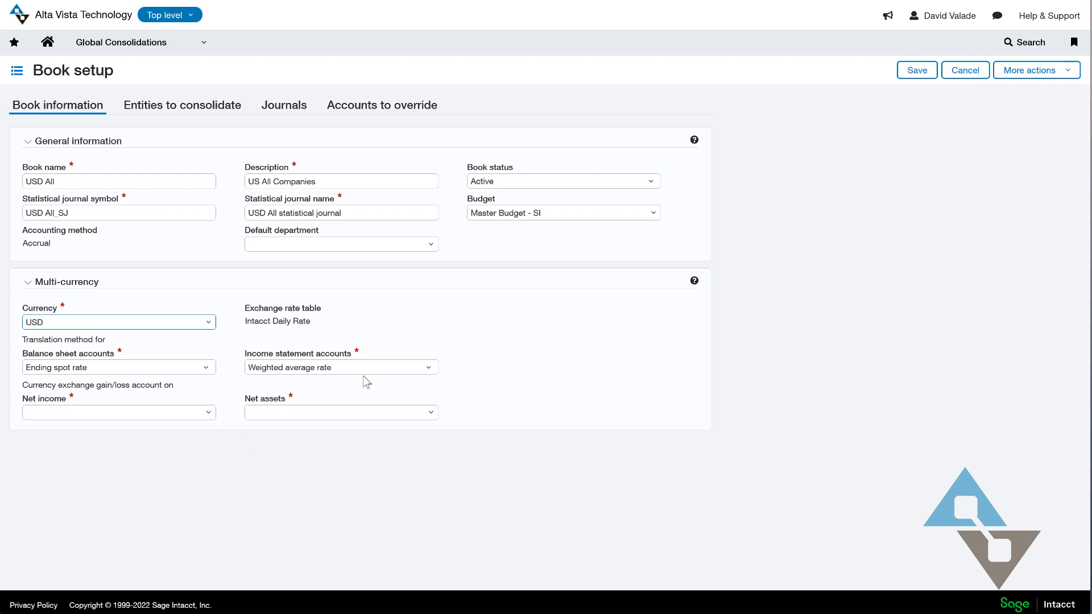
left_click(118, 412)
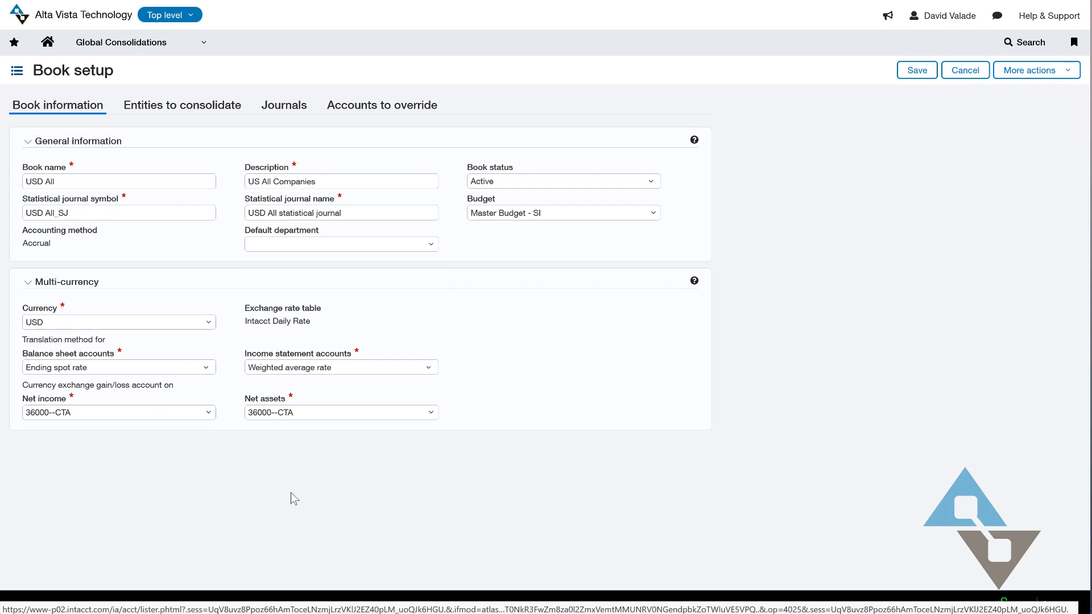
mouse_move(322, 474)
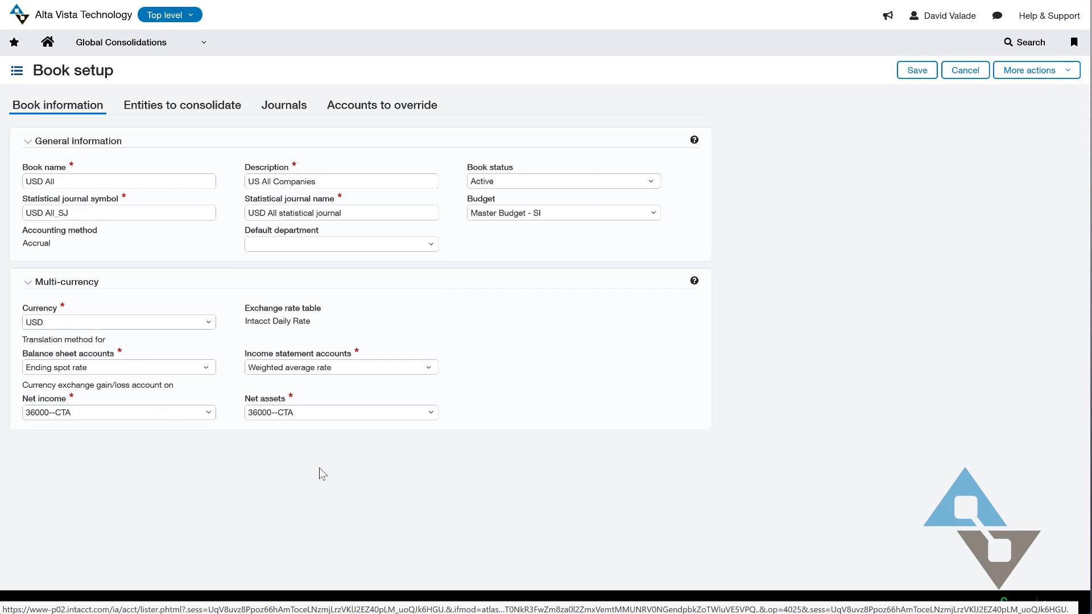
mouse_move(167, 470)
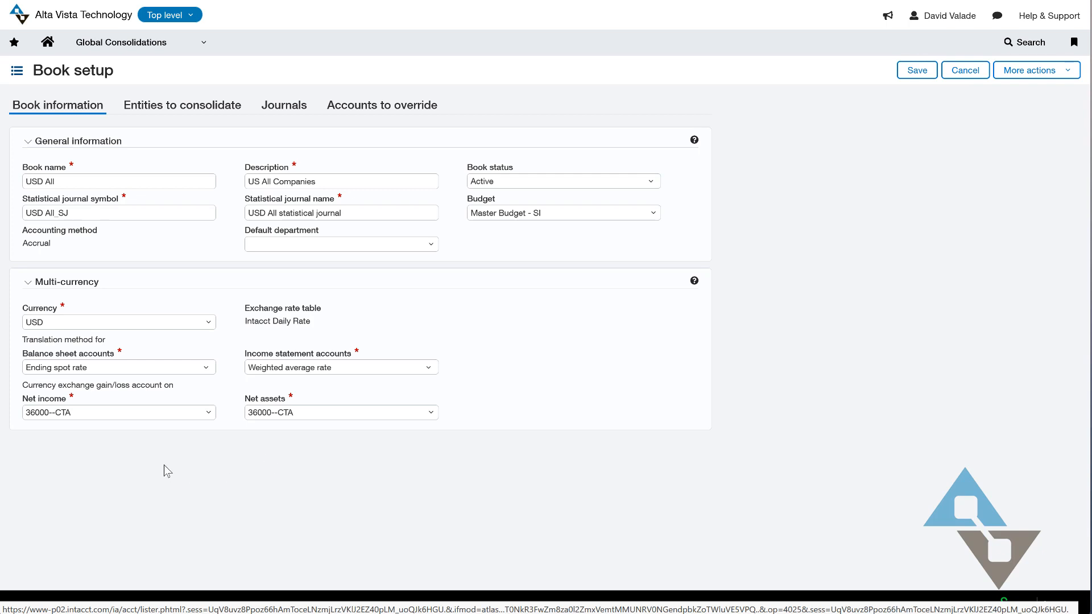
mouse_move(102, 452)
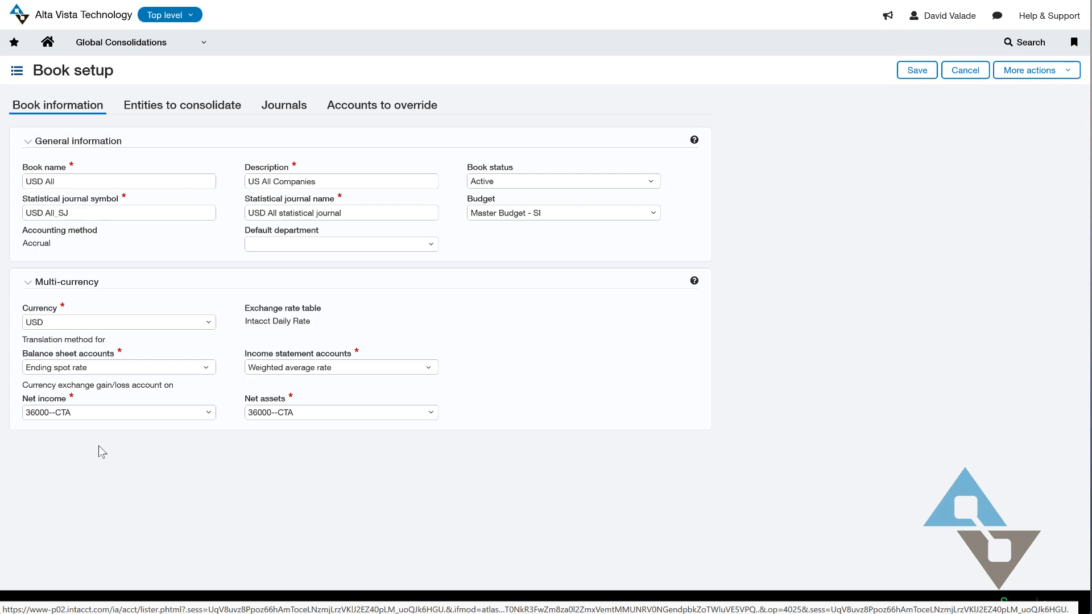
mouse_move(266, 537)
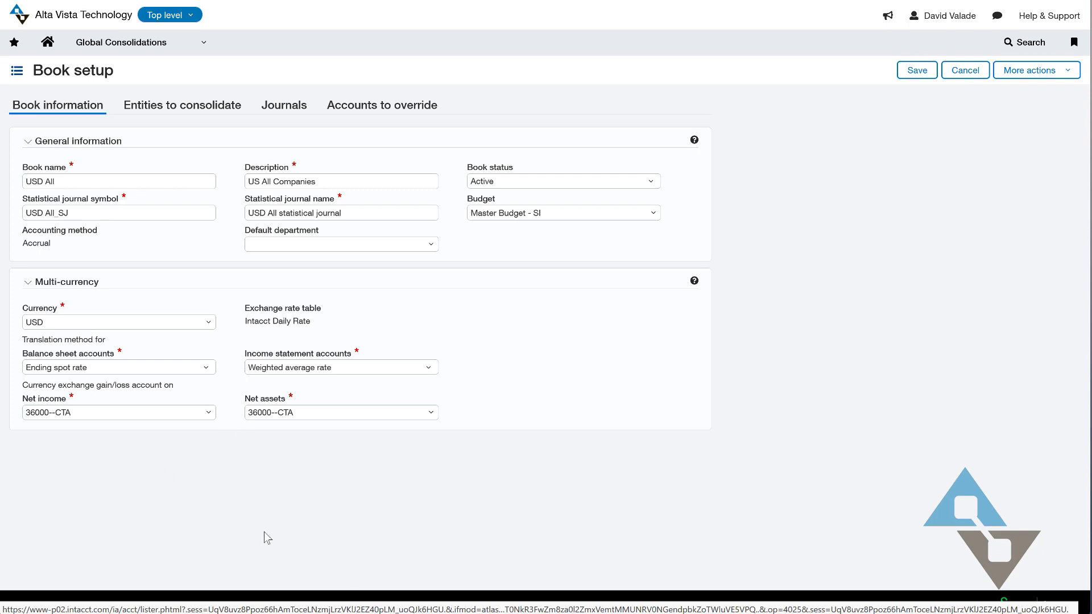
mouse_move(322, 446)
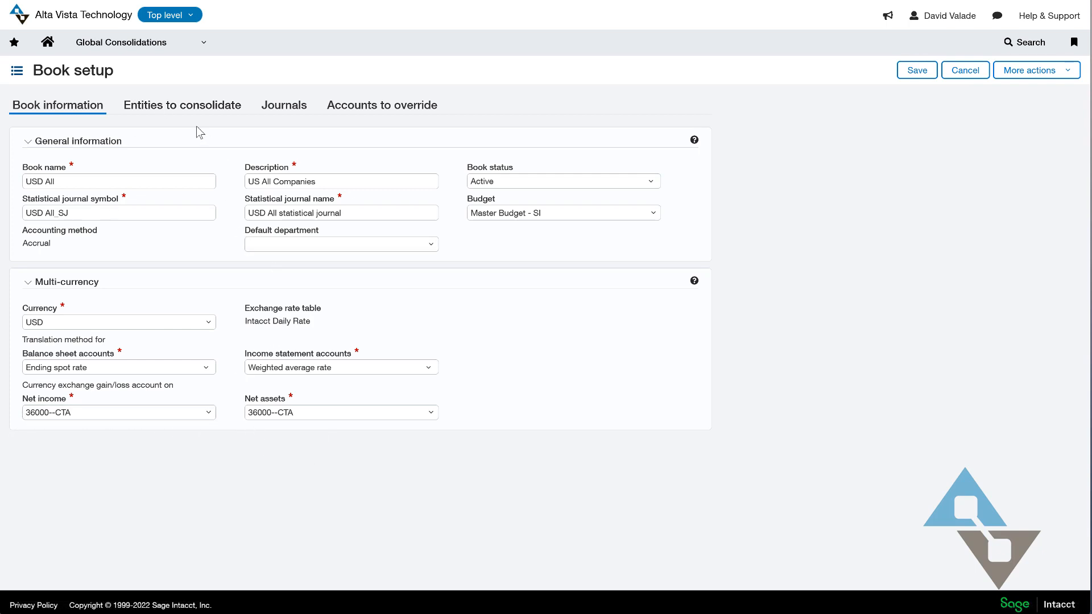
Add all seven entities to the consolidation with 900 as the elimination entity
left_click(182, 105)
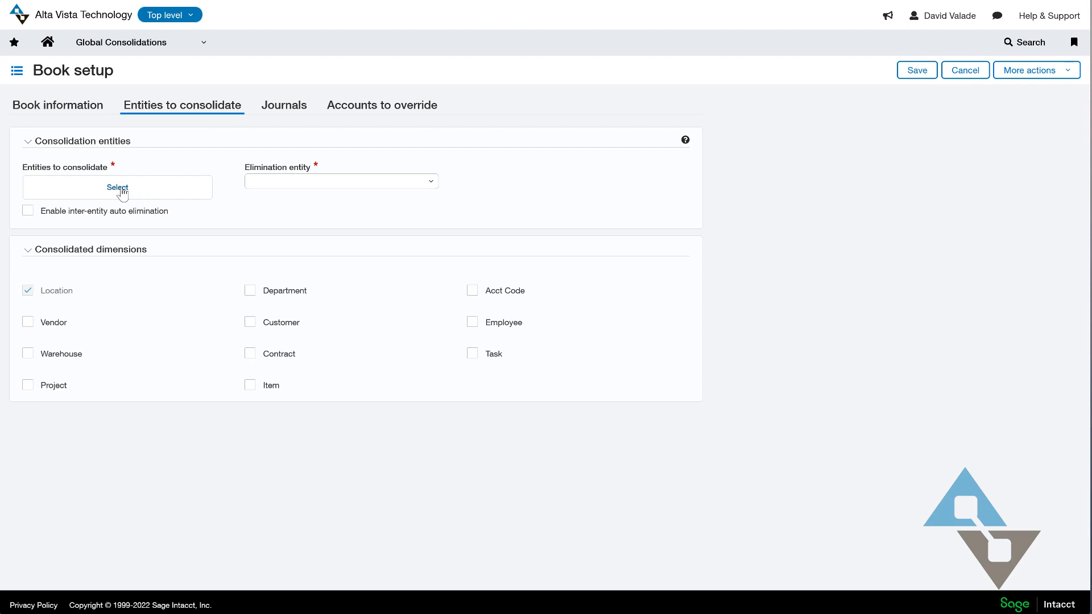
mouse_move(83, 182)
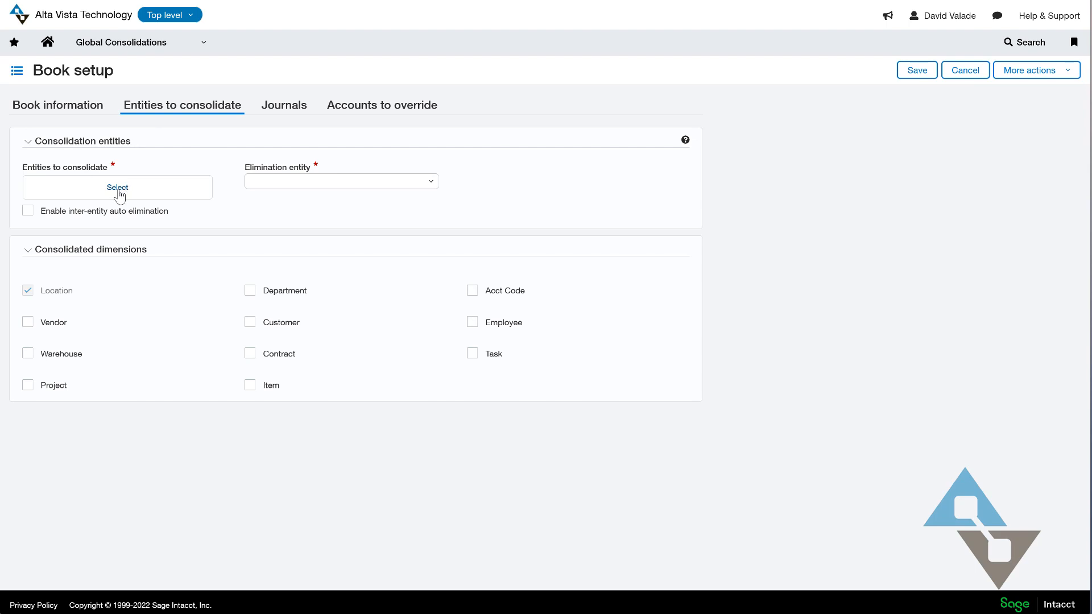
left_click(117, 187)
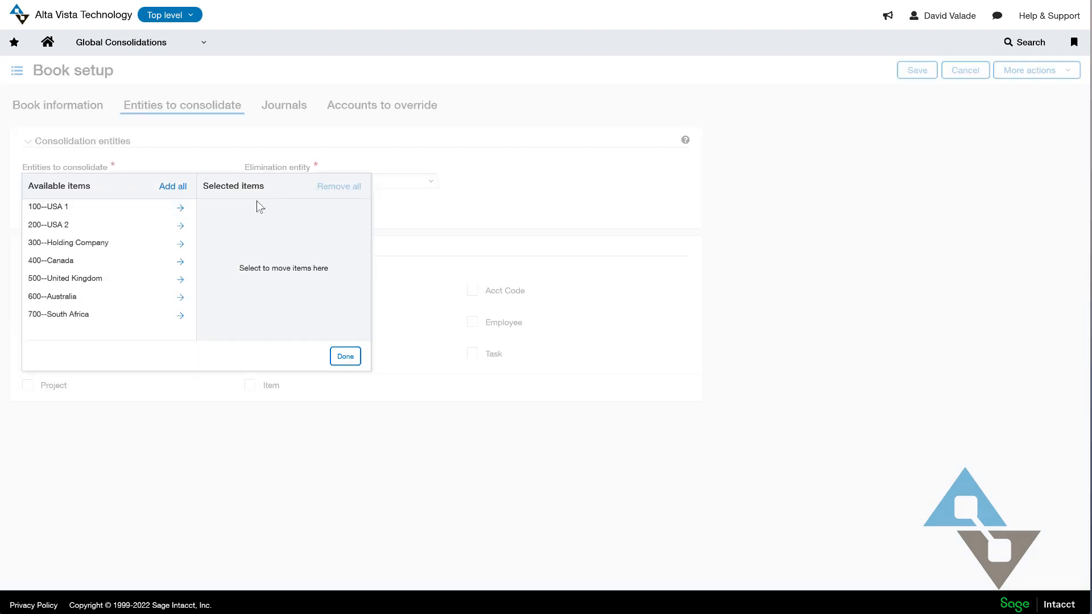
left_click(173, 185)
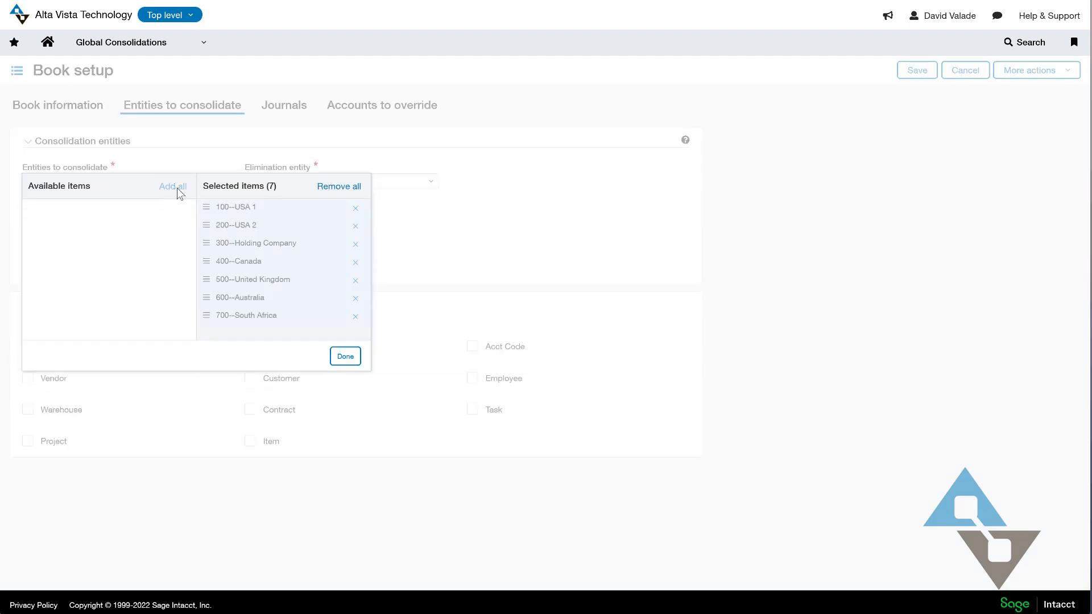
left_click(345, 356)
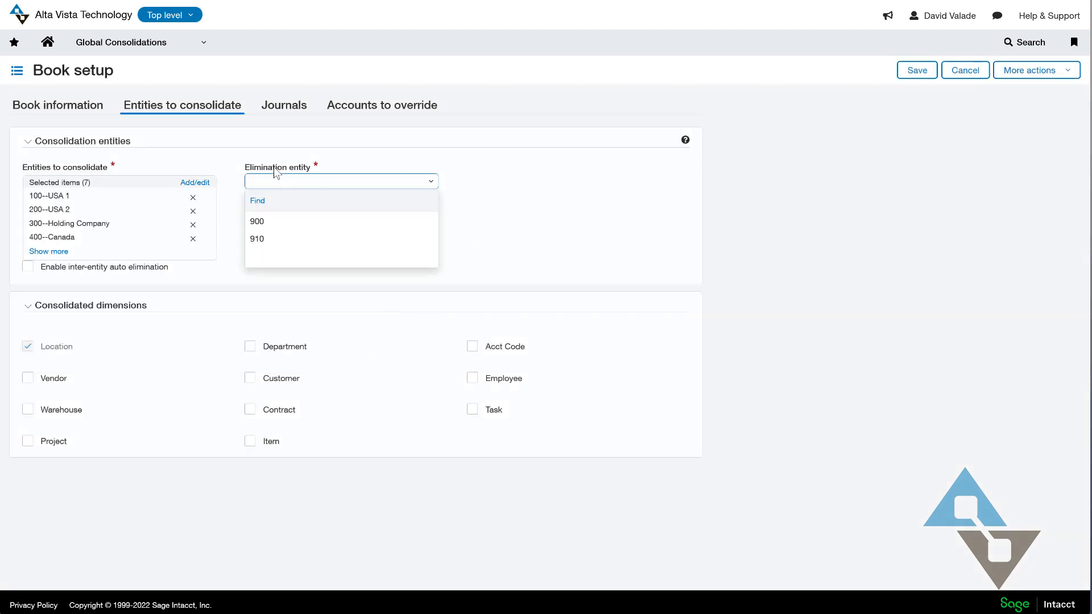
left_click(256, 222)
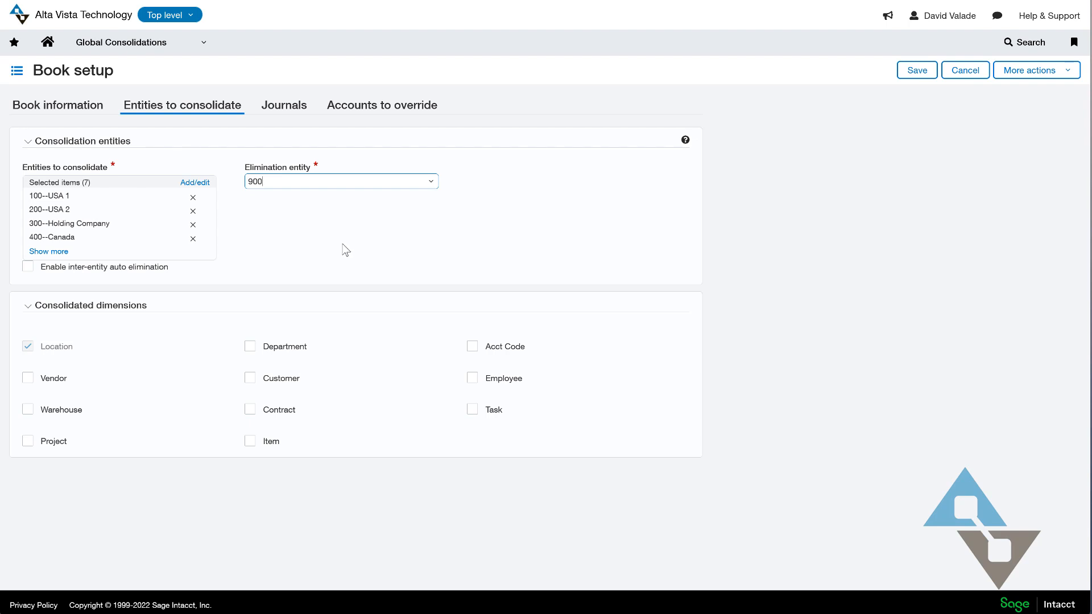
mouse_move(298, 199)
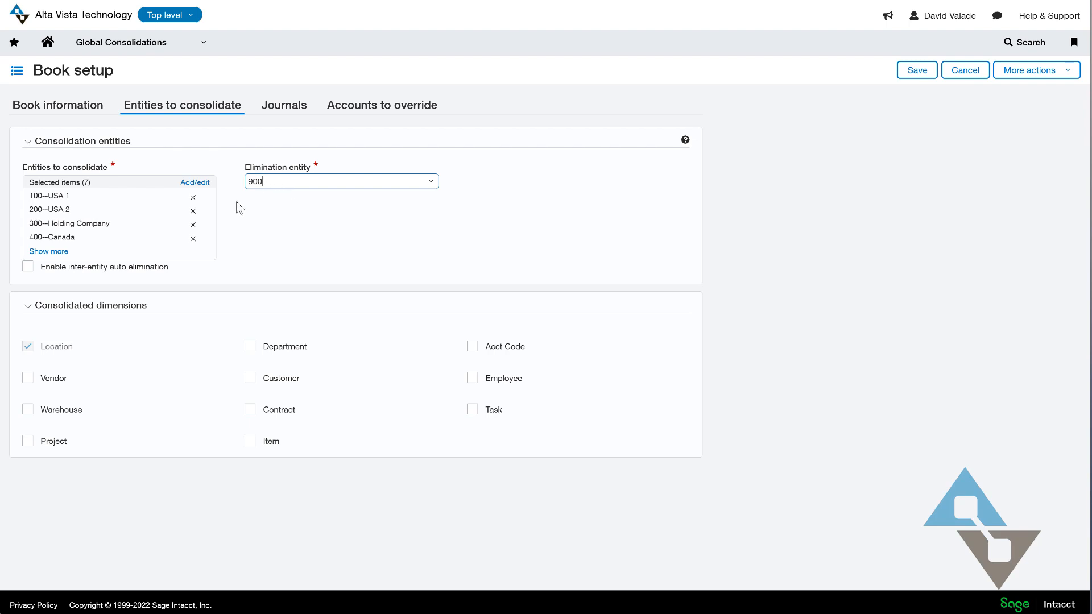
mouse_move(283, 198)
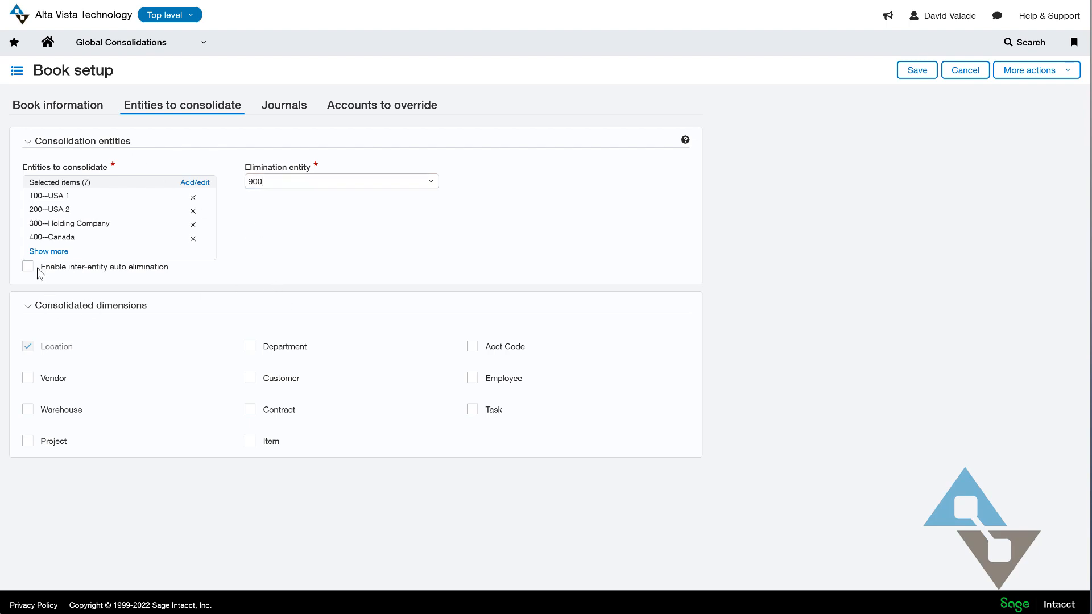
Enable inter-entity auto elimination to account 36000--CTA and include the Department dimension
left_click(27, 266)
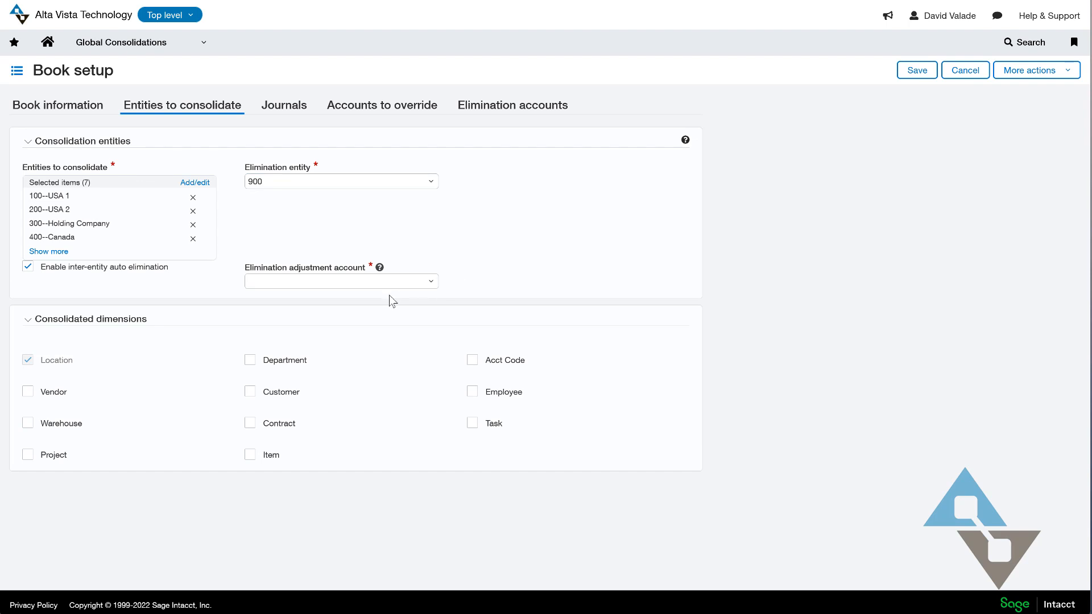
left_click(340, 281)
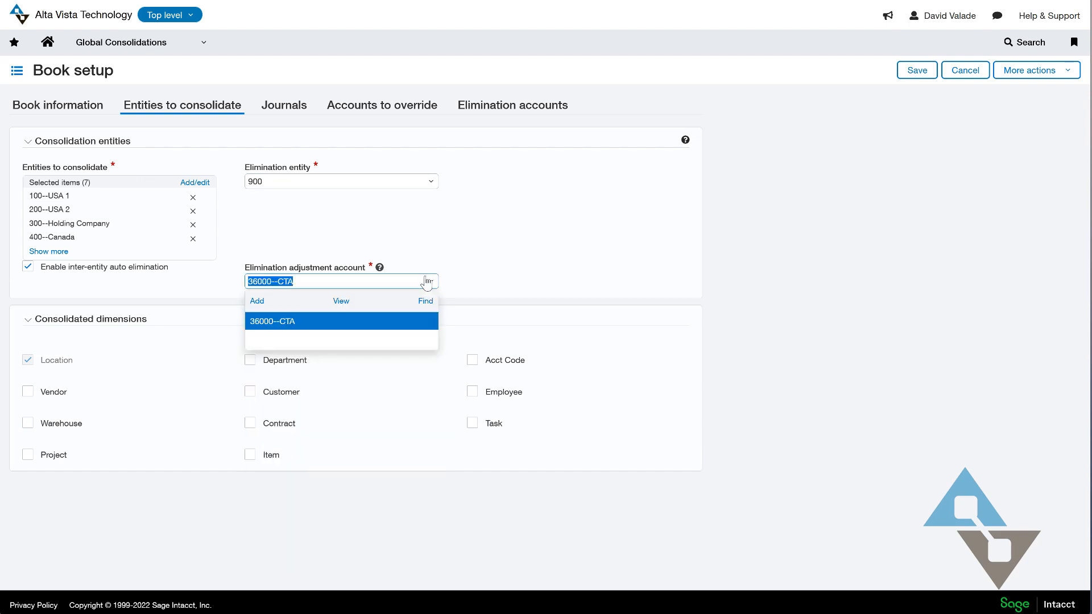
left_click(340, 321)
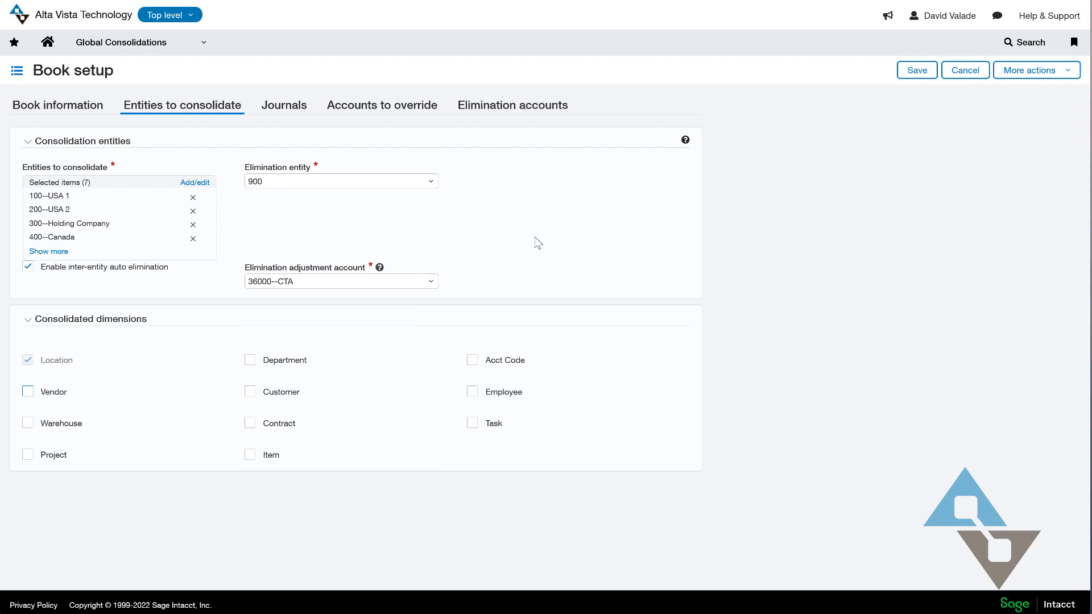
mouse_move(148, 333)
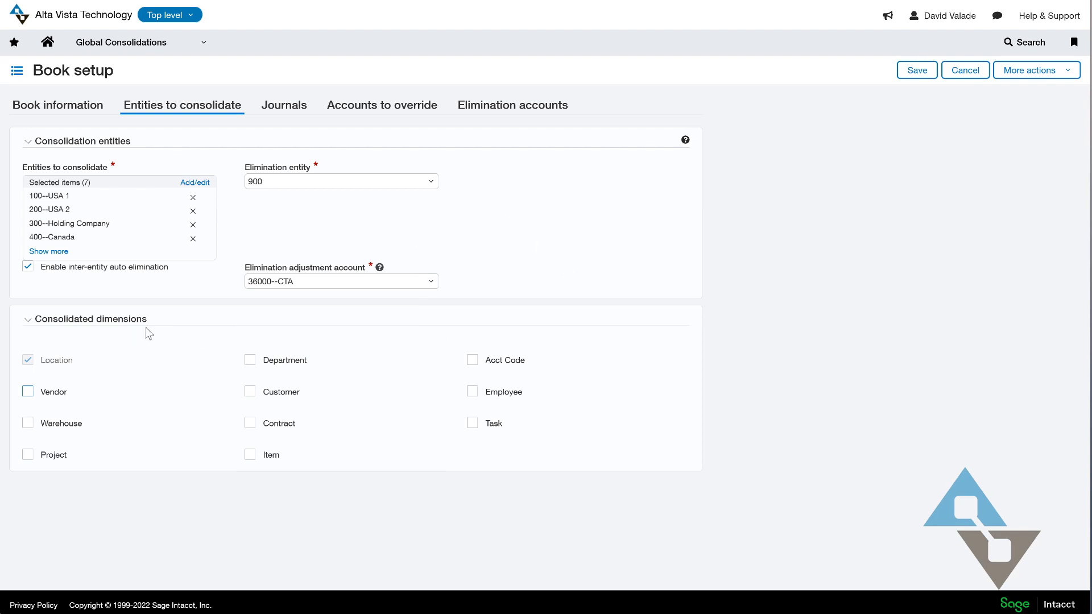
left_click(250, 361)
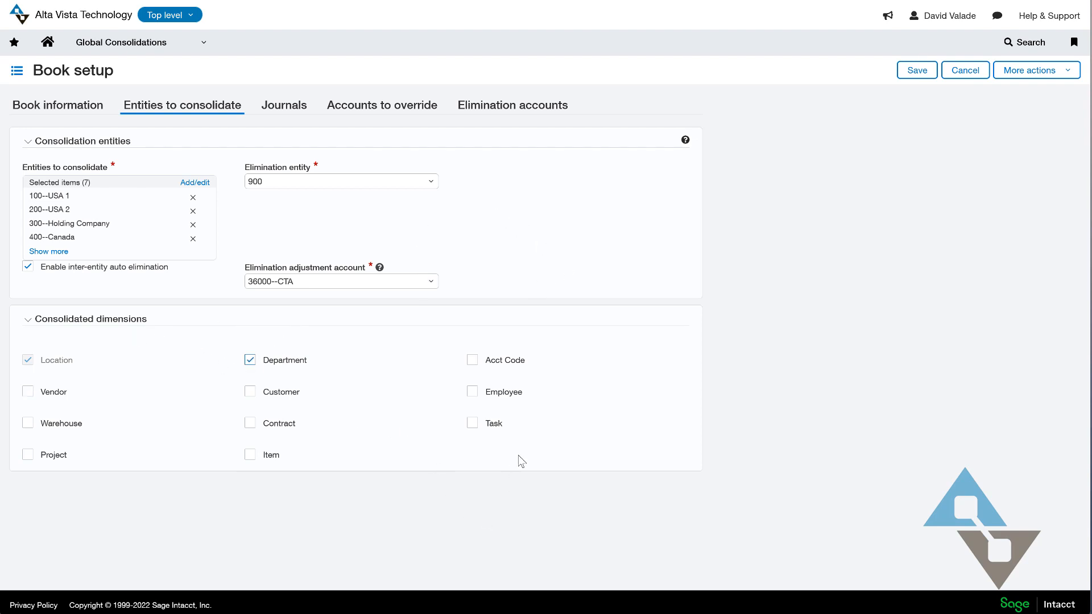
mouse_move(708, 428)
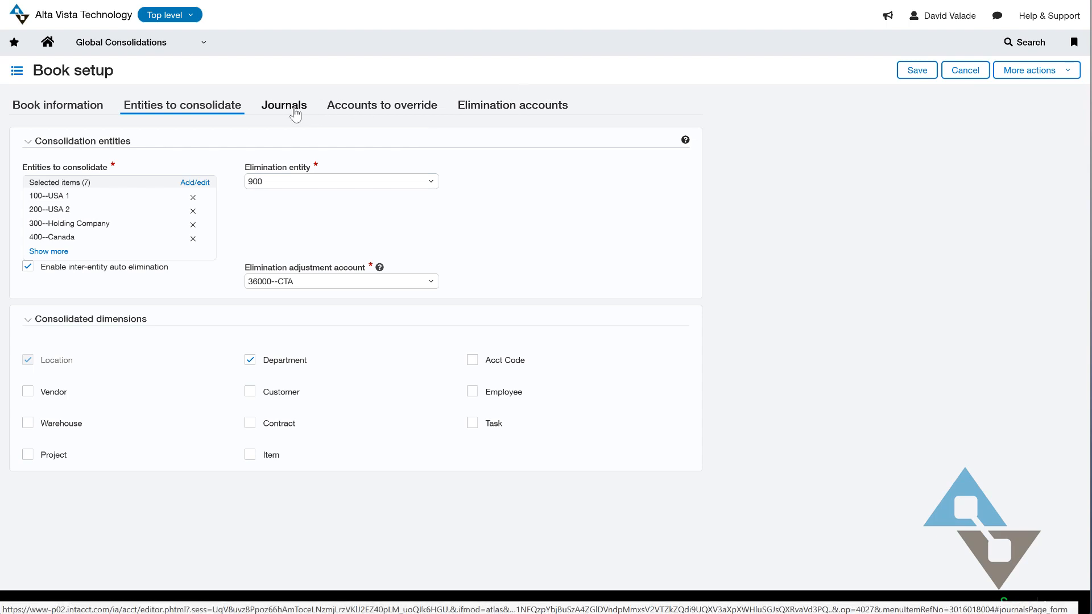
Show the book's journals and cancel adding journals from another book
left_click(284, 105)
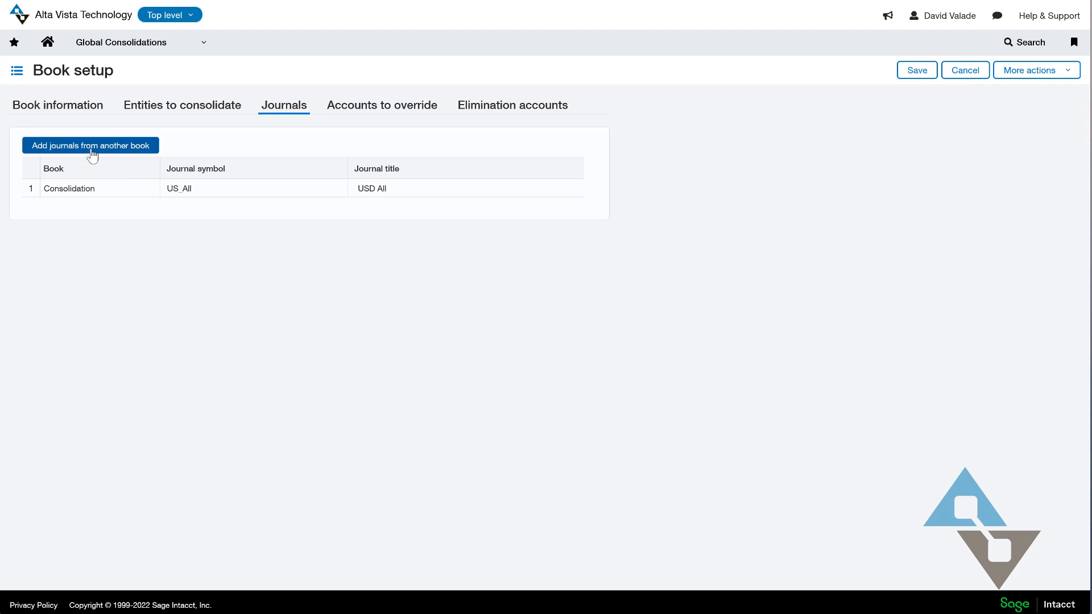
left_click(90, 144)
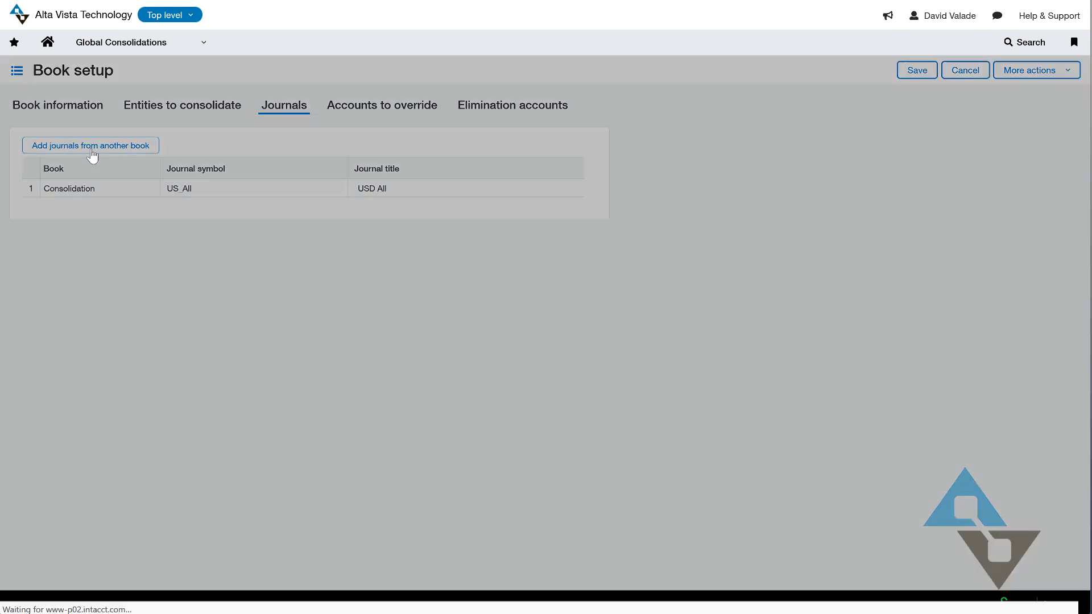
left_click(90, 144)
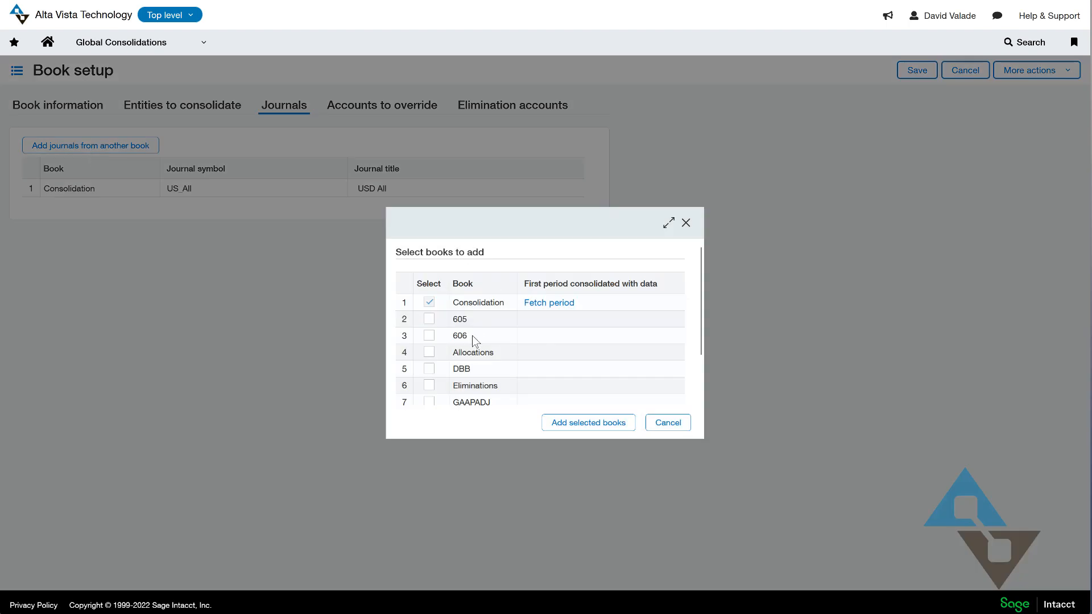
mouse_move(473, 342)
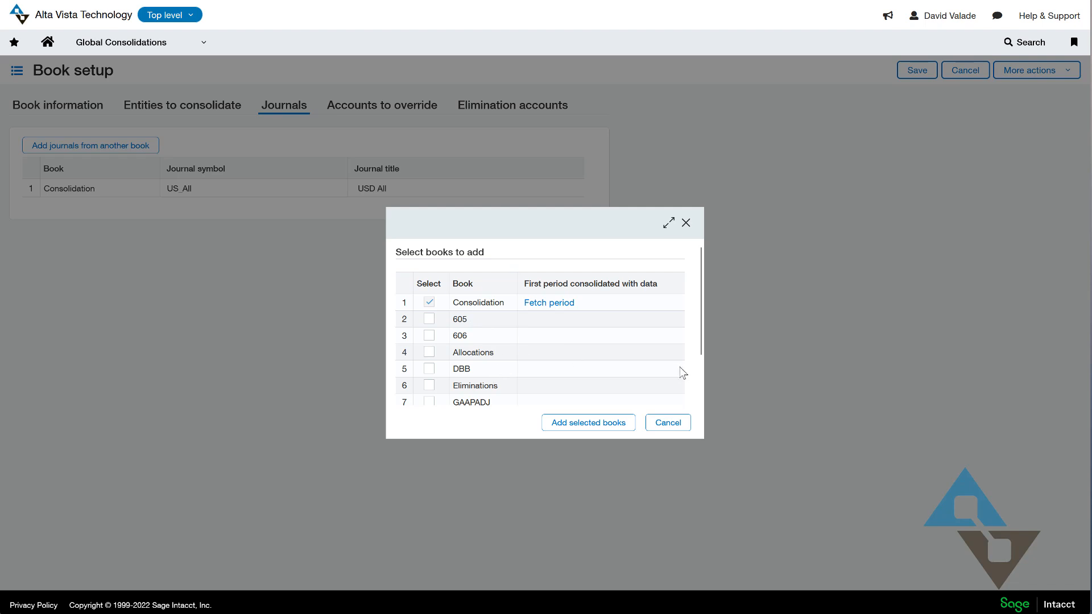
left_click(666, 422)
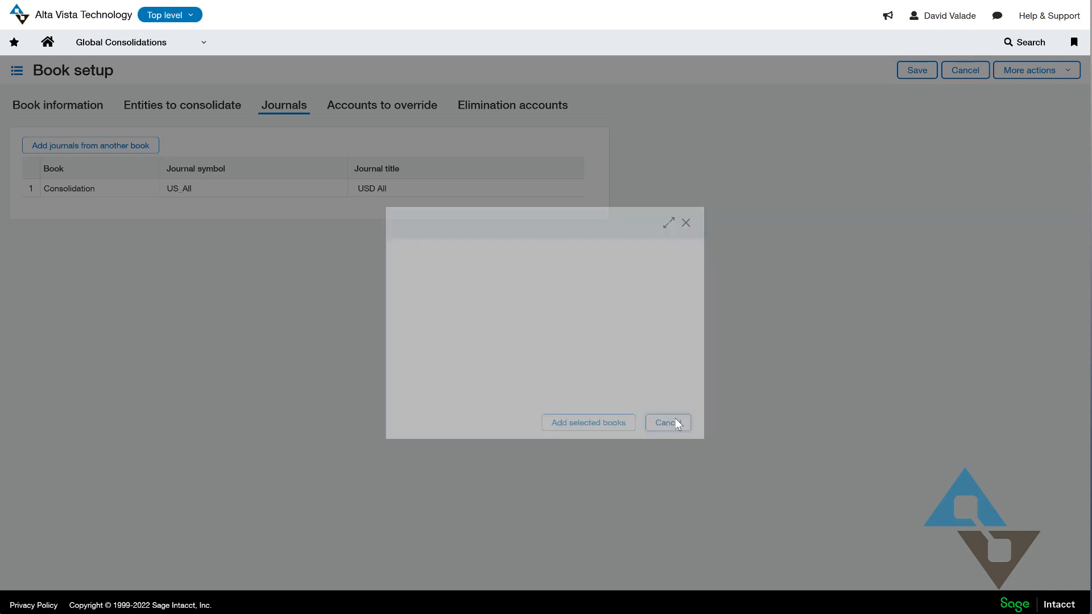
left_click(665, 422)
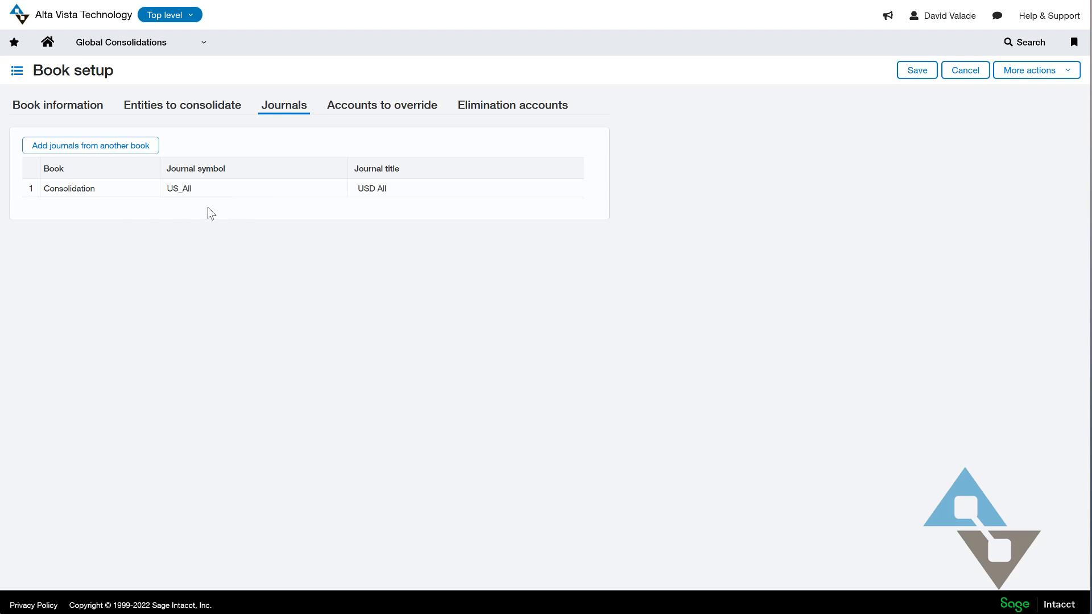
mouse_move(382, 105)
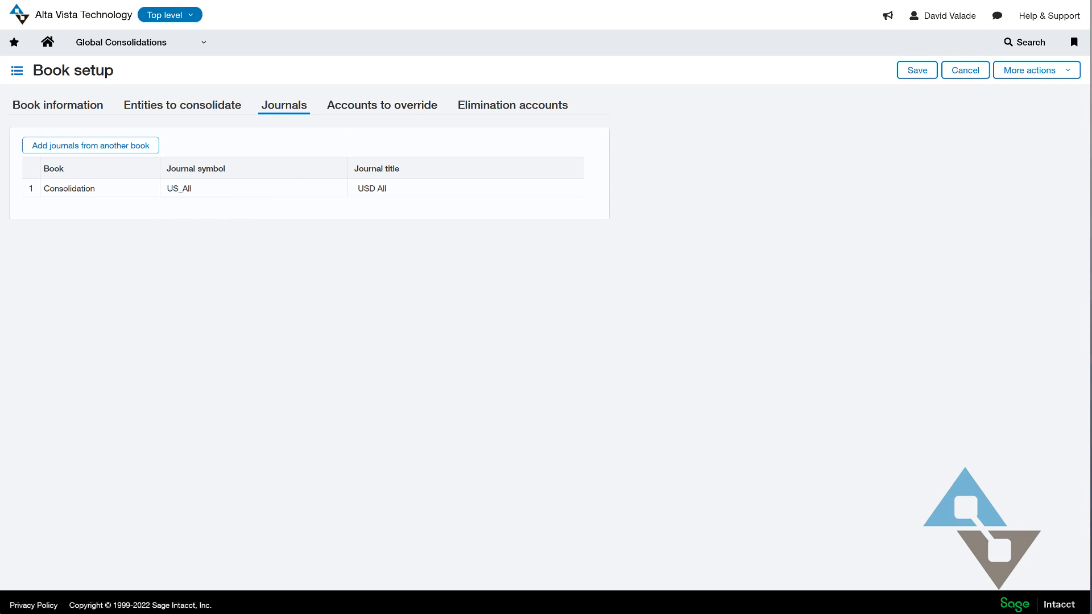
Add override accounts 15100--Buildings, 15110--Buildings Accm. Depr. and 16200--Patents & Licenses in rows 1–3
left_click(383, 104)
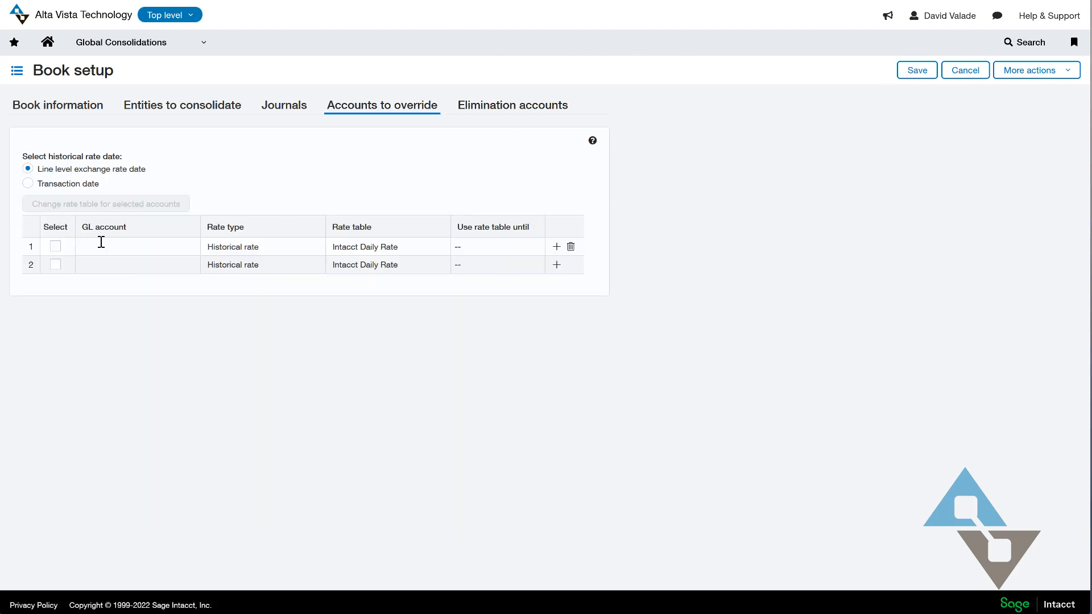
left_click(128, 246)
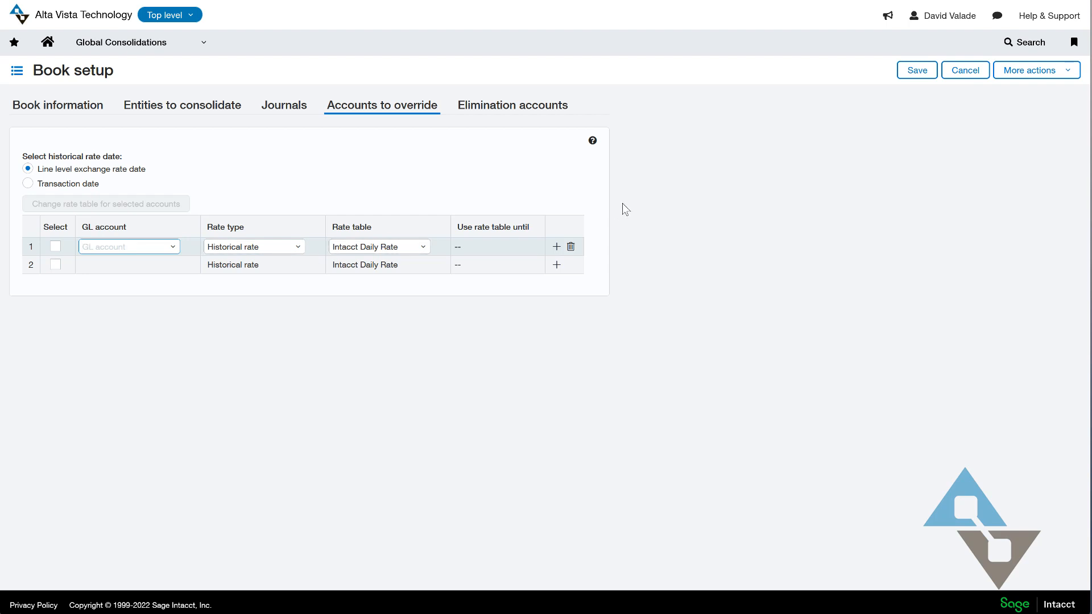
type("BU")
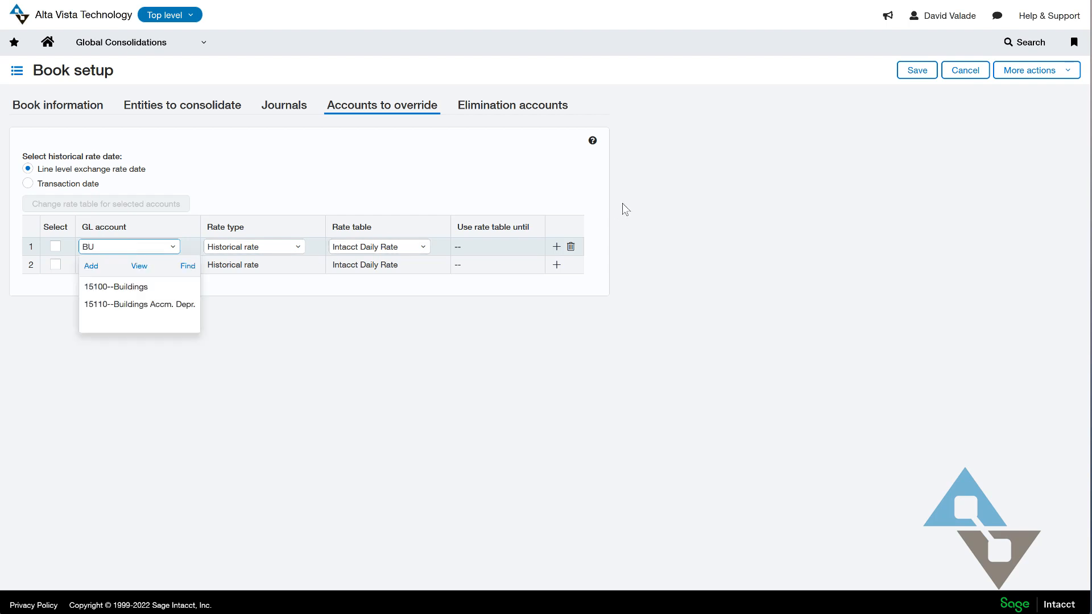
left_click(116, 286)
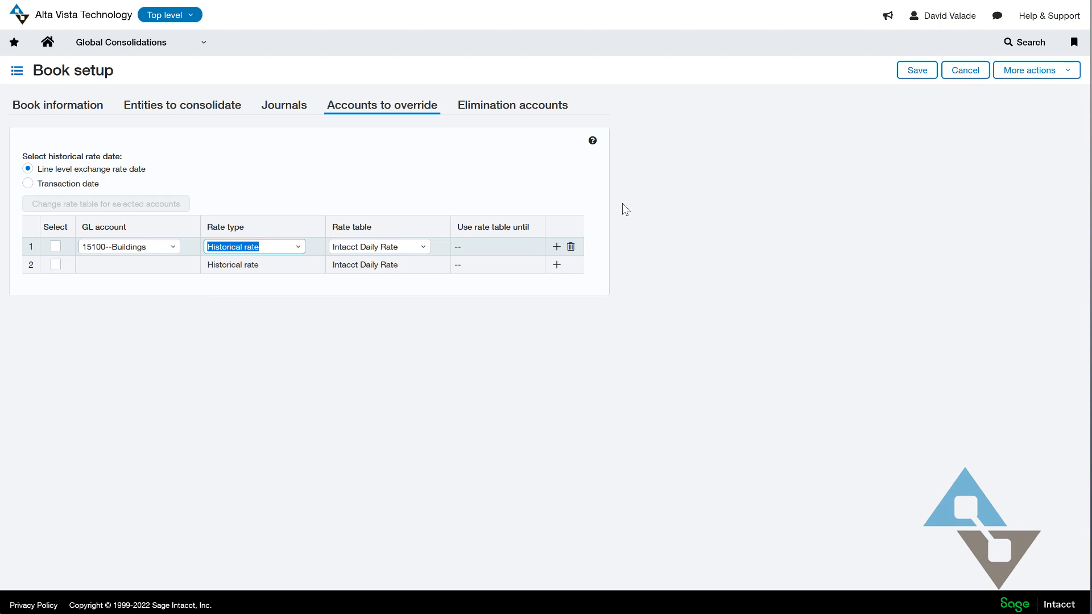
left_click(557, 266)
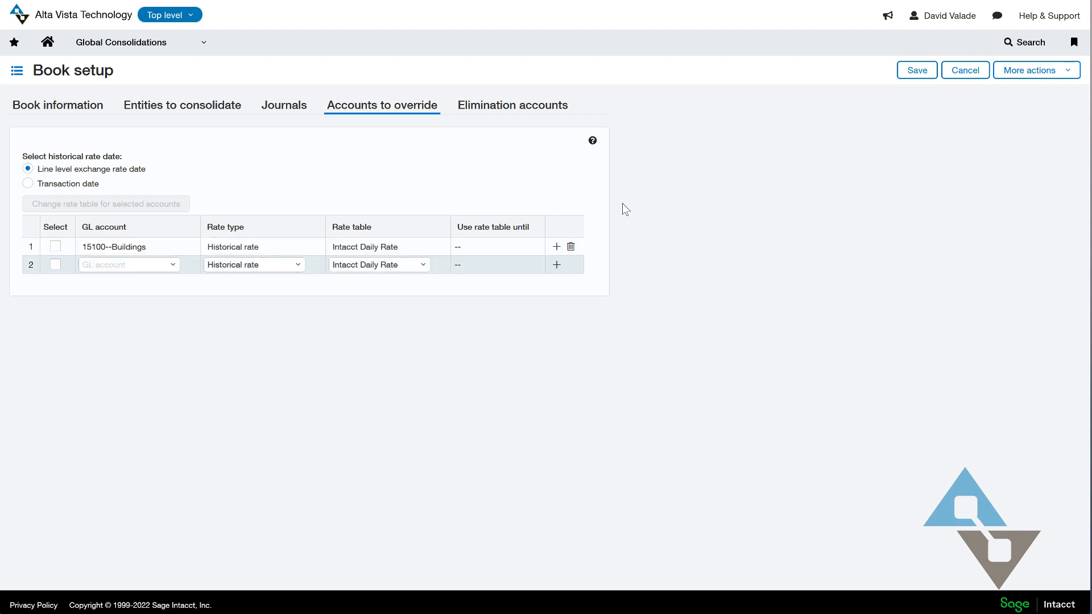
left_click(126, 265)
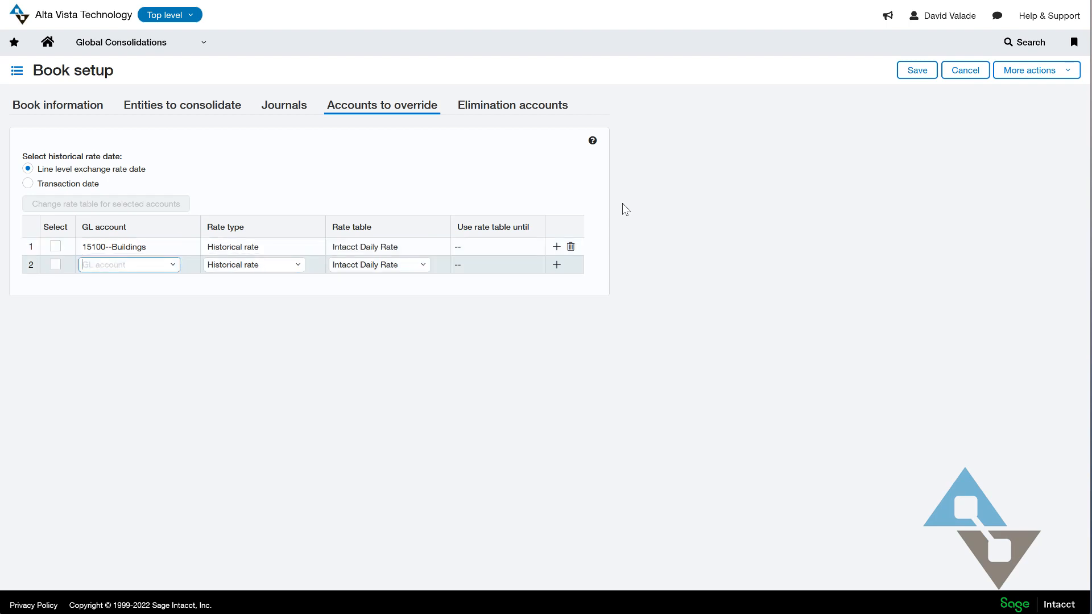
type("BU")
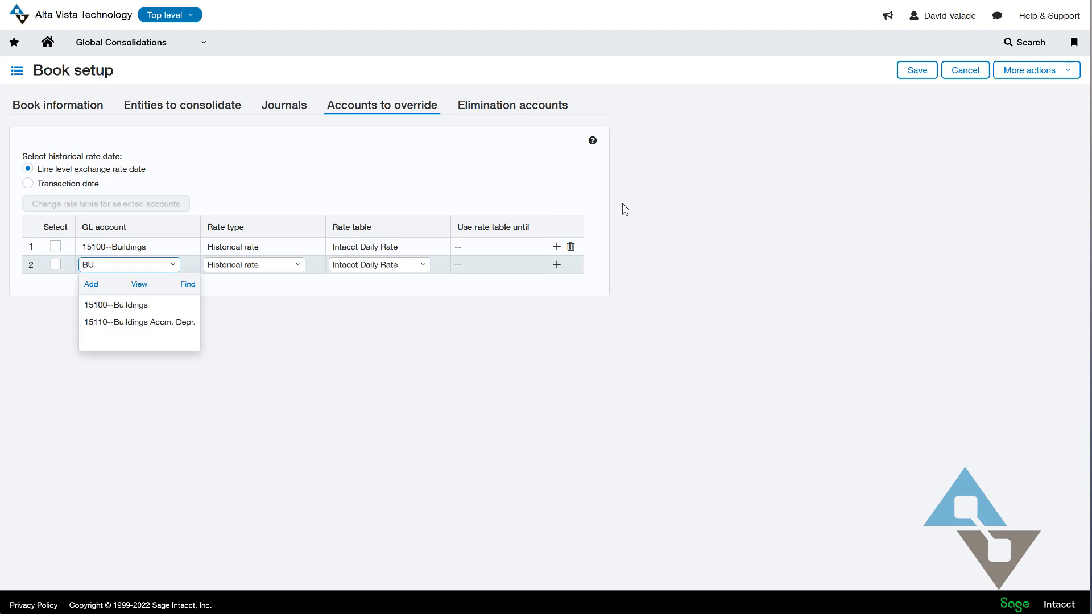
left_click(139, 322)
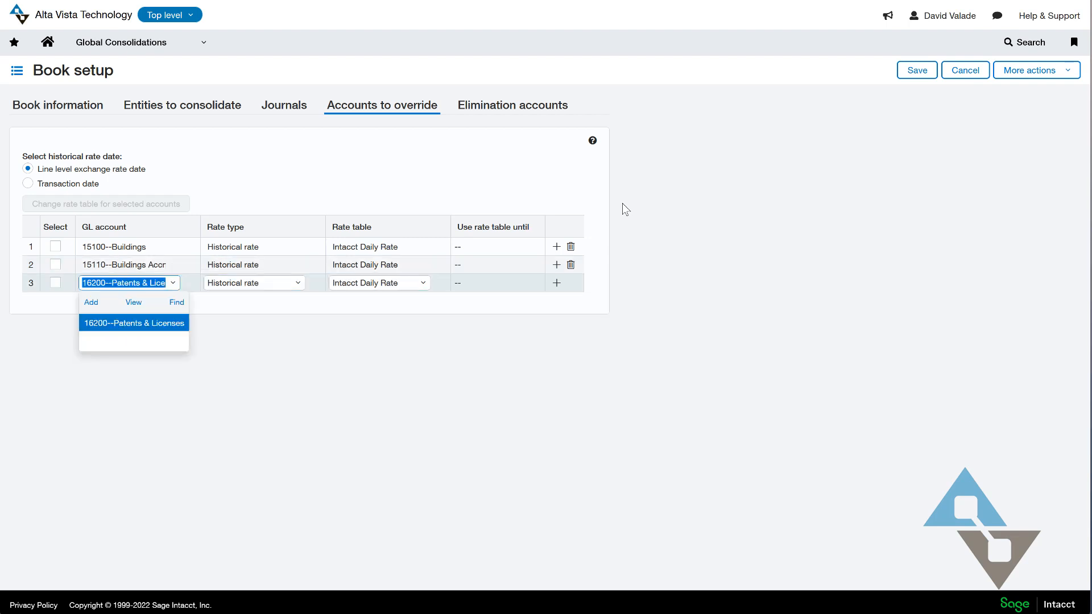
left_click(134, 322)
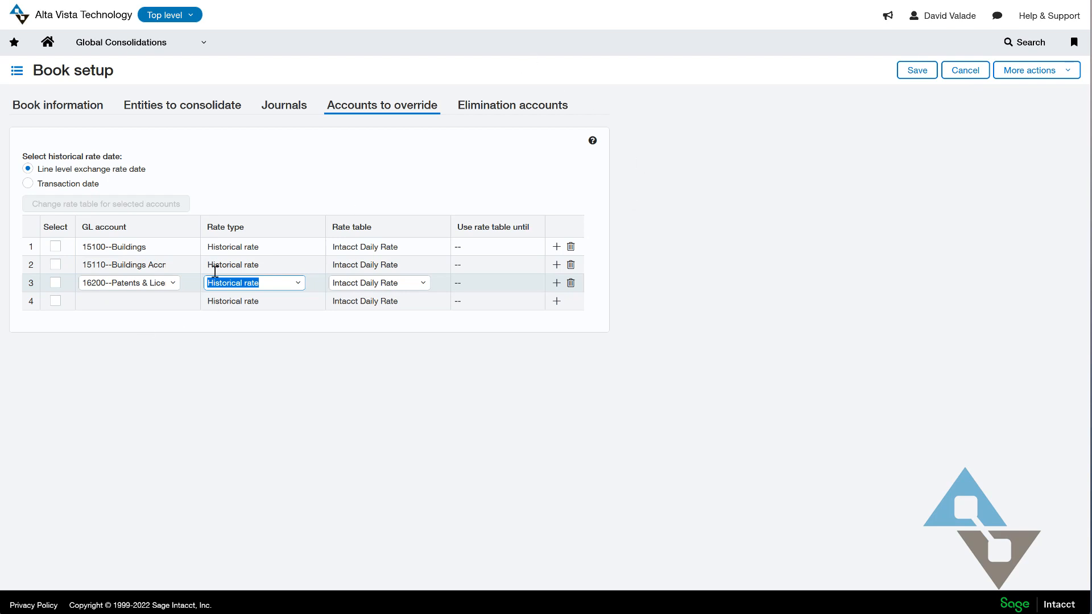
mouse_move(419, 283)
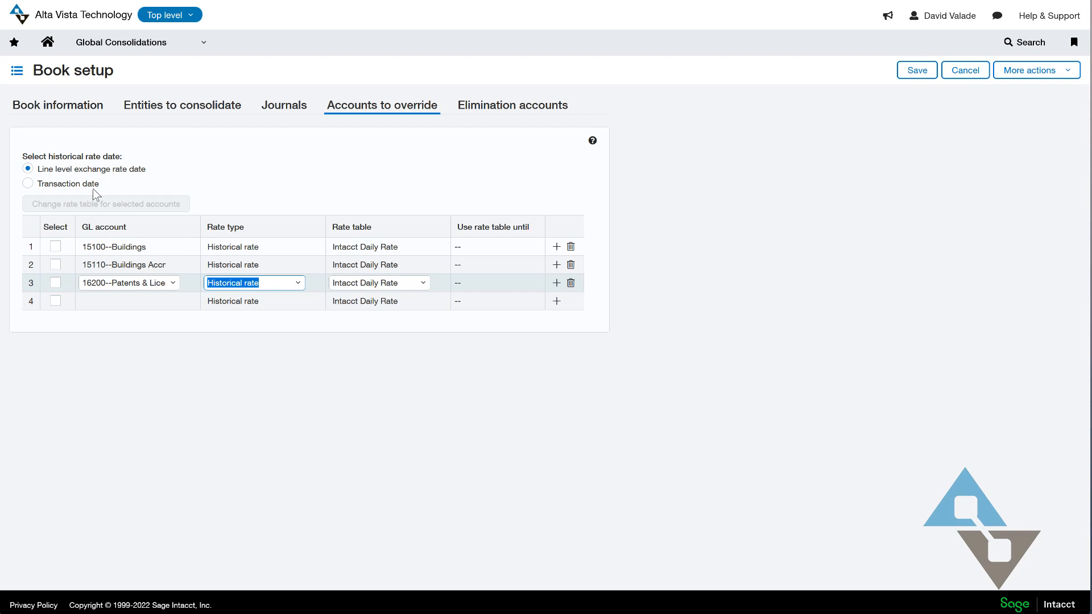
mouse_move(129, 283)
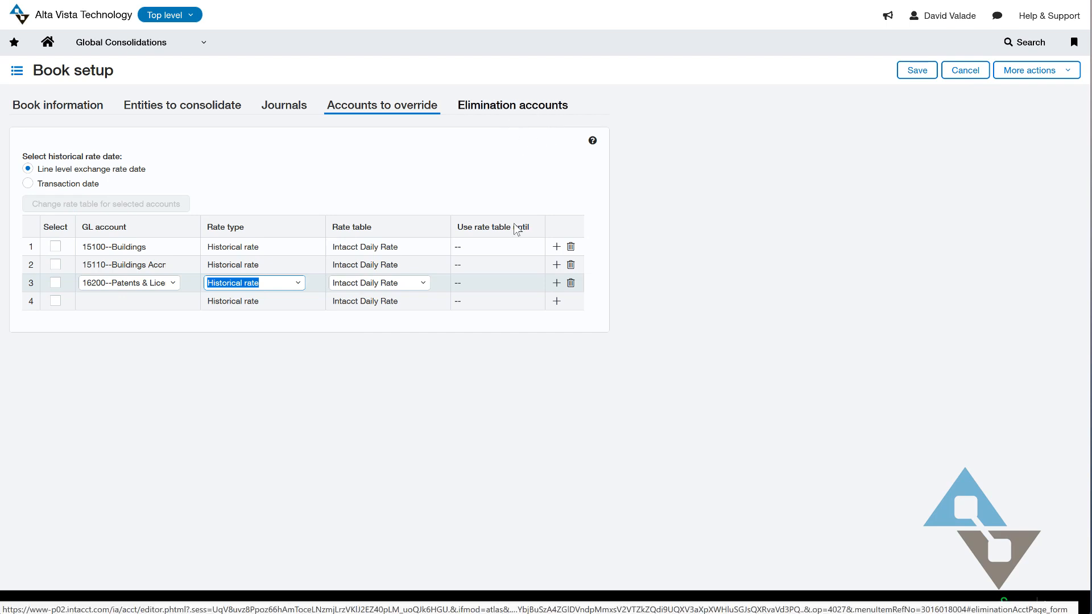
Move on to the elimination accounts settings of the book
left_click(119, 43)
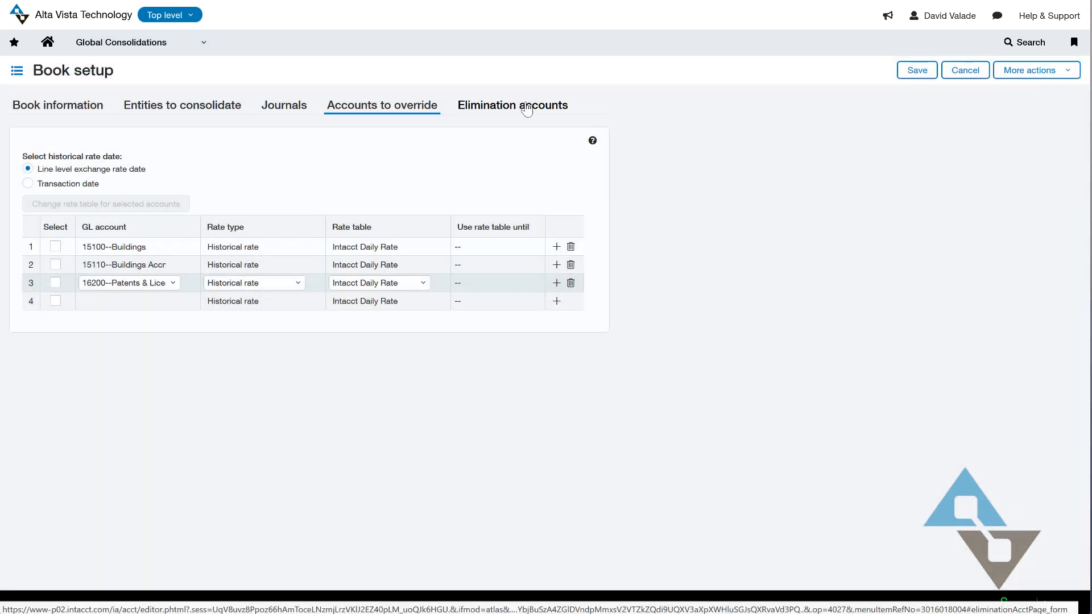
left_click(512, 104)
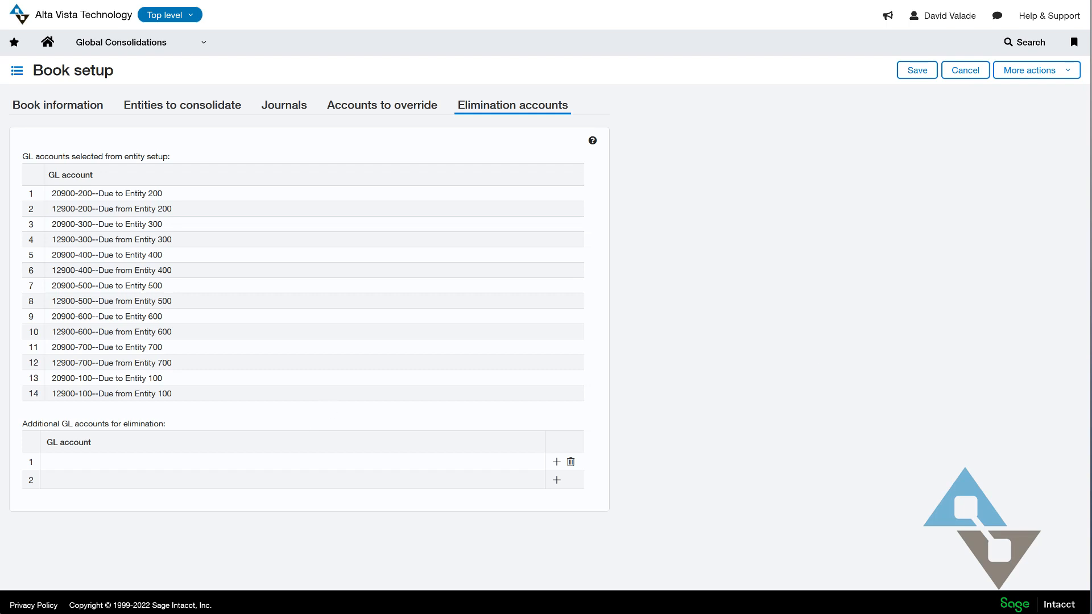
mouse_move(529, 496)
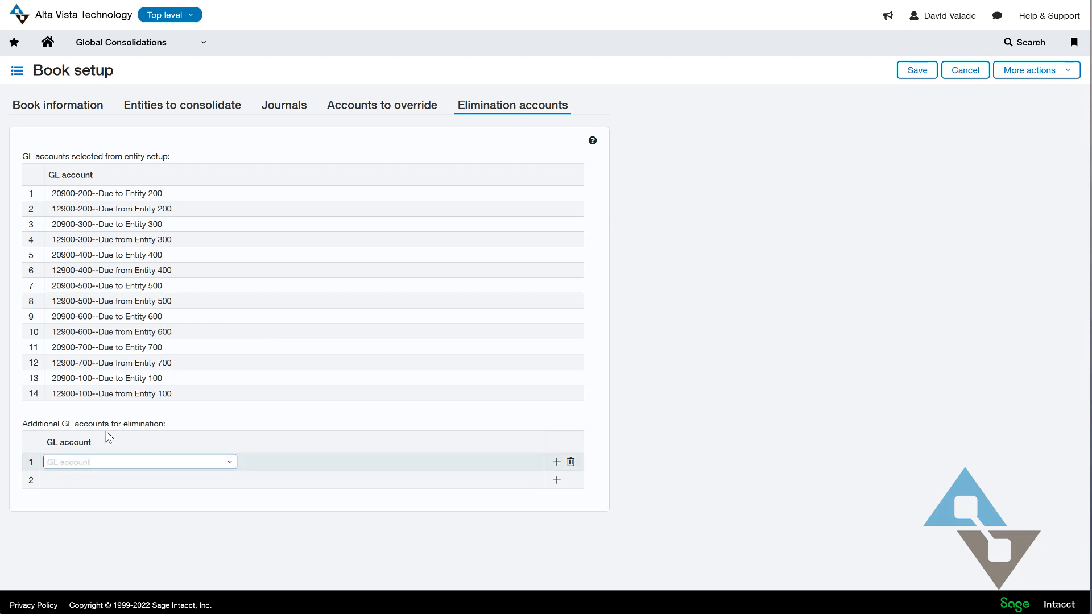
Add 12900--Intercompany Receivables and 20900--Intercompany Payables as additional elimination accounts, then return to book information
type("129")
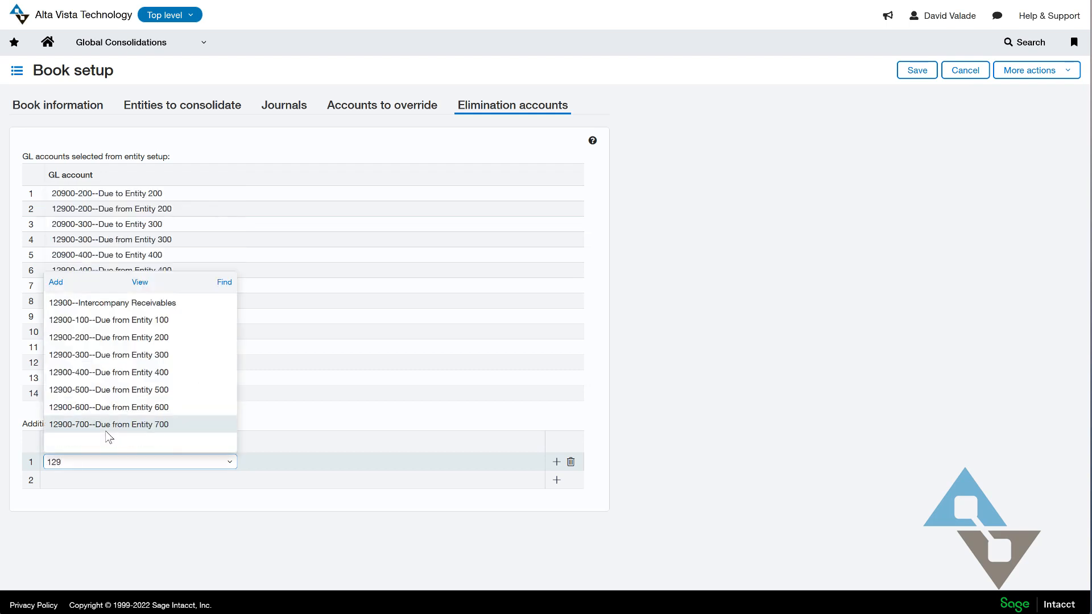
left_click(110, 302)
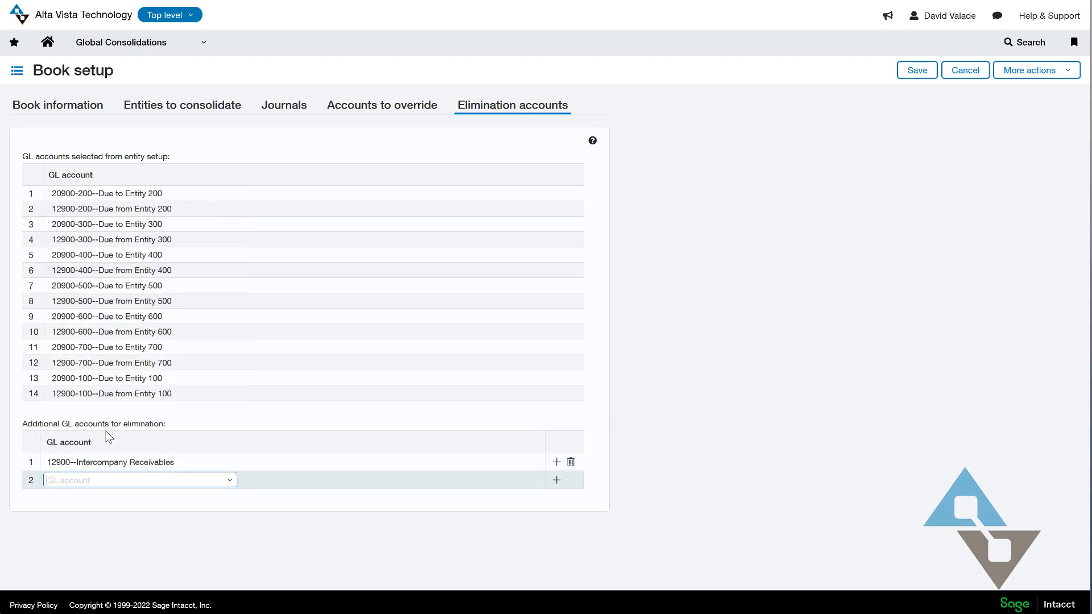
type("20900--Intercompany Payables")
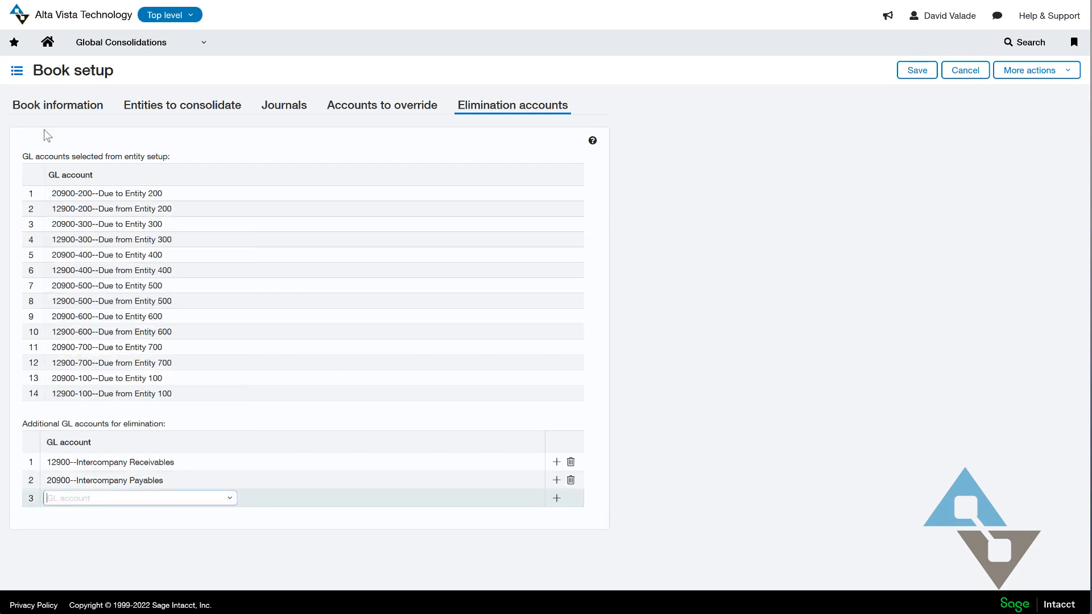
left_click(57, 105)
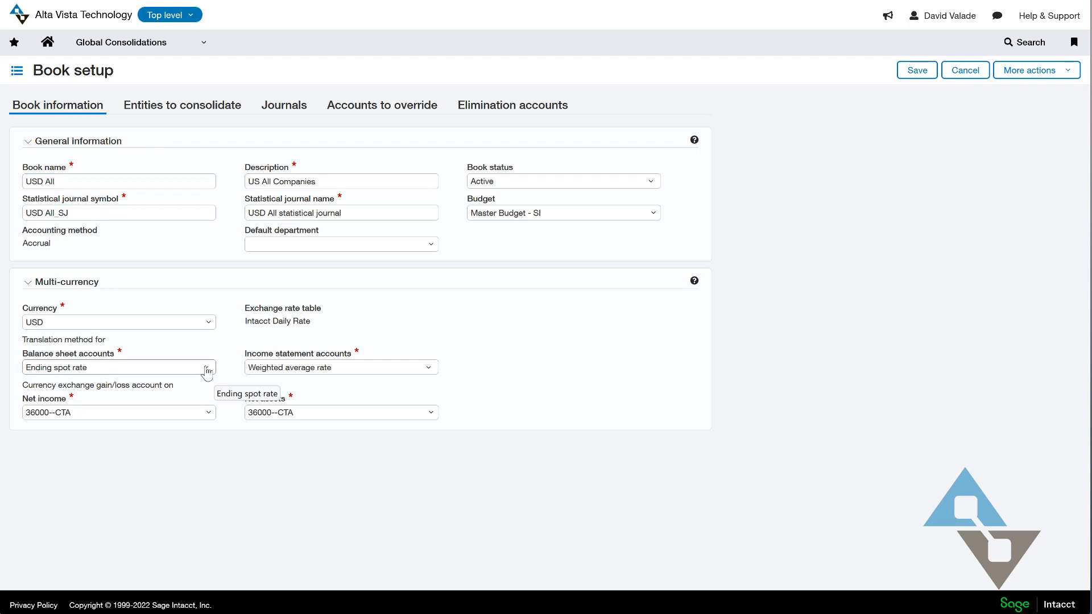
mouse_move(66, 339)
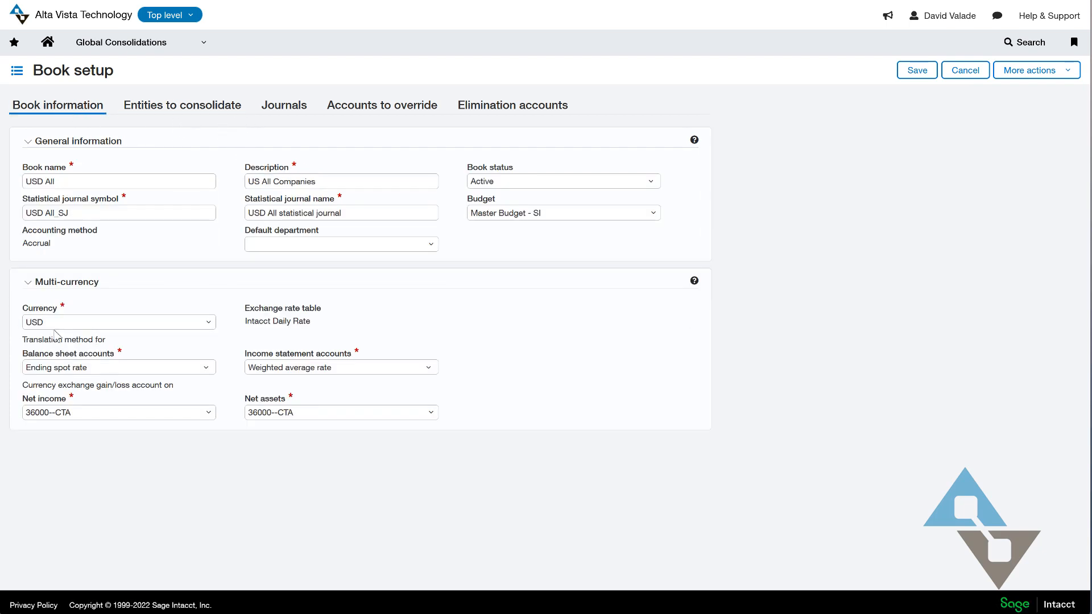
mouse_move(532, 260)
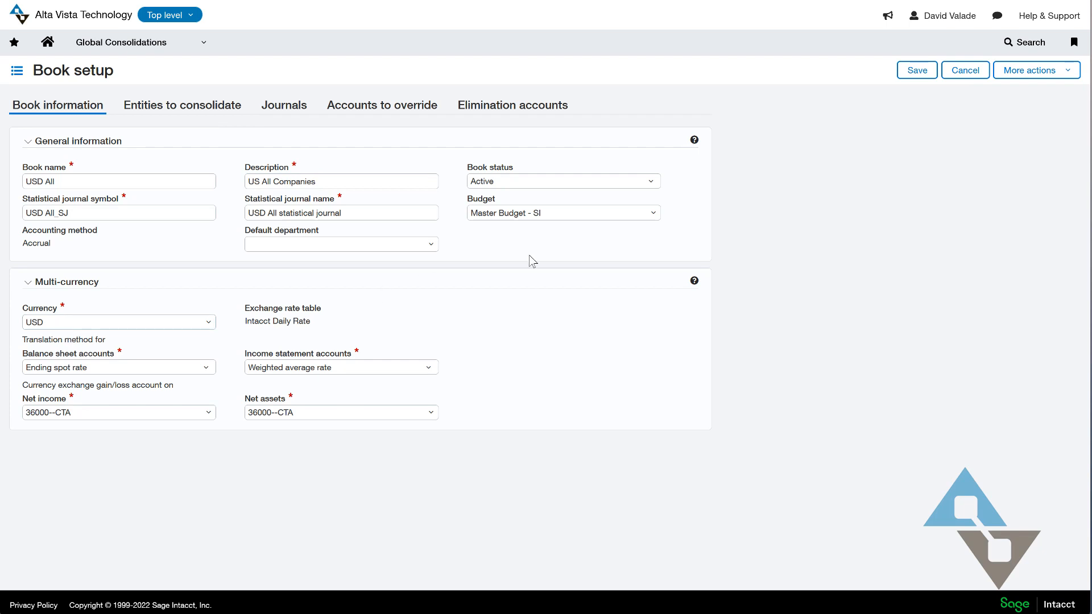
Save the USD All consolidation book so it appears in the books list
left_click(965, 69)
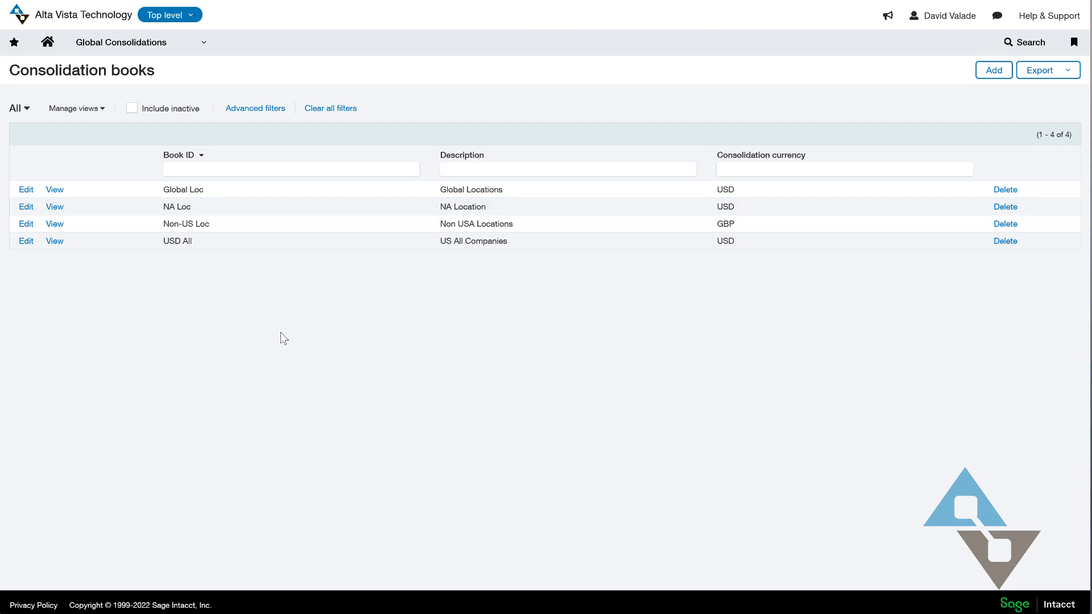
mouse_move(157, 273)
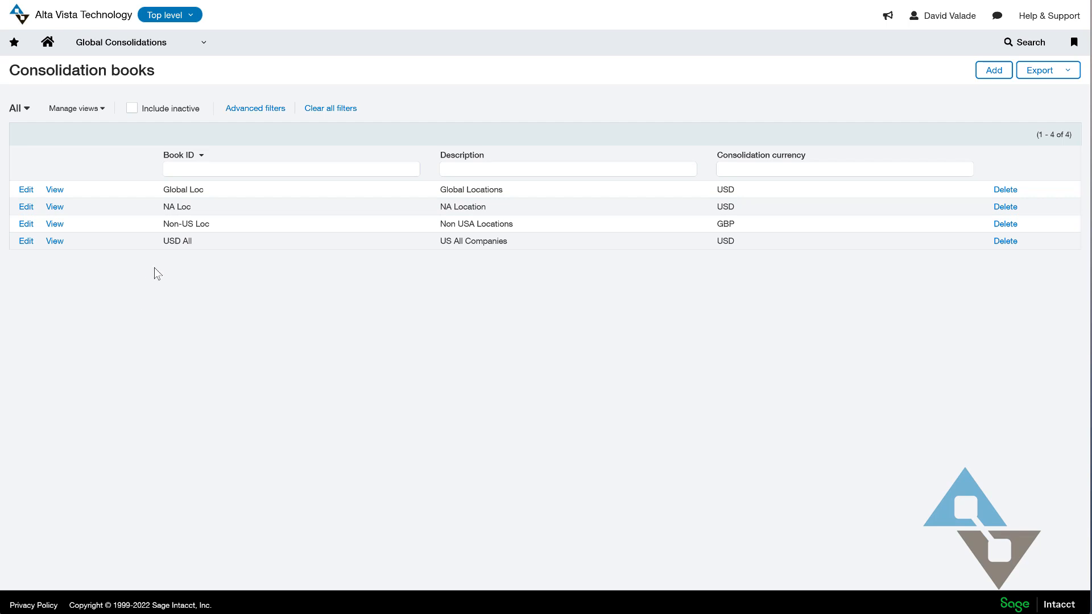
left_click(120, 42)
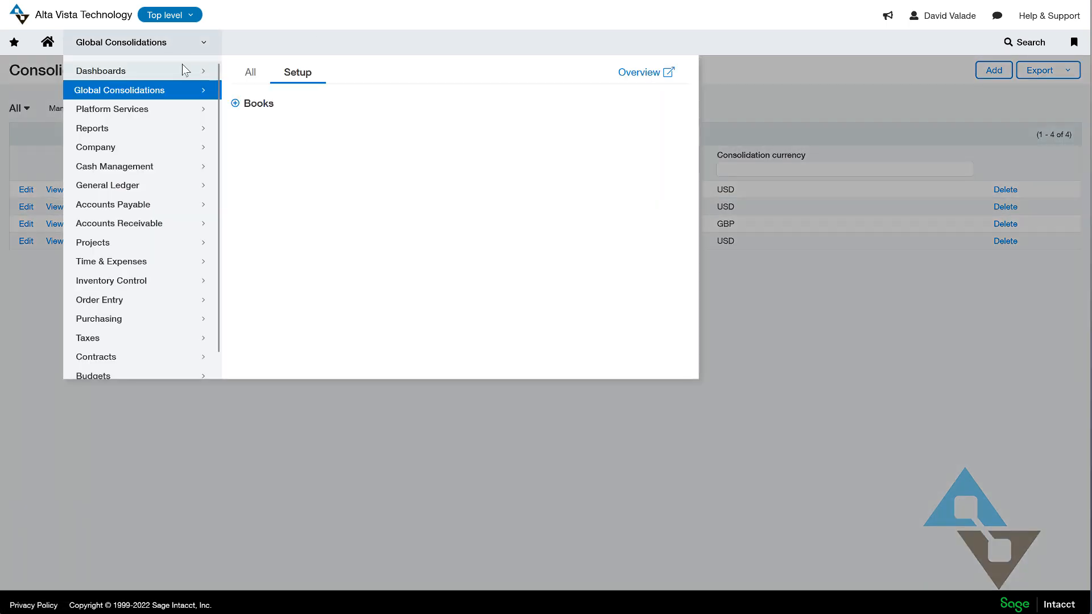
Run consolidation for book USD All with Jan 2017 selected for all entities
left_click(250, 72)
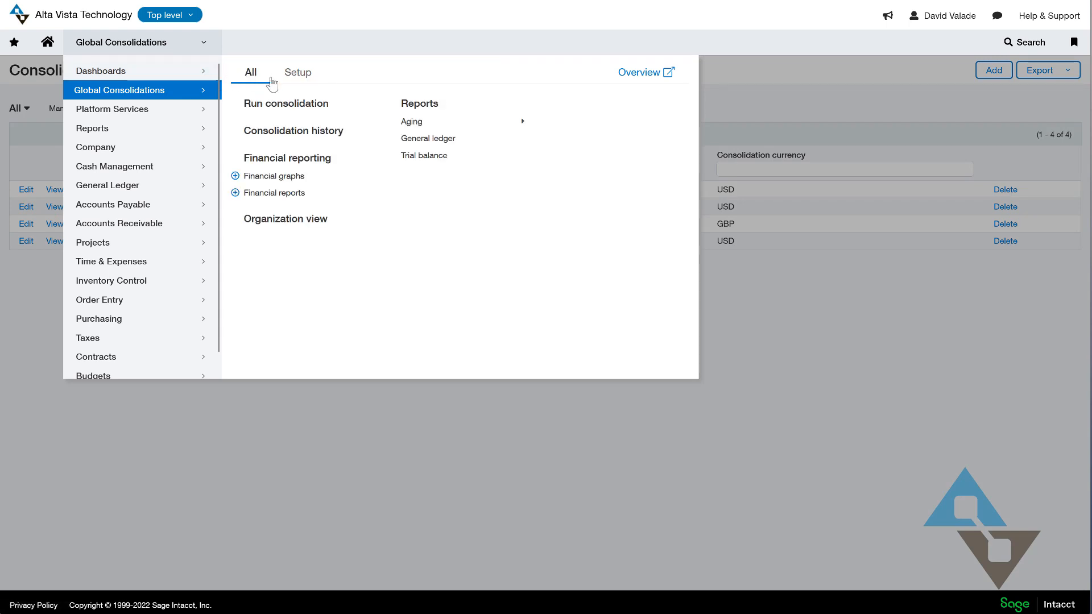
mouse_move(286, 104)
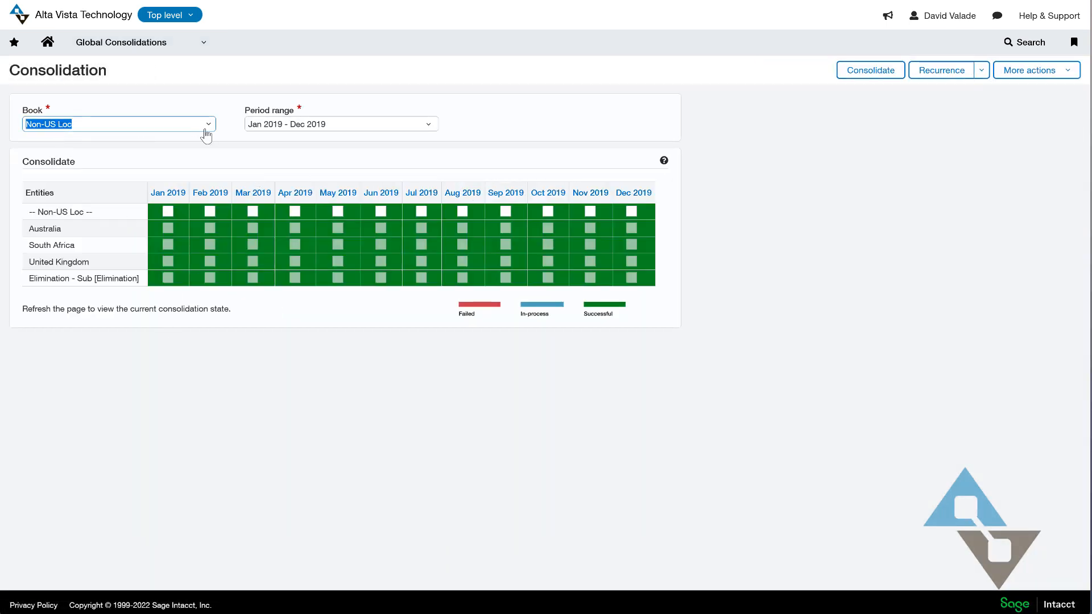
left_click(117, 124)
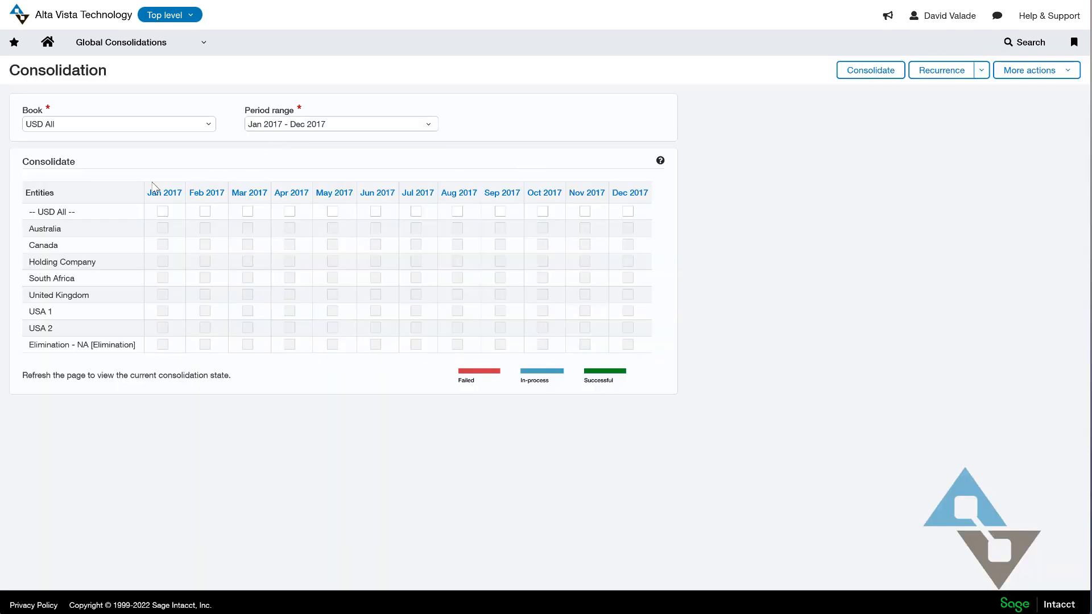
left_click(162, 211)
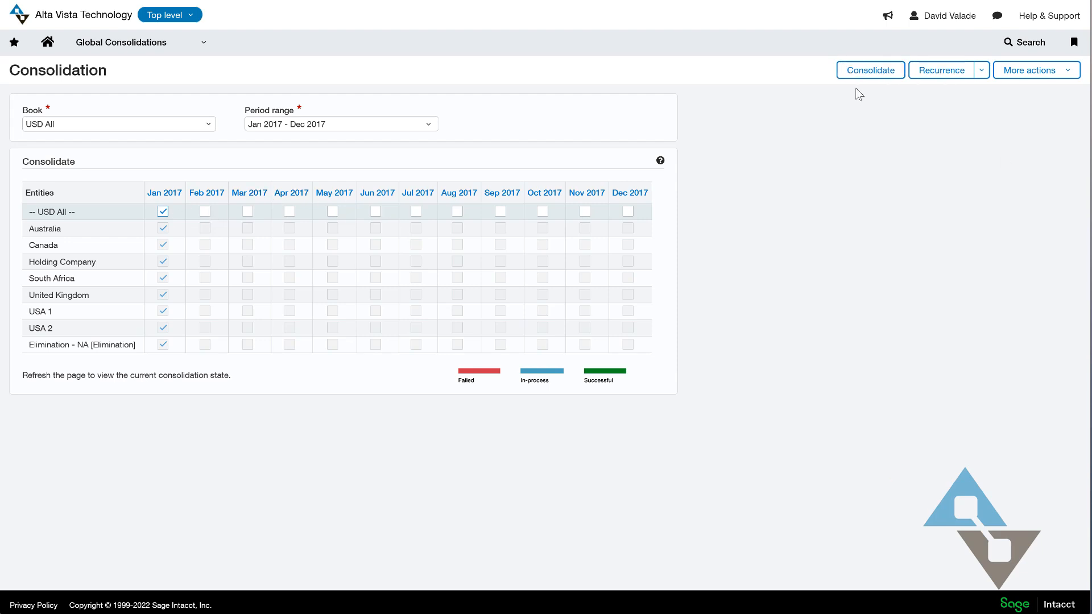
left_click(869, 69)
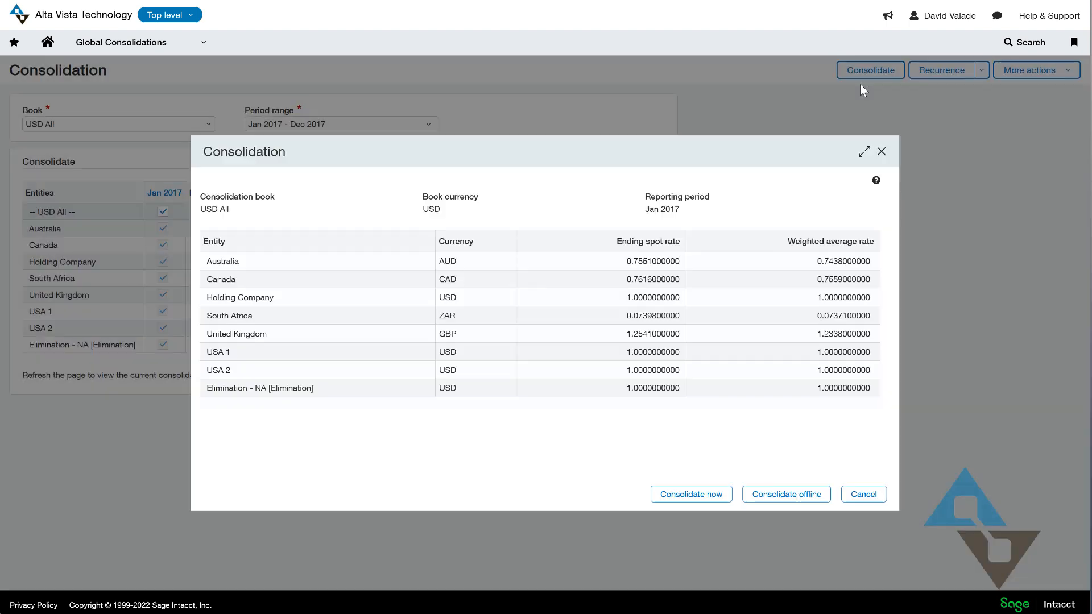
Cancel the exchange-rate confirmation and bring up the recurrence choices for USD All
left_click(642, 261)
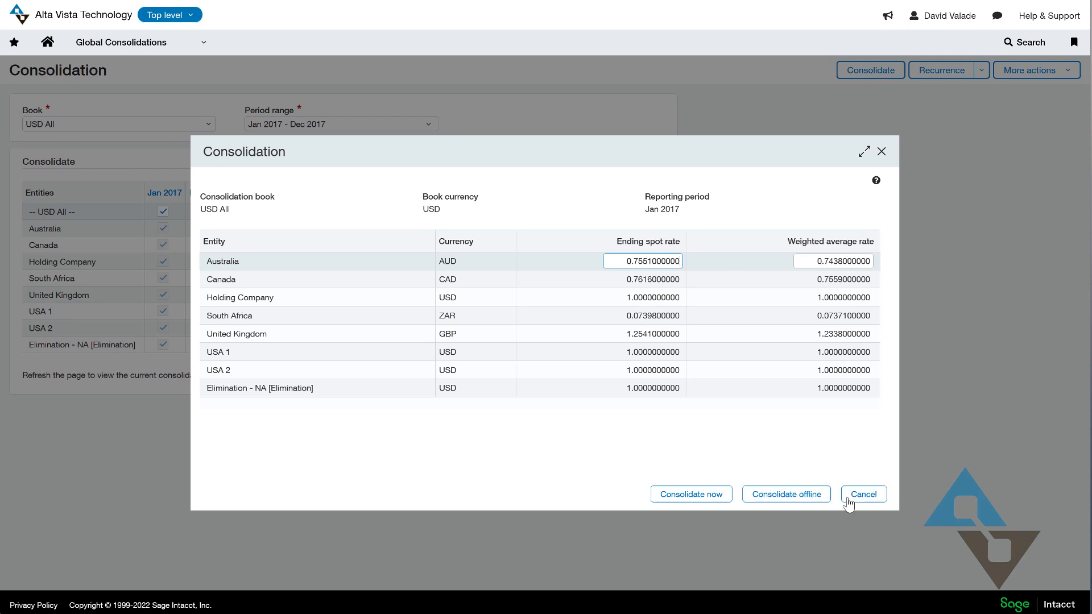
left_click(862, 494)
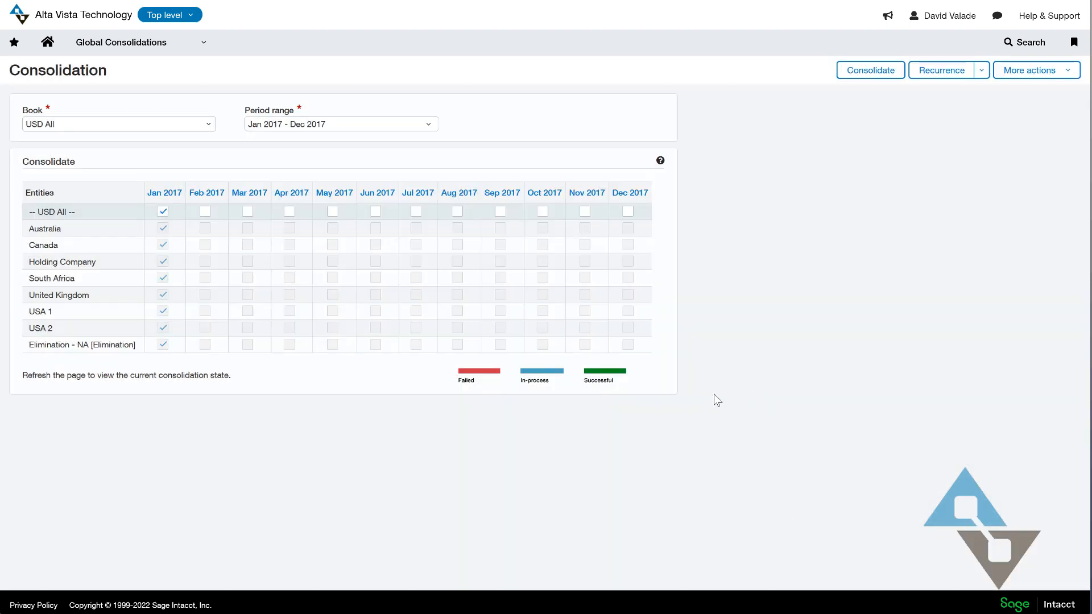
mouse_move(197, 270)
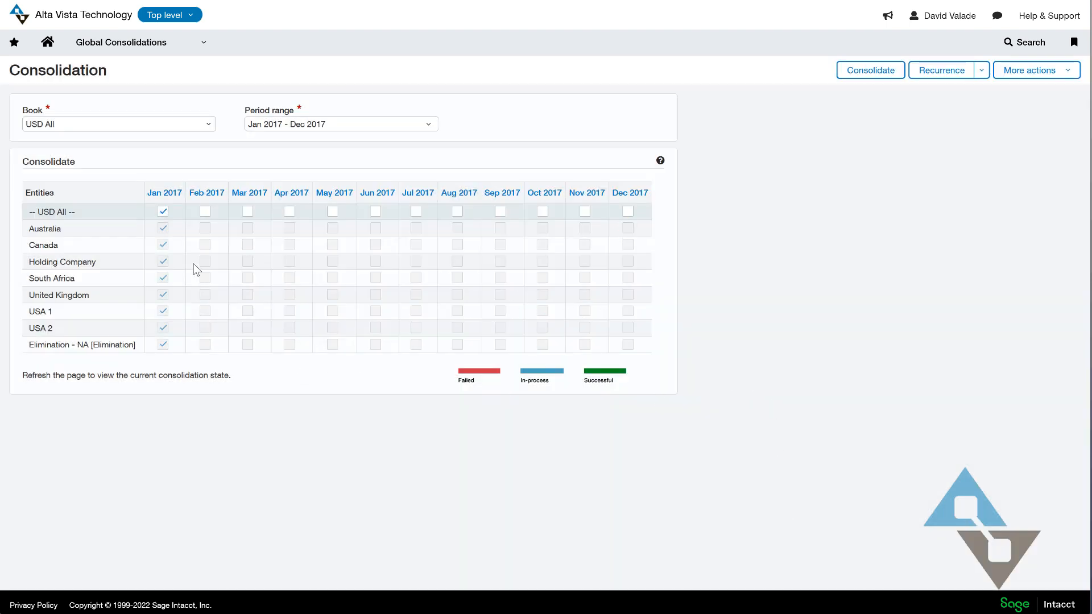
mouse_move(994, 57)
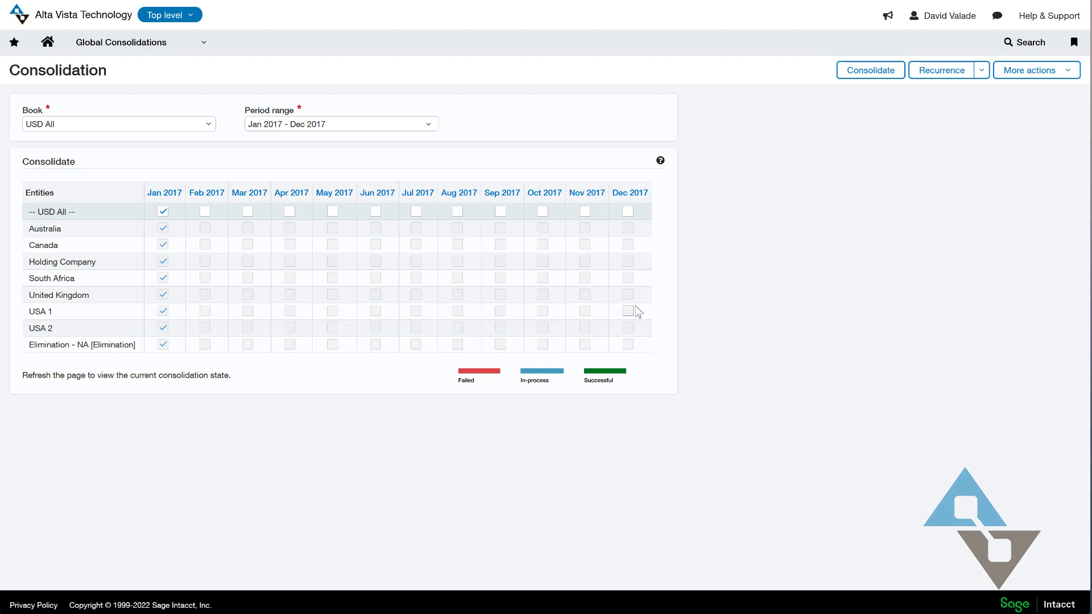
mouse_move(707, 253)
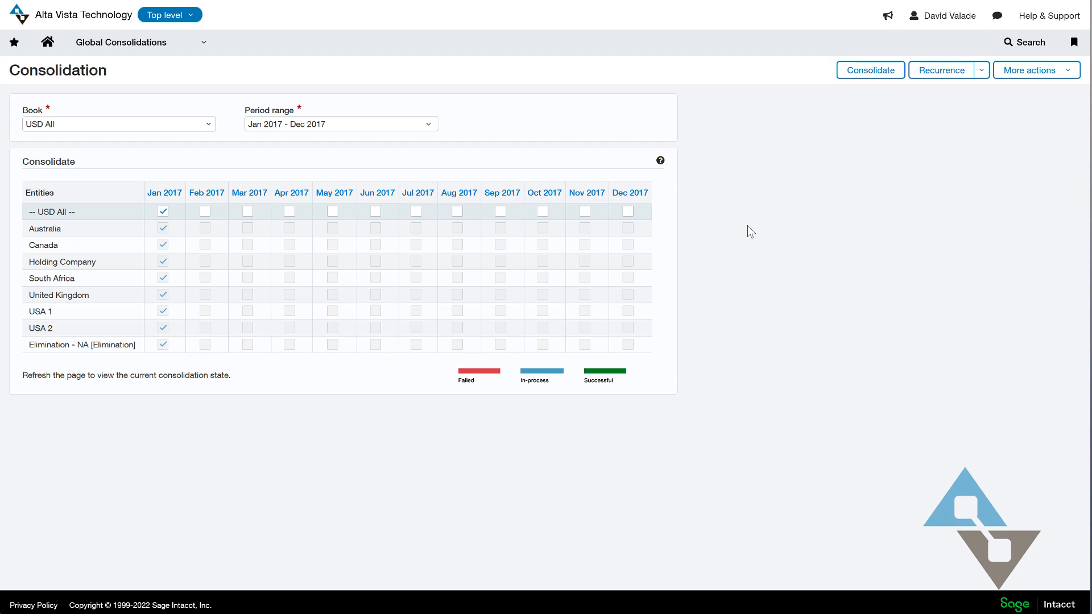
mouse_move(986, 297)
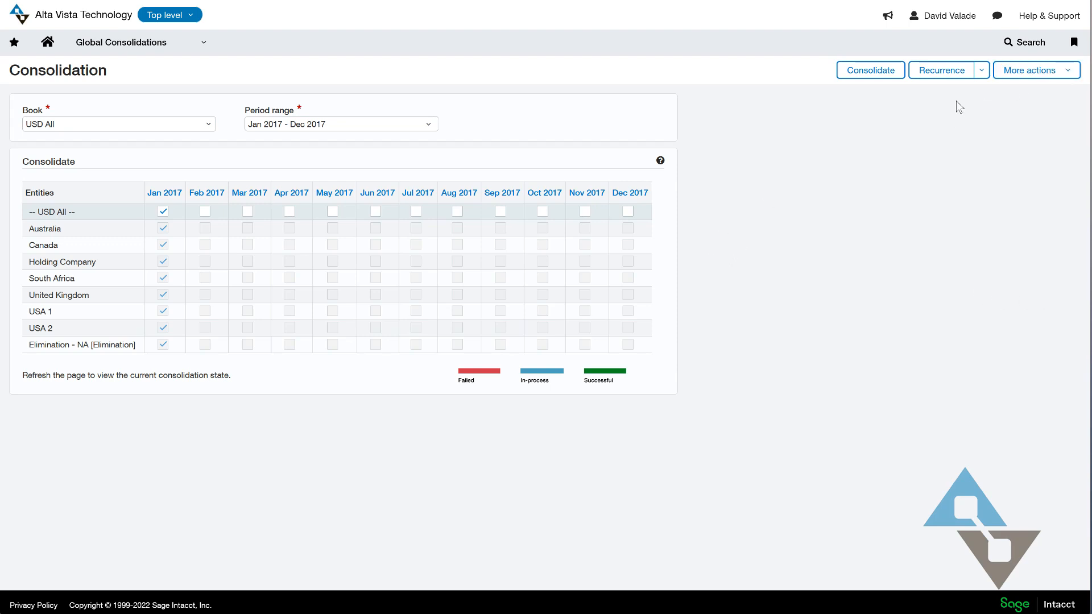
left_click(981, 69)
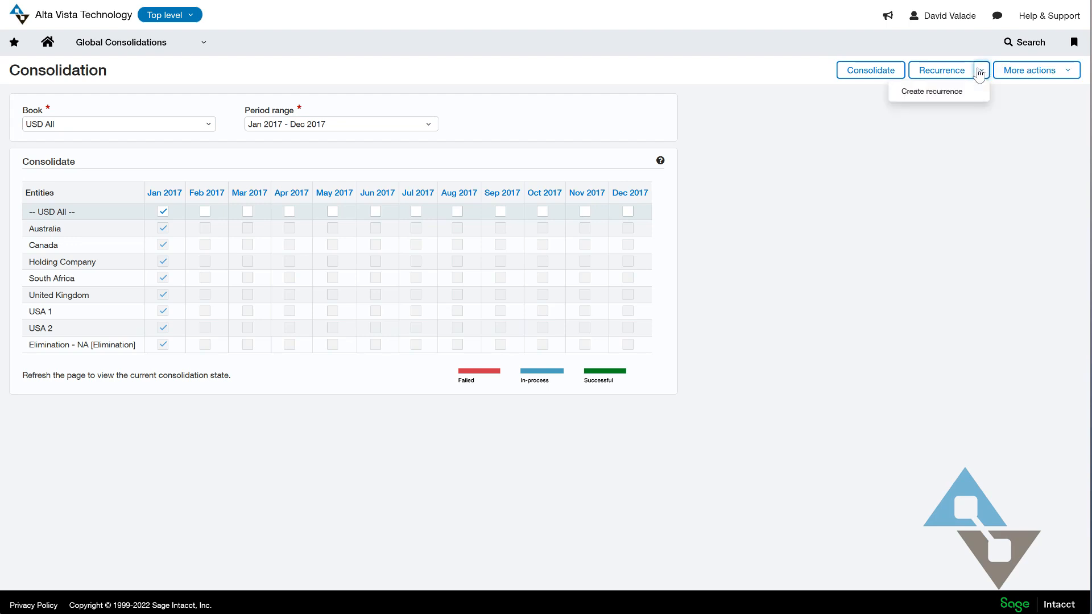
Create a recurrence consolidating Weekly, 1 day after period end
left_click(930, 91)
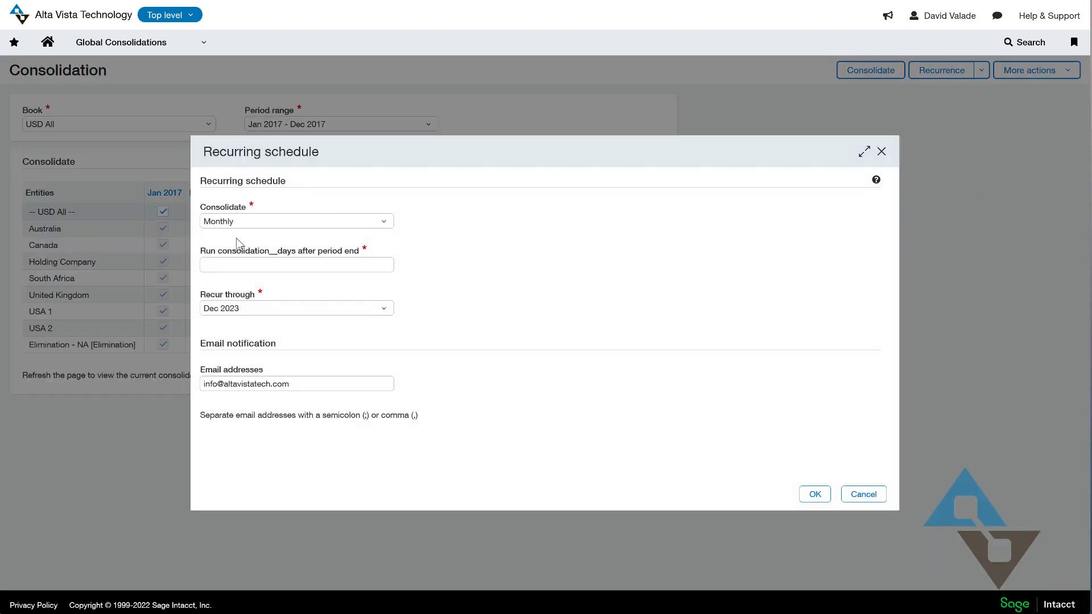
left_click(295, 221)
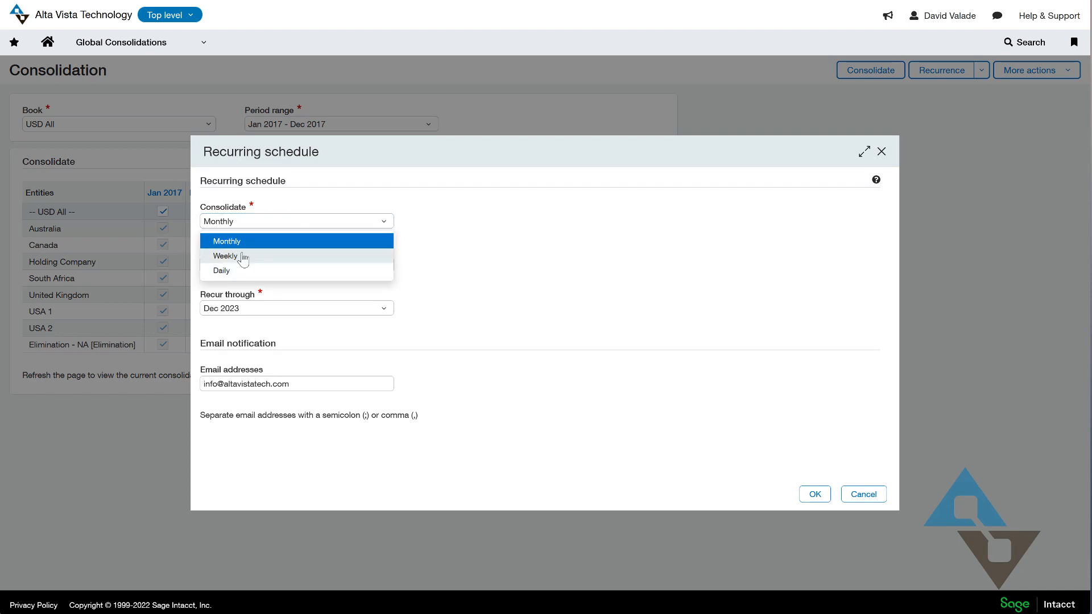
left_click(225, 256)
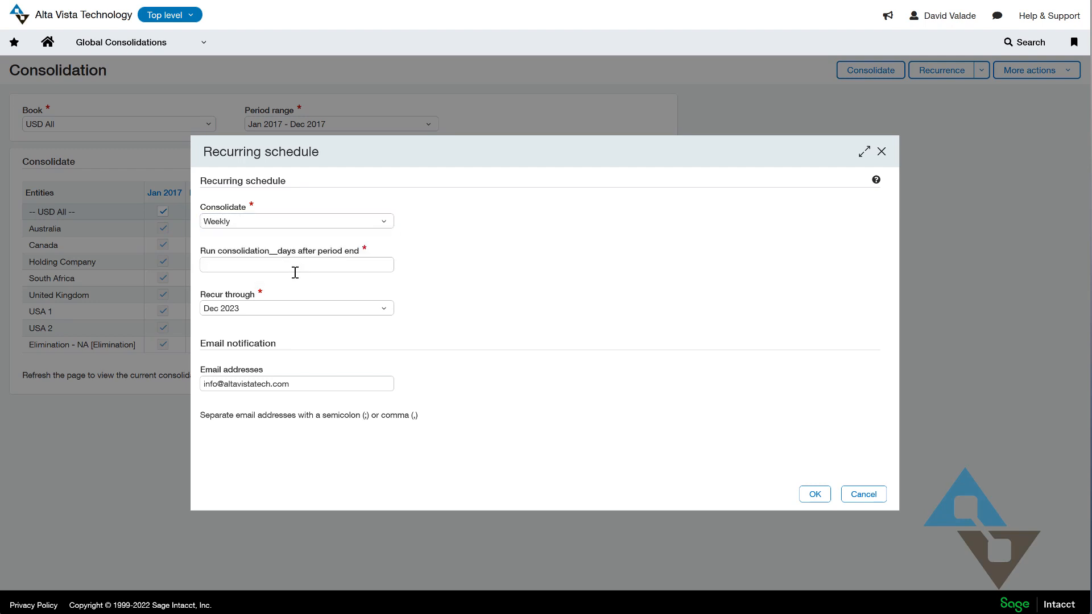
type("1")
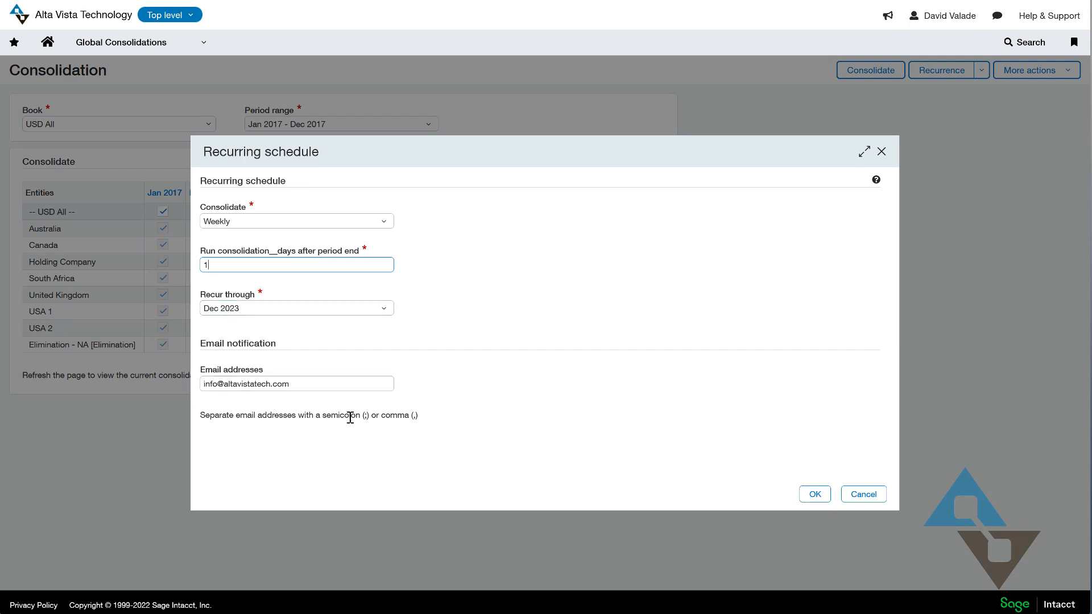
mouse_move(380, 445)
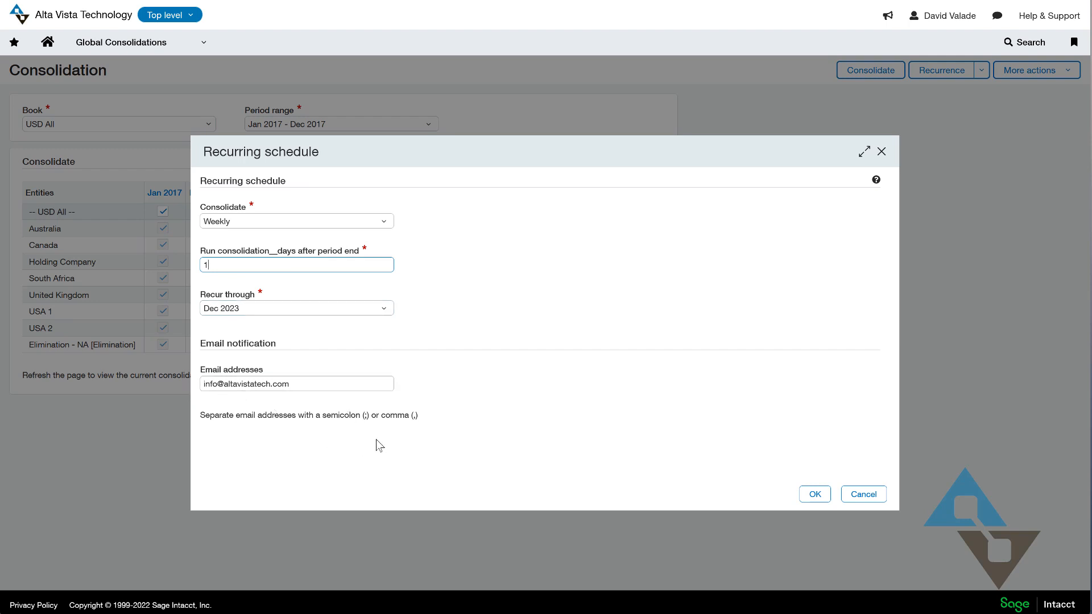
mouse_move(383, 428)
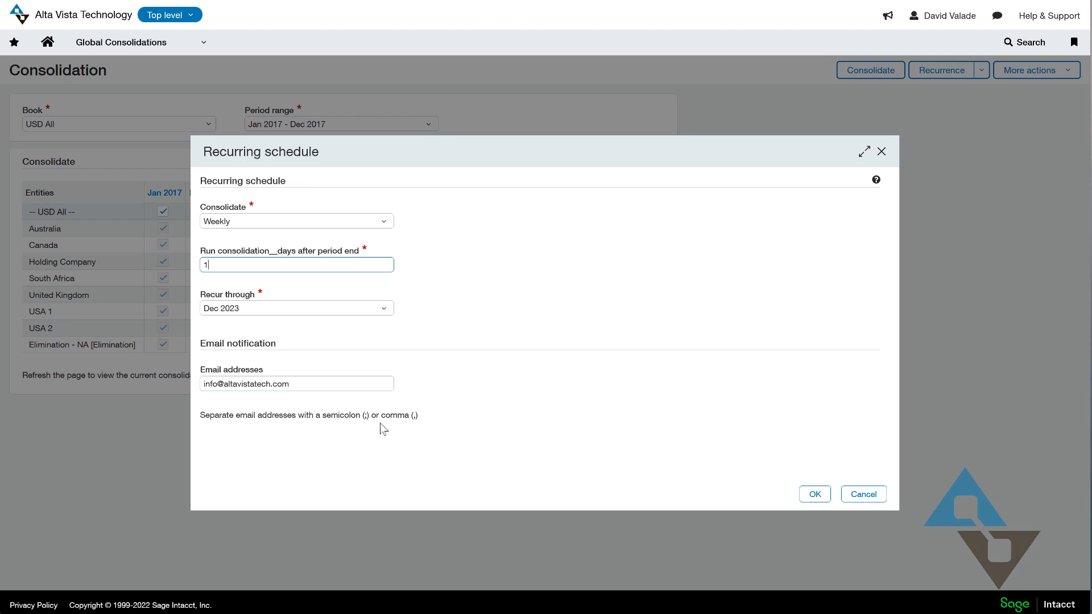
mouse_move(387, 300)
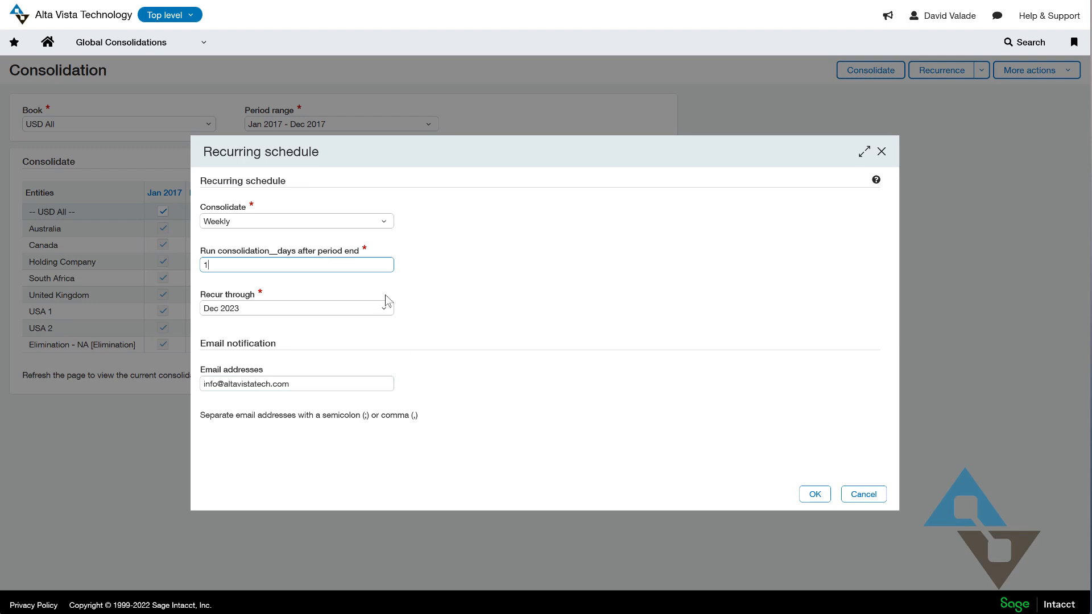